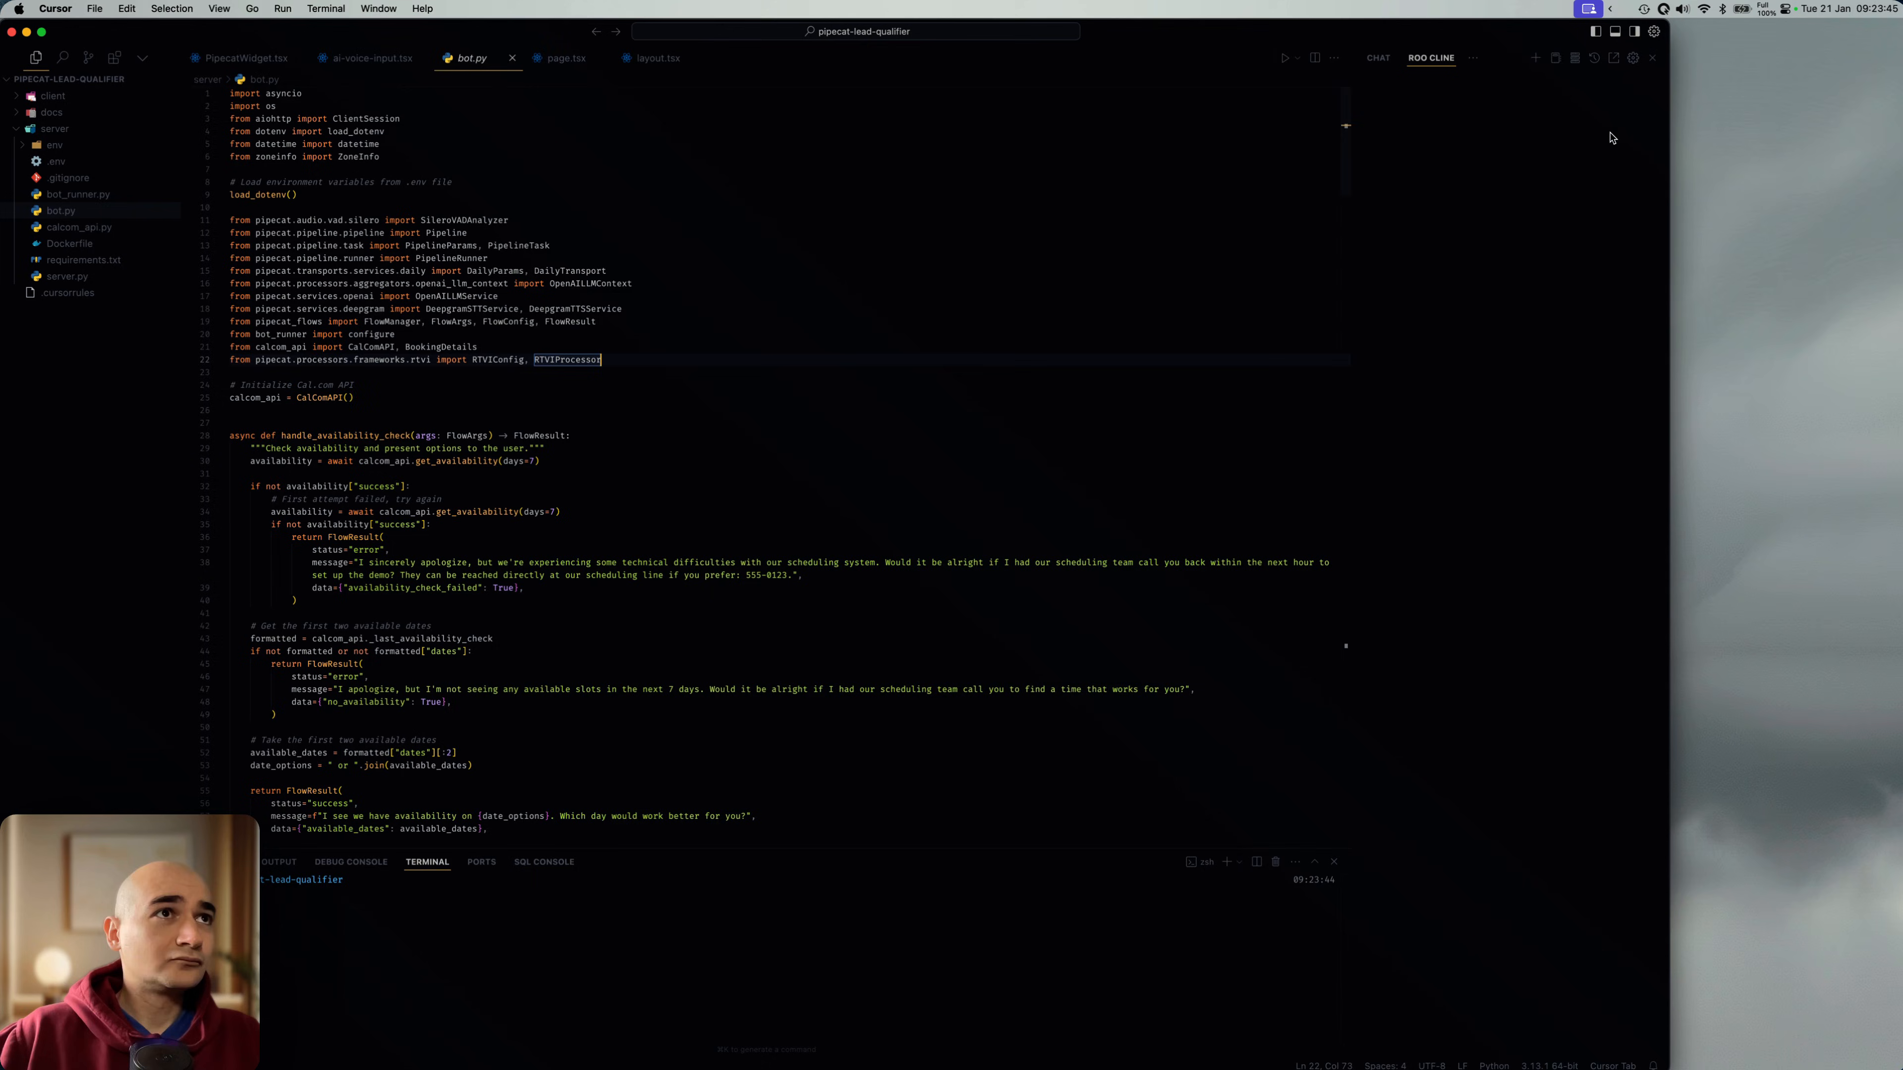
Step: Show the Roo Cline assistant, then search the Extensions view for 'cline'
{"action": "left_click", "coordinate": [1431, 57]}
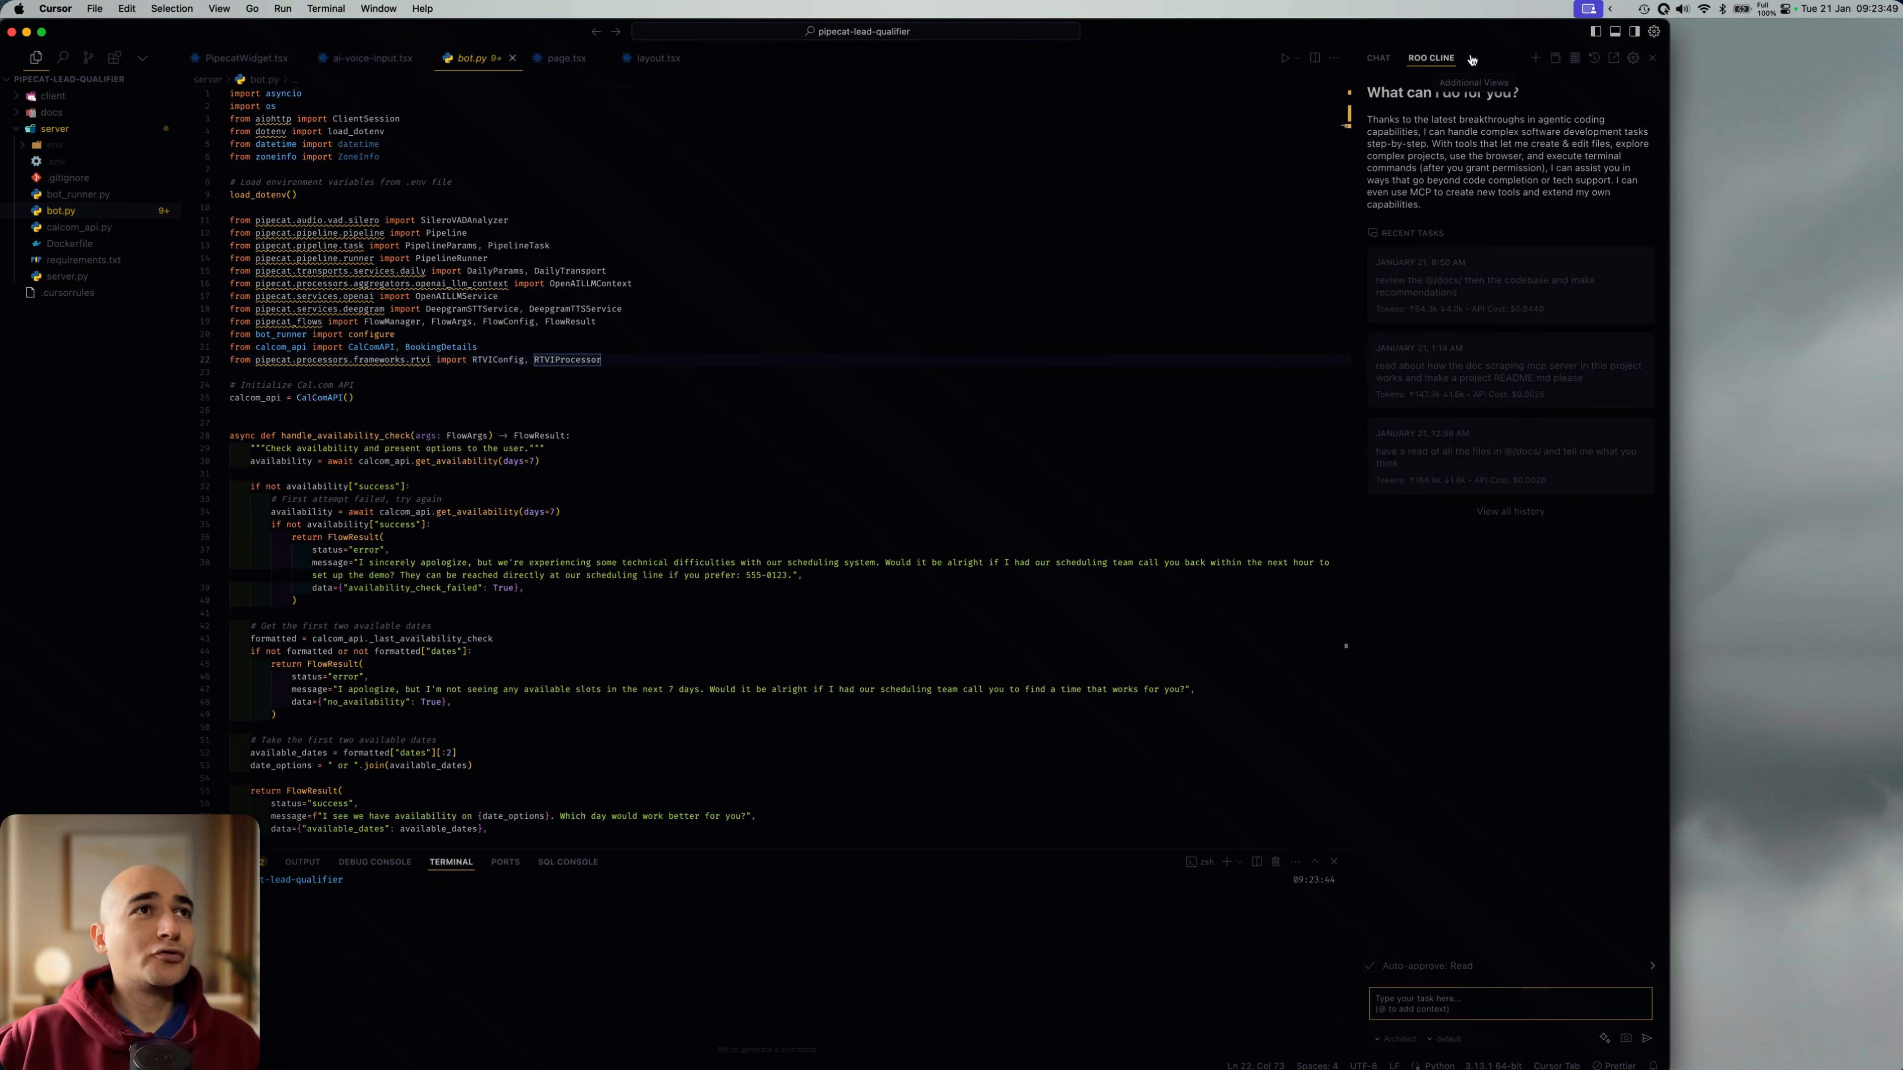
{"action": "left_click", "coordinate": [117, 57]}
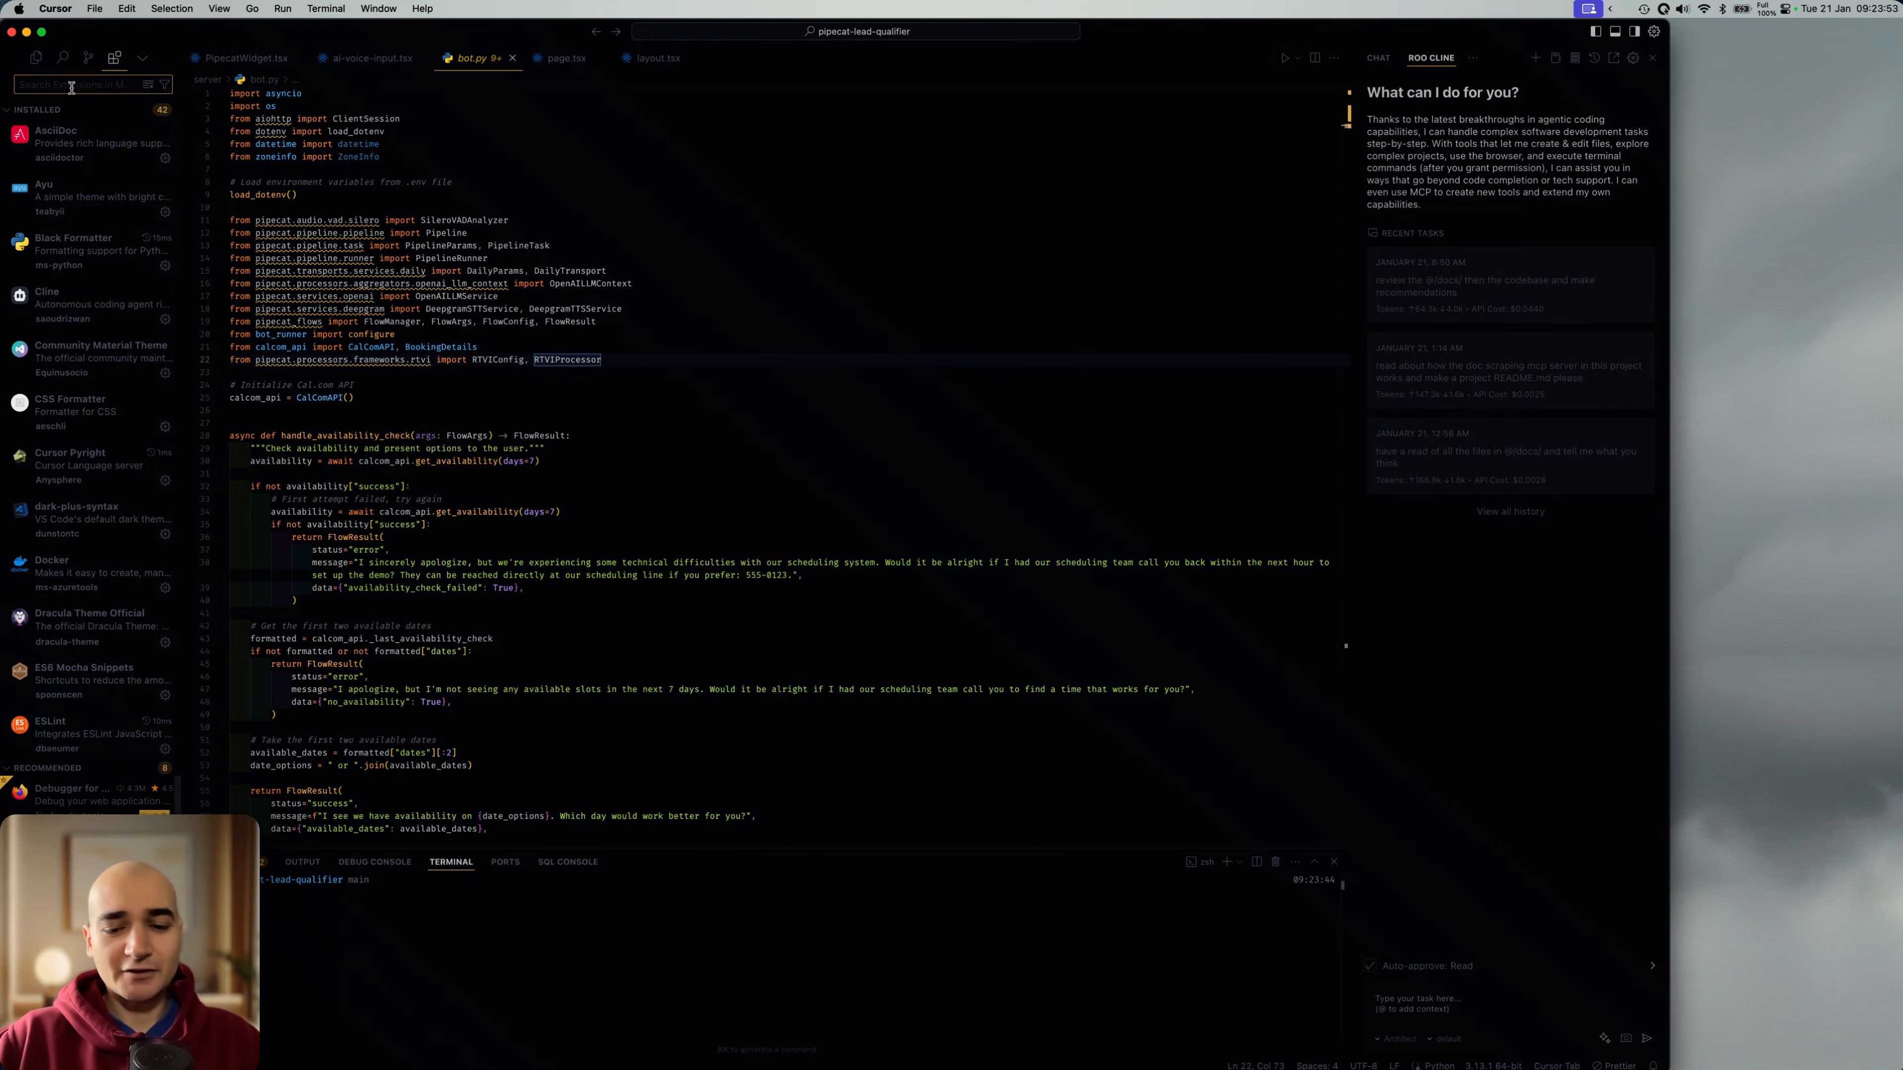
{"action": "type", "text": "cline"}
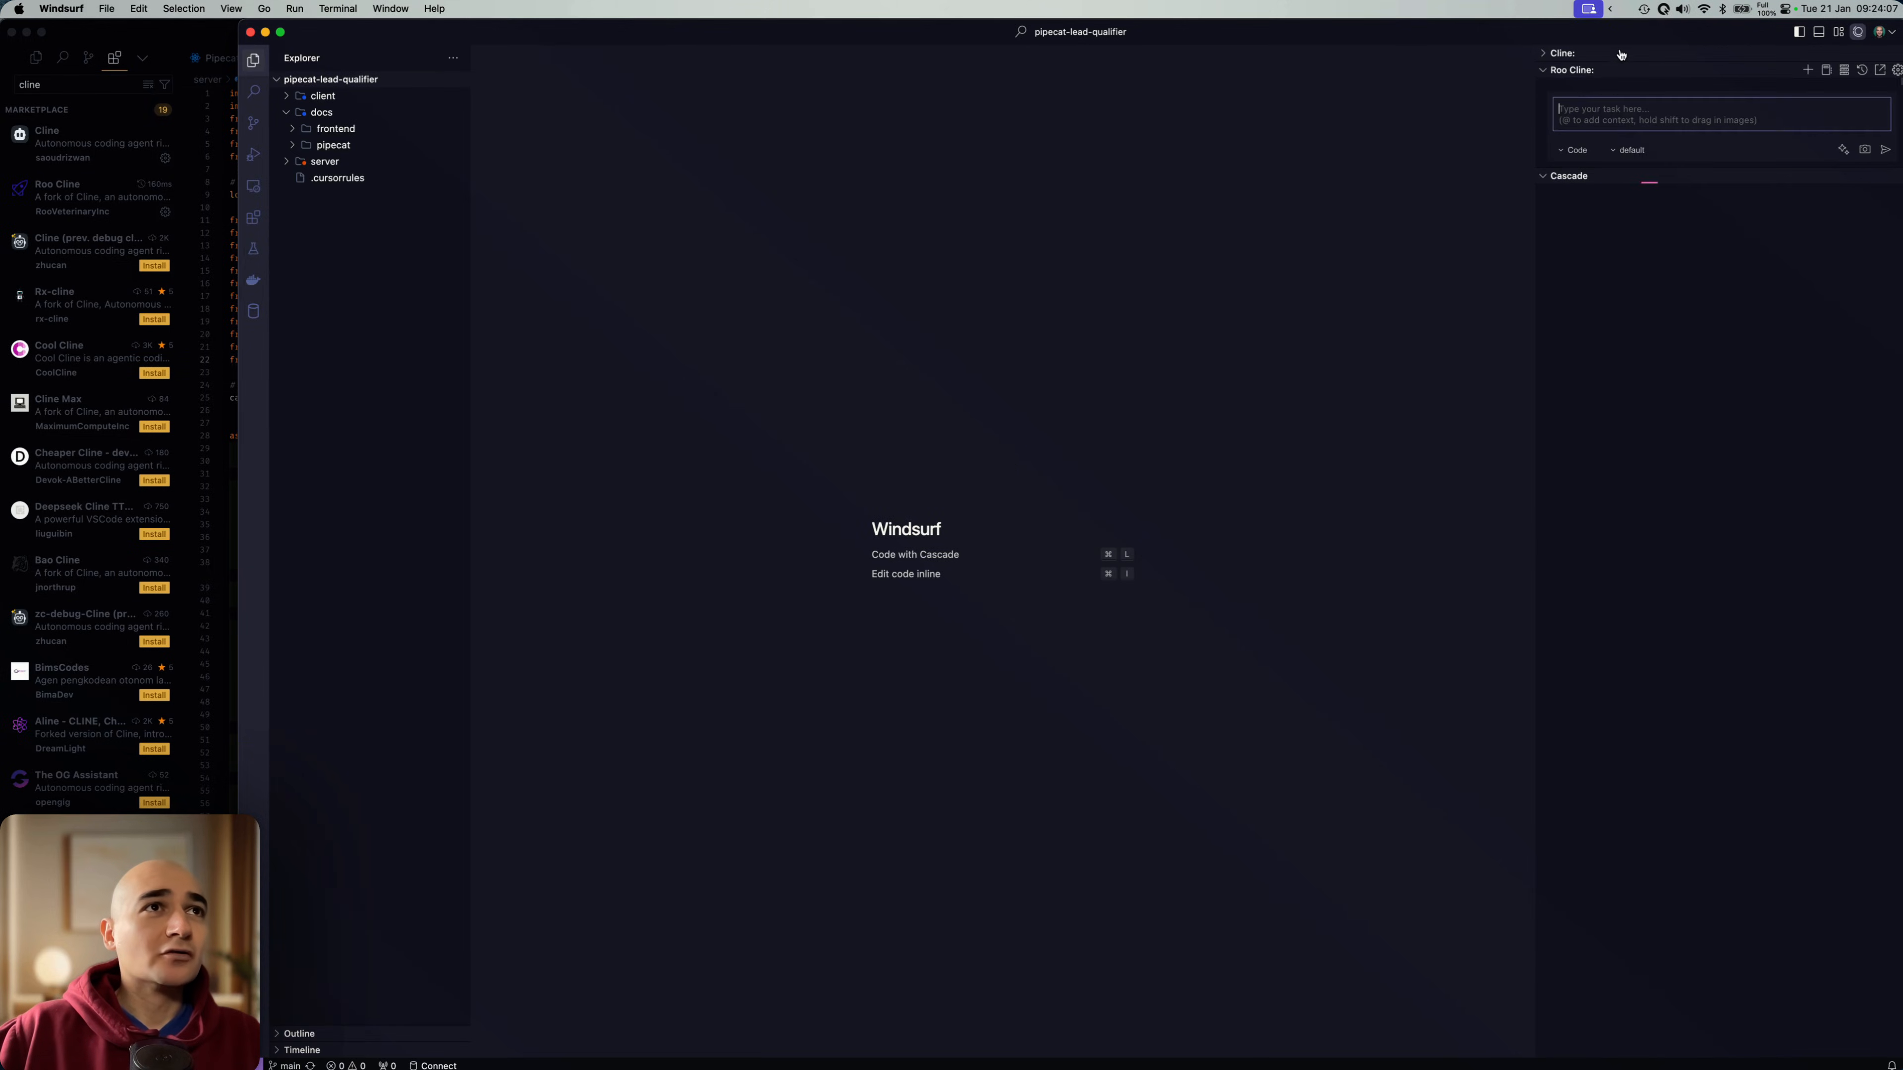
Step: Review the Cline extension's page, then show Roo Cline's v3.1.7 details
{"action": "left_click", "coordinate": [1543, 53]}
{"action": "type", "text": "cl"}
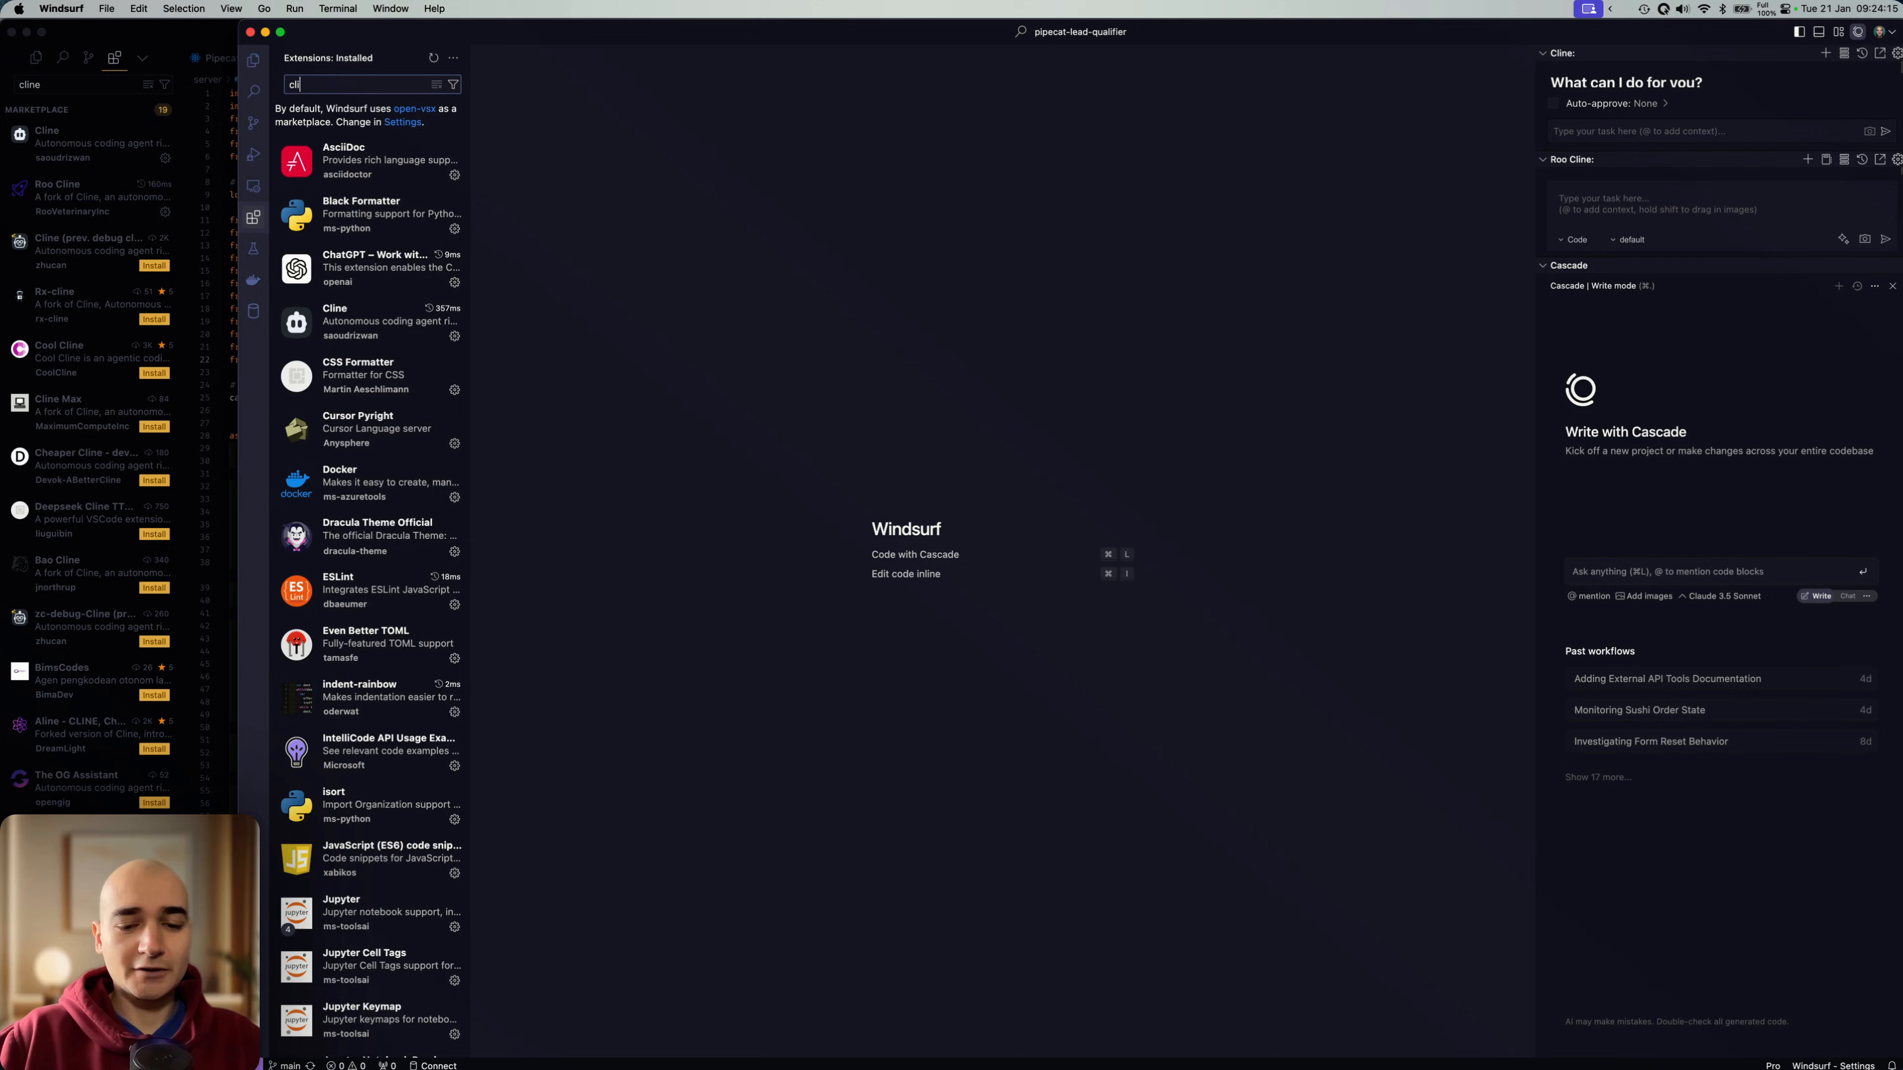
{"action": "left_click", "coordinate": [369, 160]}
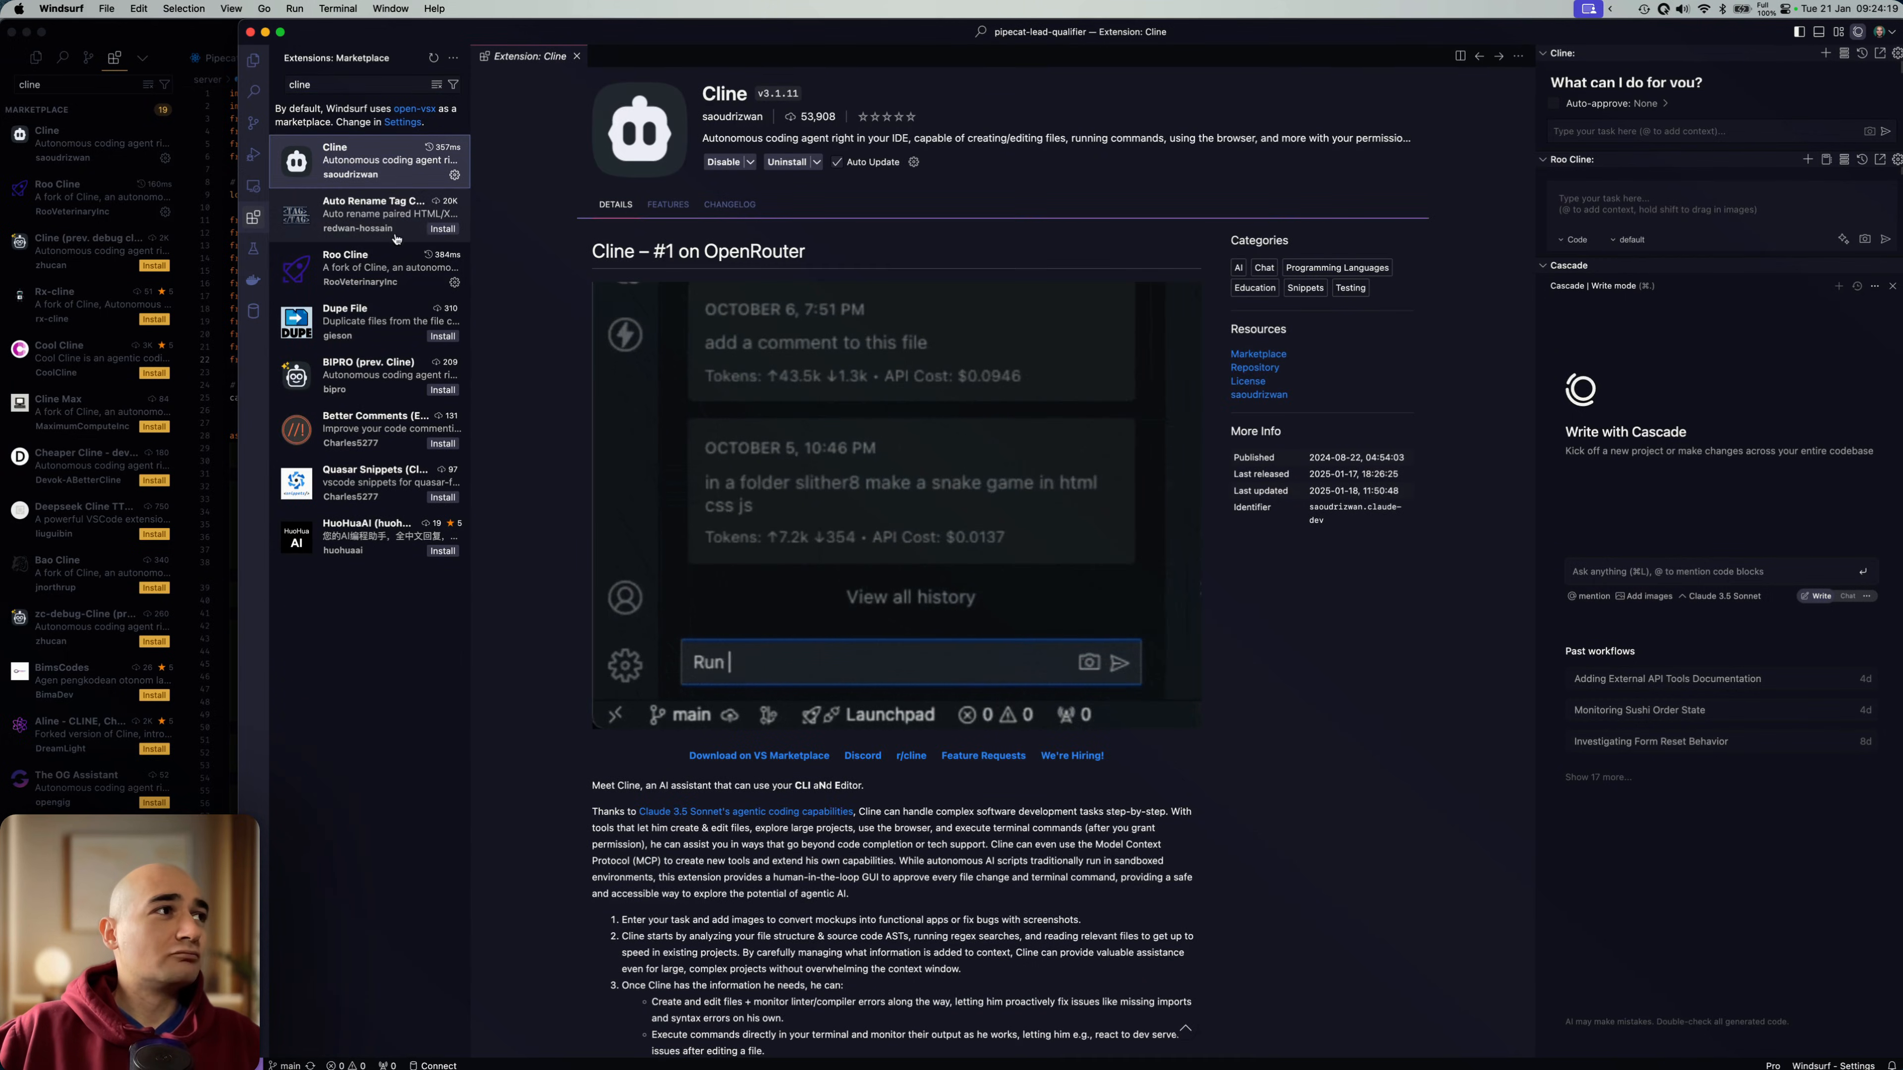
{"action": "left_click", "coordinate": [363, 269]}
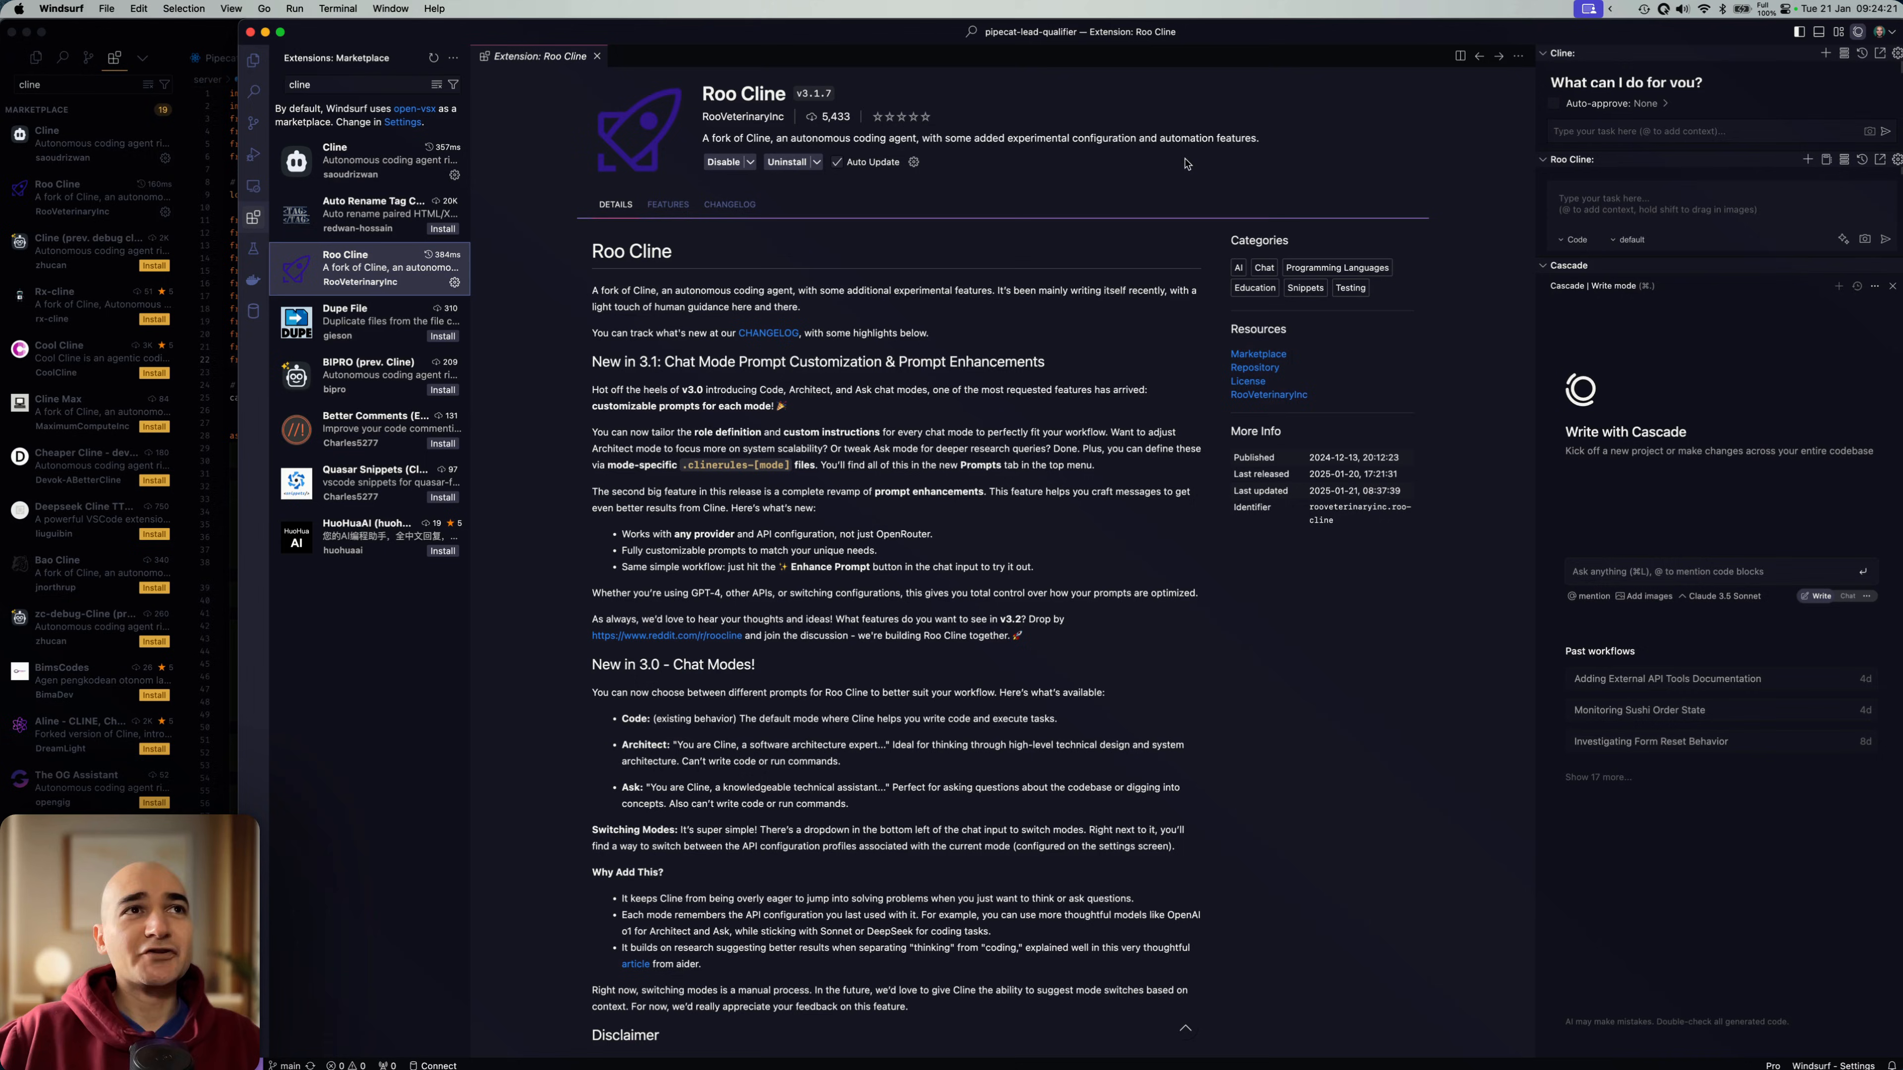
{"action": "mouse_move", "coordinate": [1228, 313]}
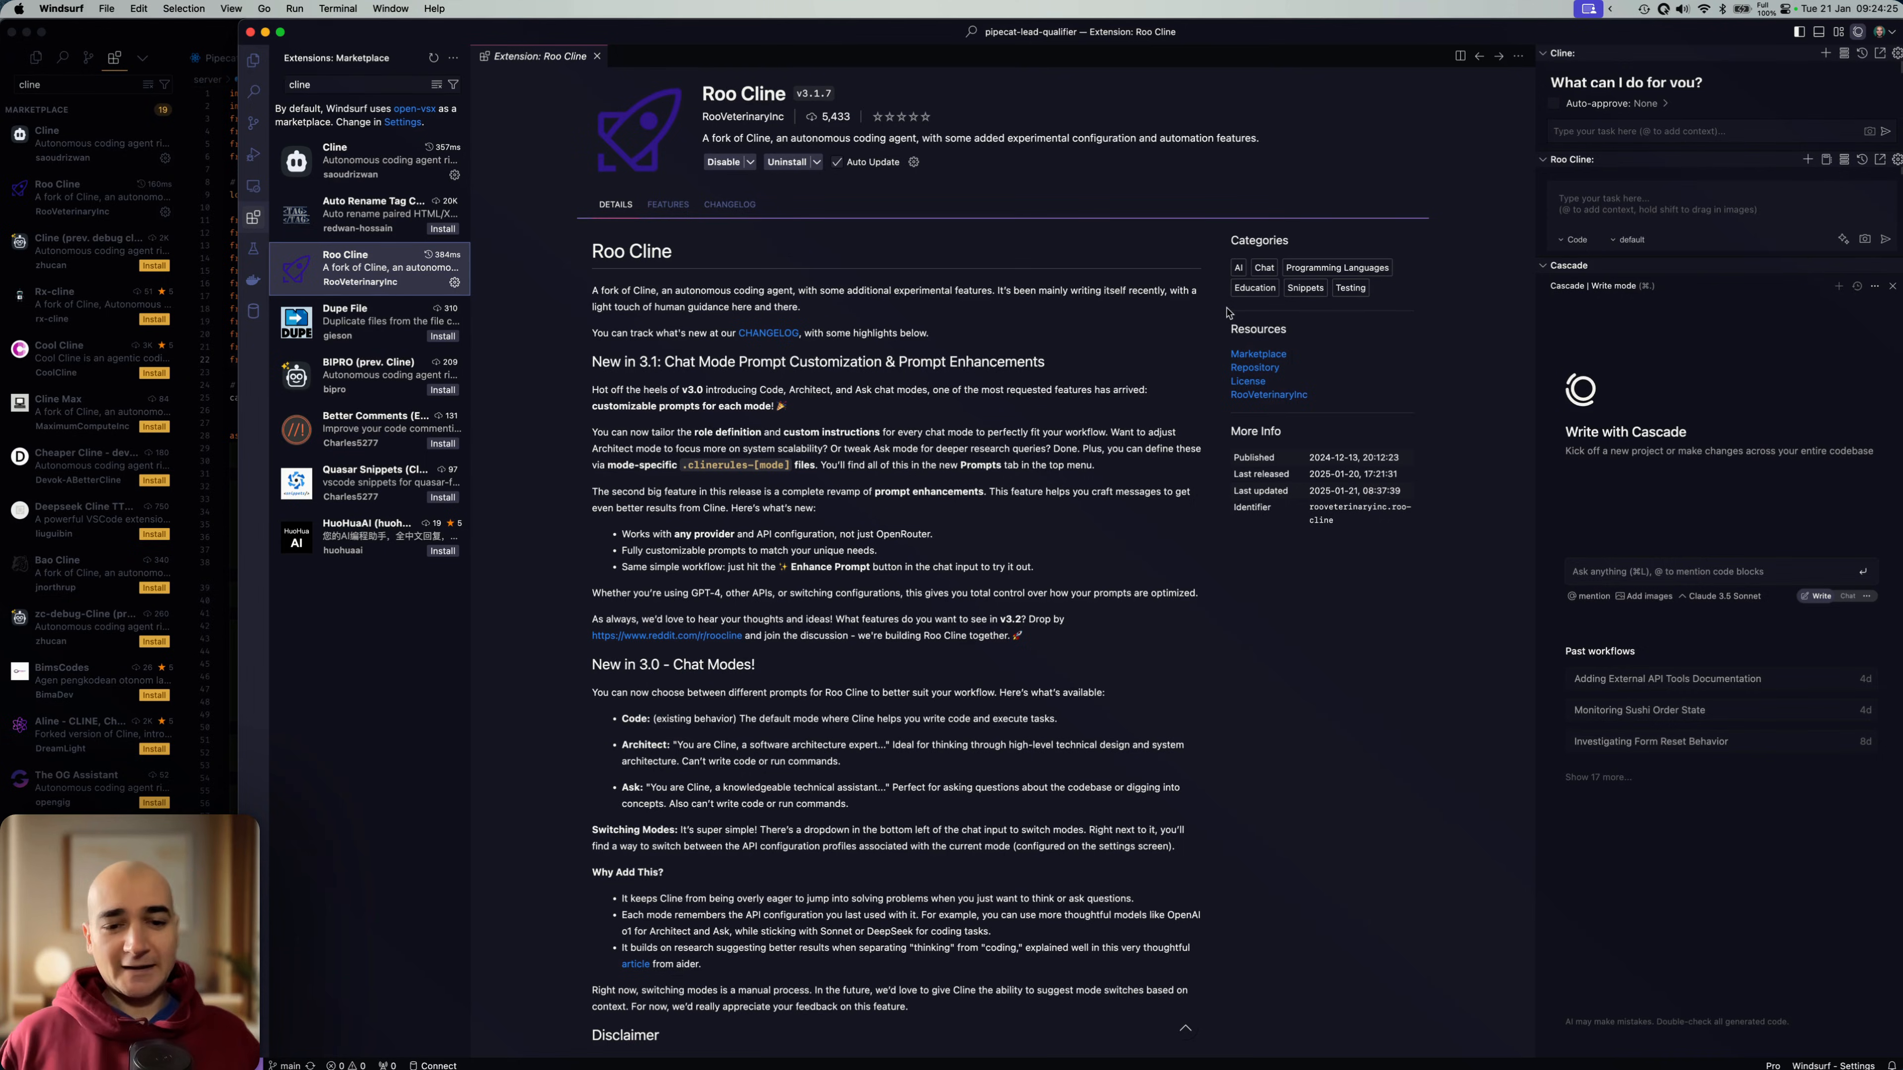
{"action": "mouse_move", "coordinate": [1509, 42]}
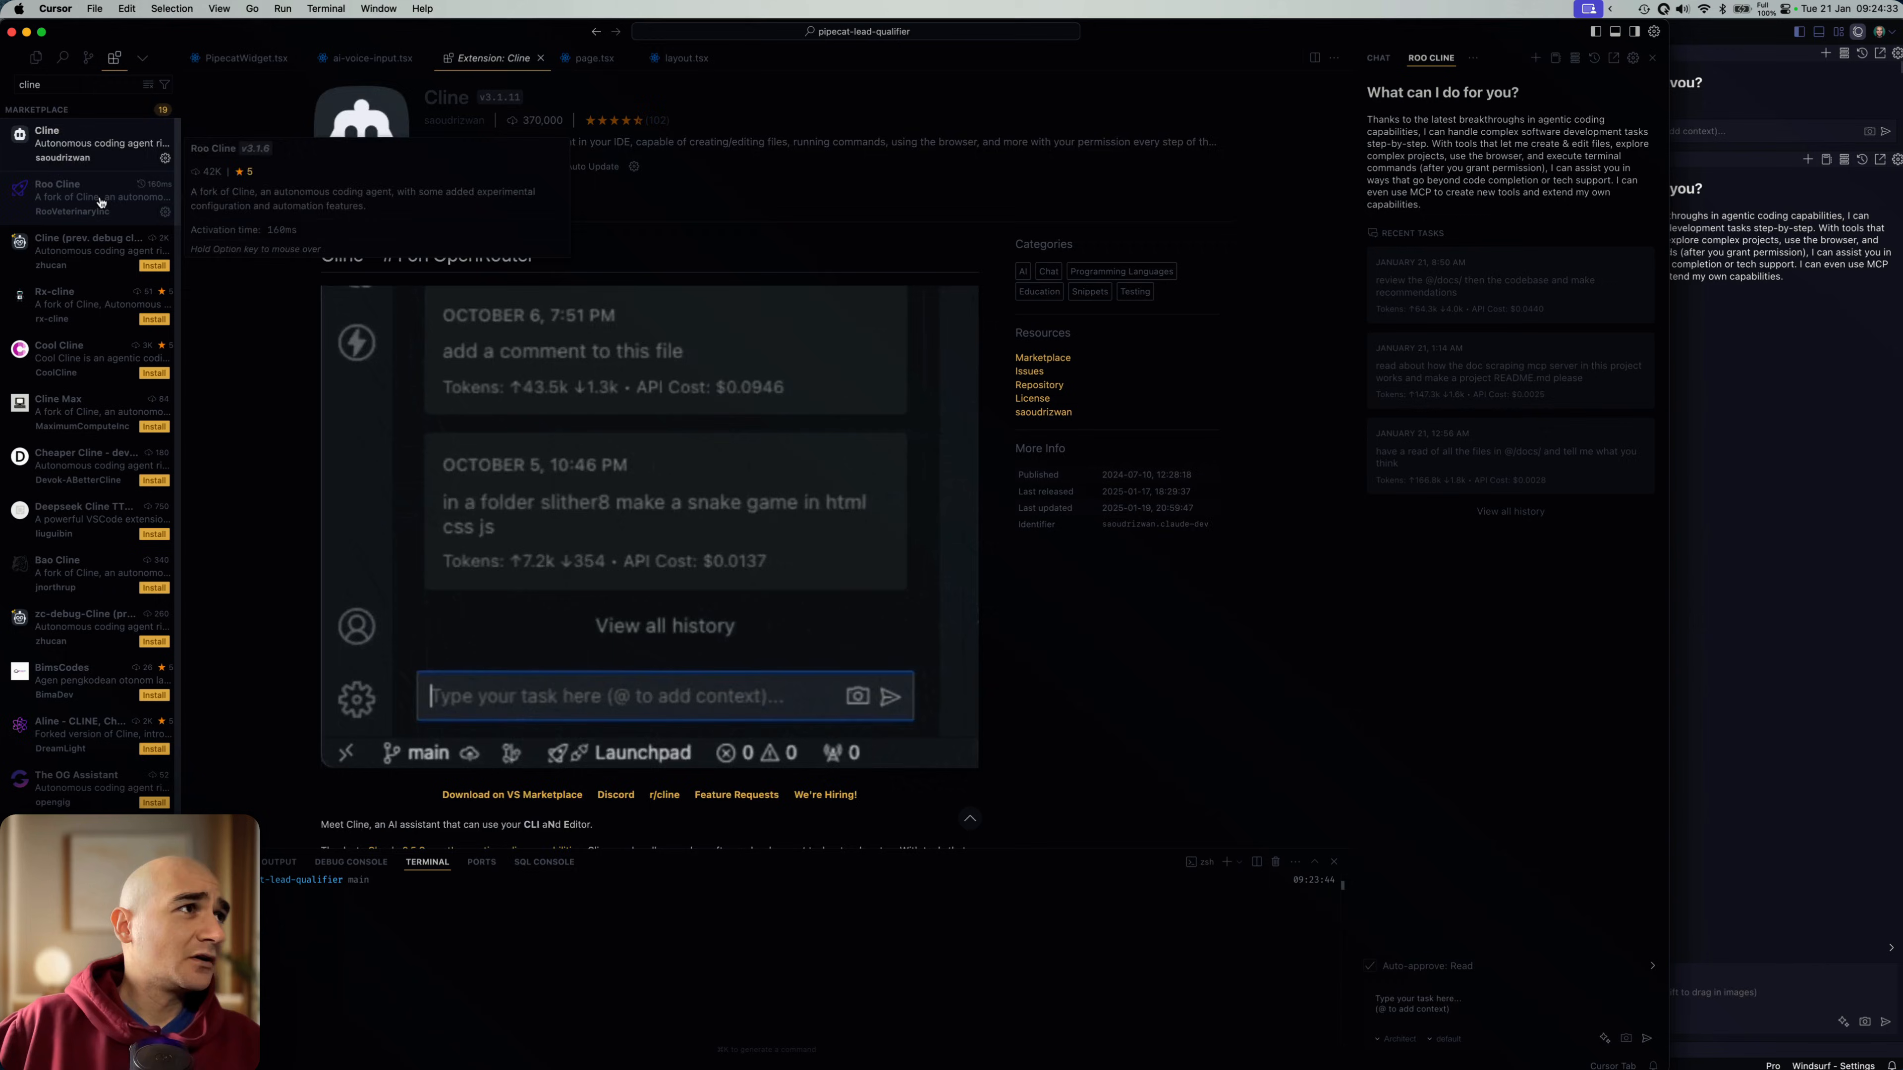
Step: Show Roo Cline's extension details, then Cline's settings with OpenRouter and deepseek-r1
{"action": "left_click", "coordinate": [85, 196]}
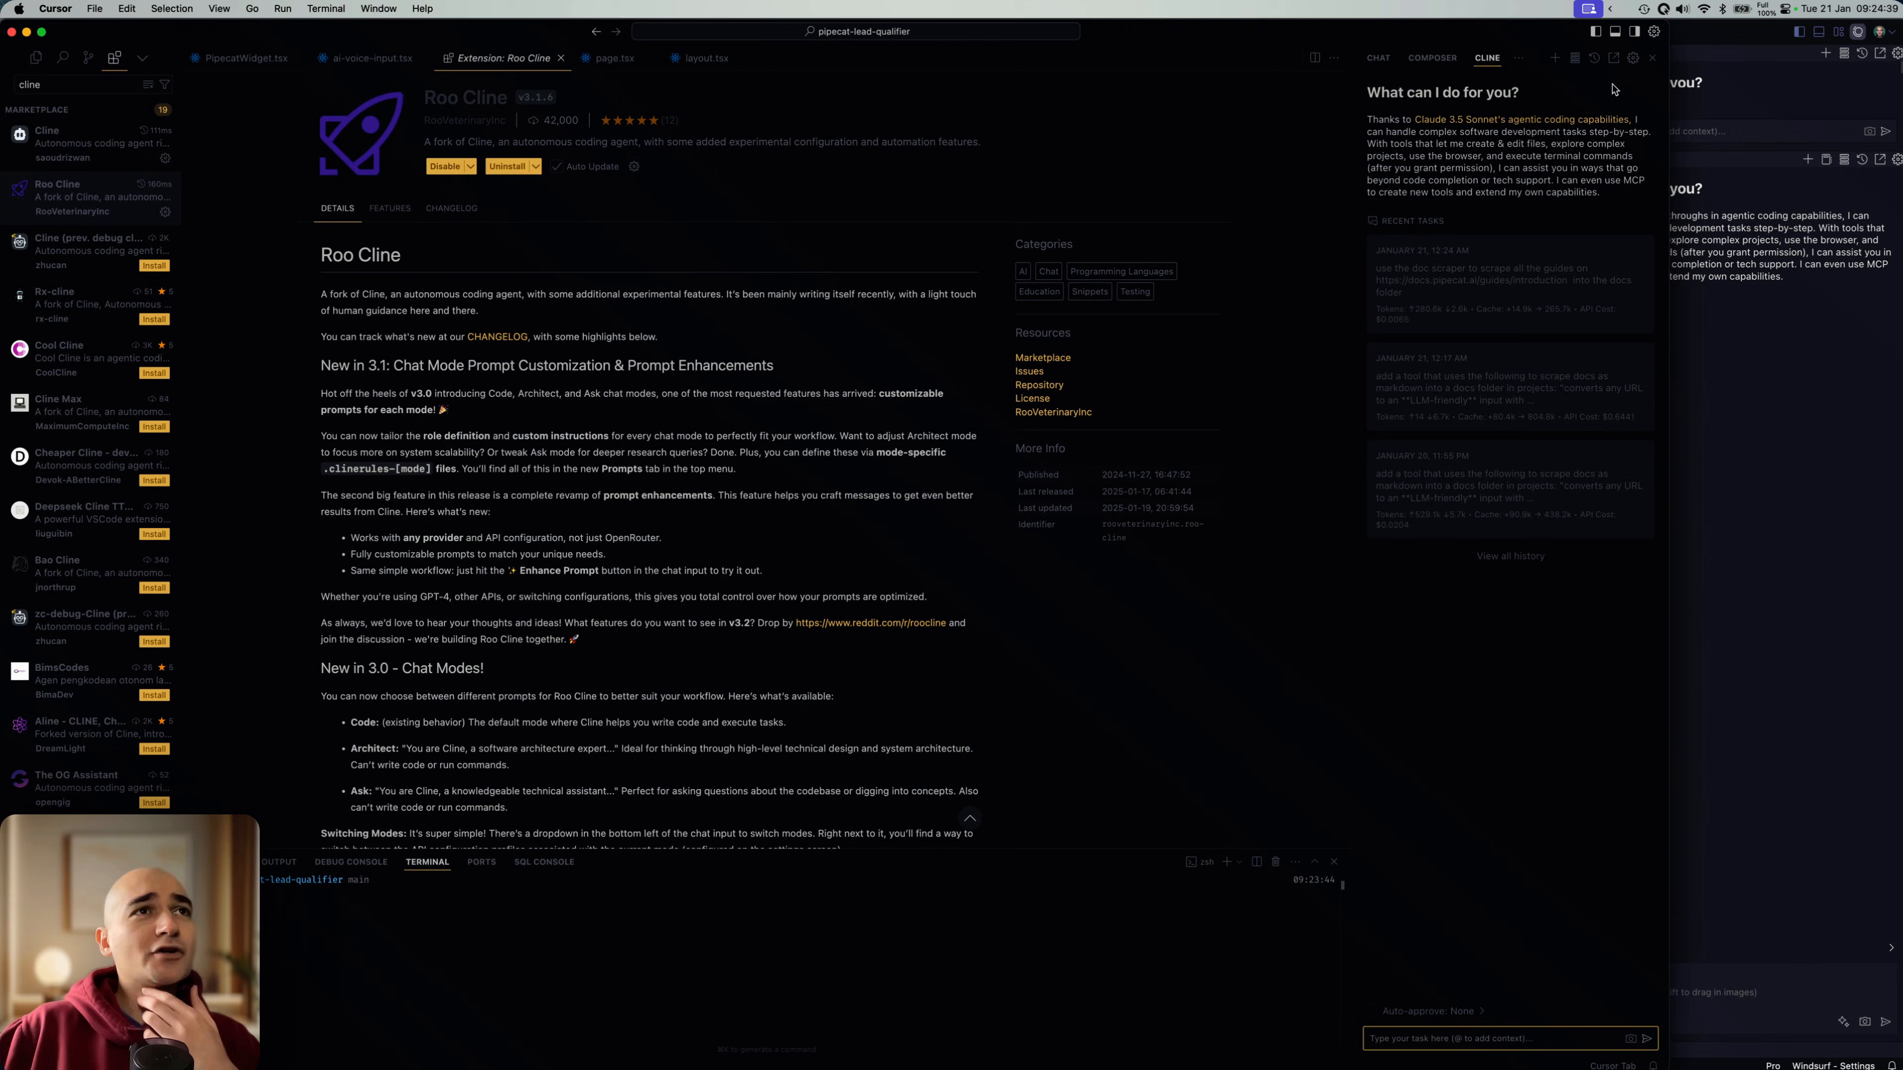
{"action": "left_click", "coordinate": [1632, 59]}
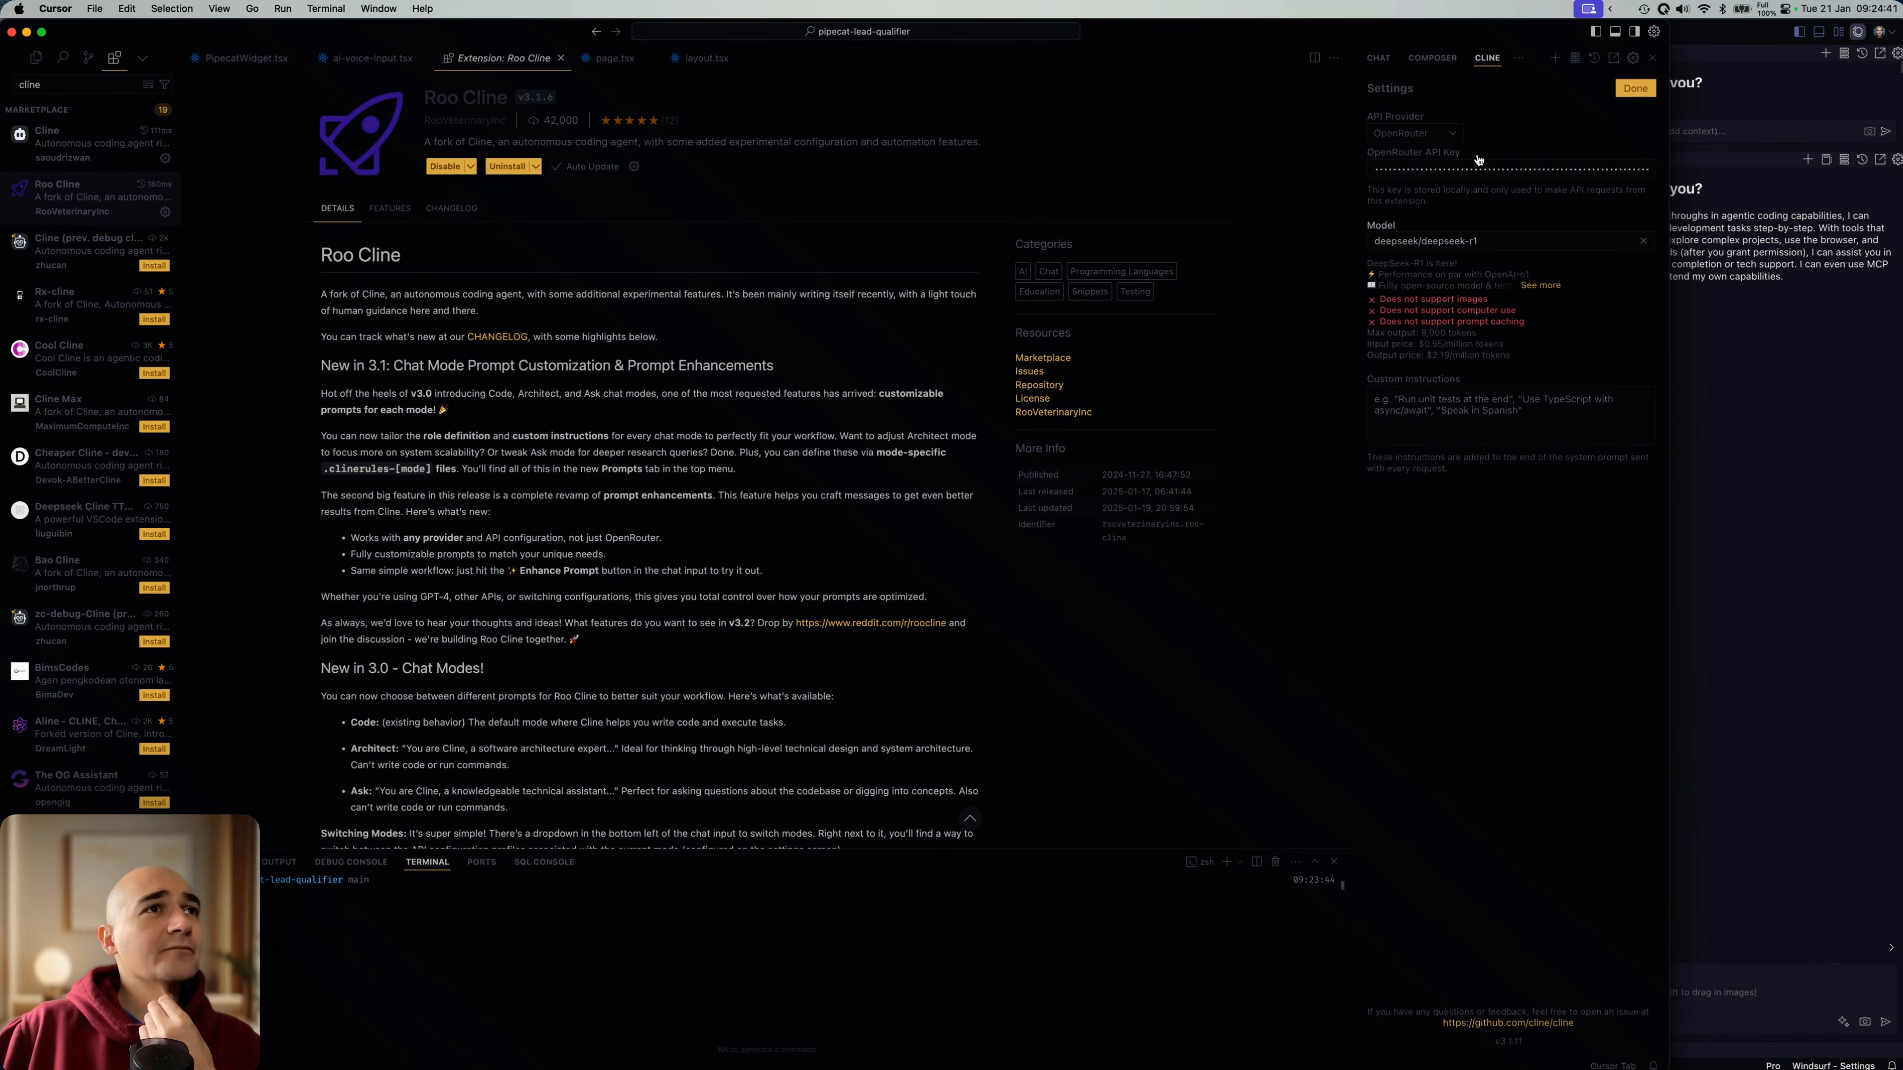
{"action": "mouse_move", "coordinate": [1508, 386]}
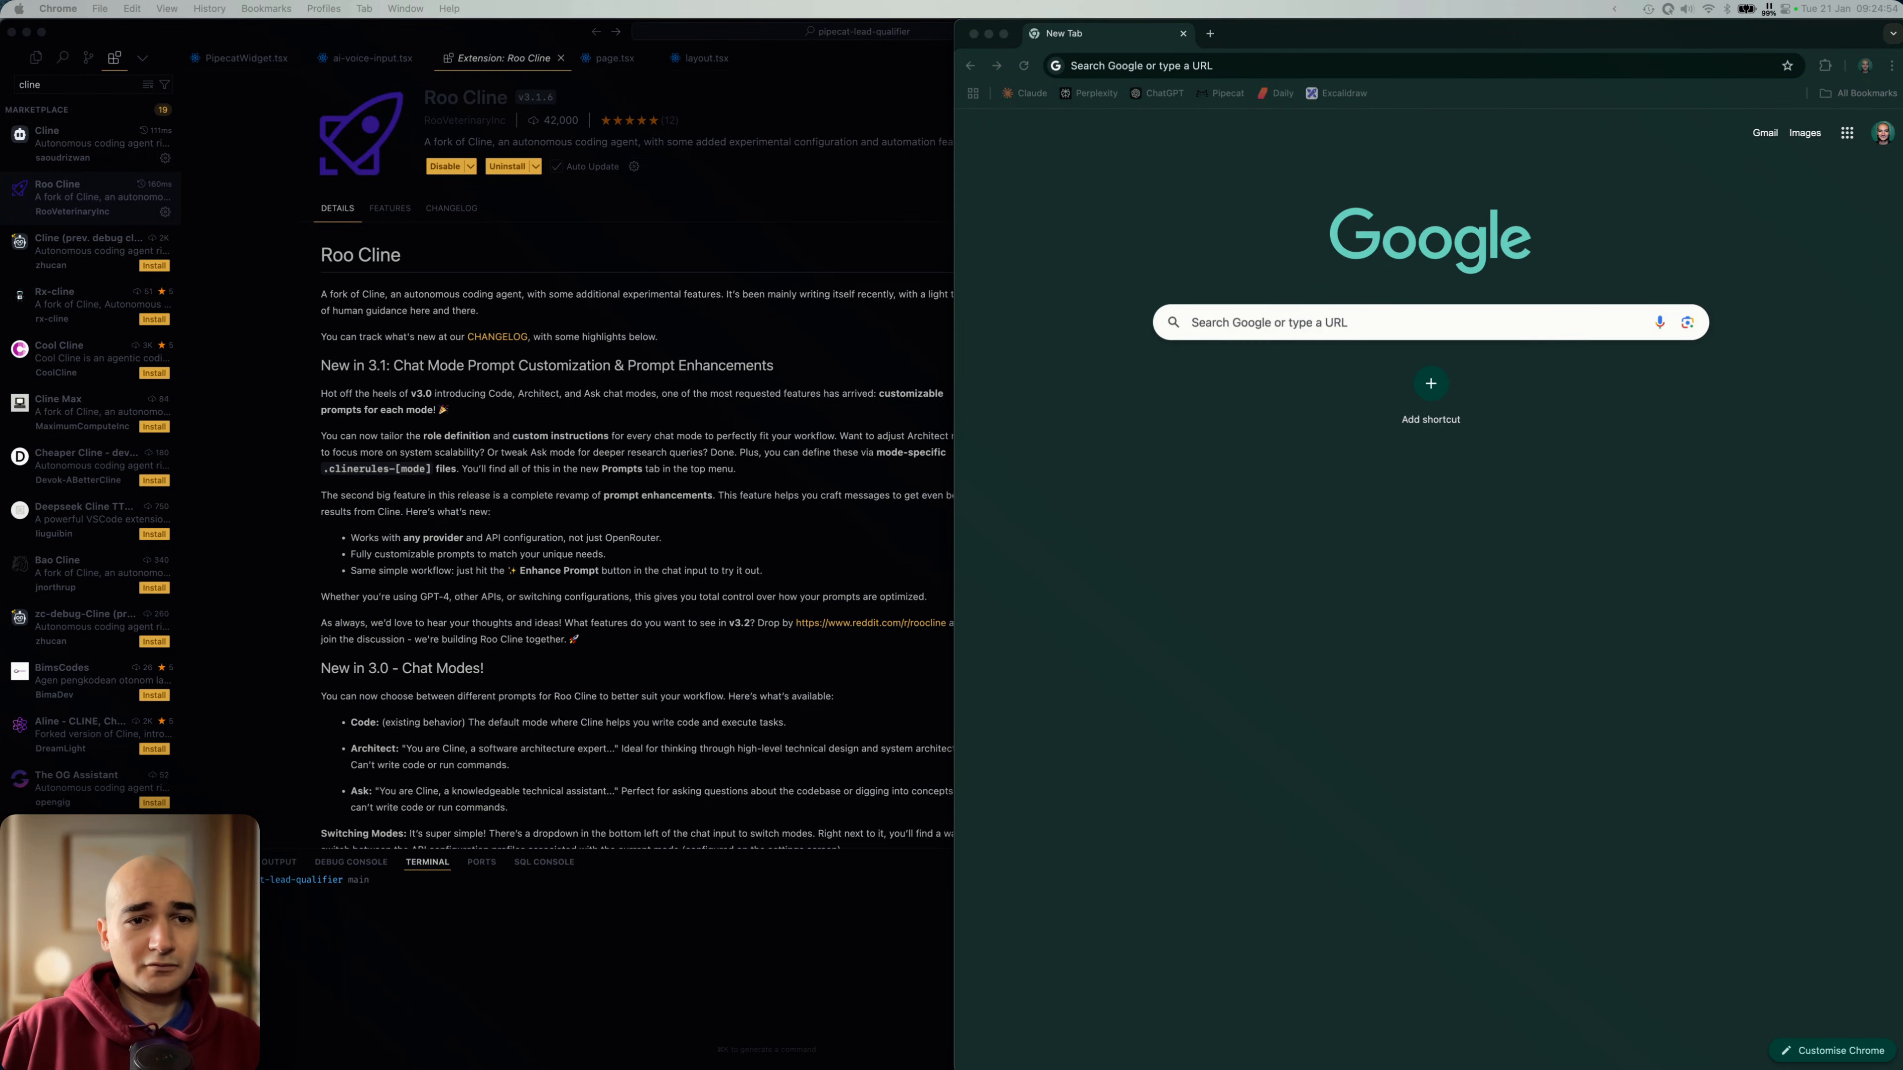
{"action": "mouse_move", "coordinate": [1255, 66]}
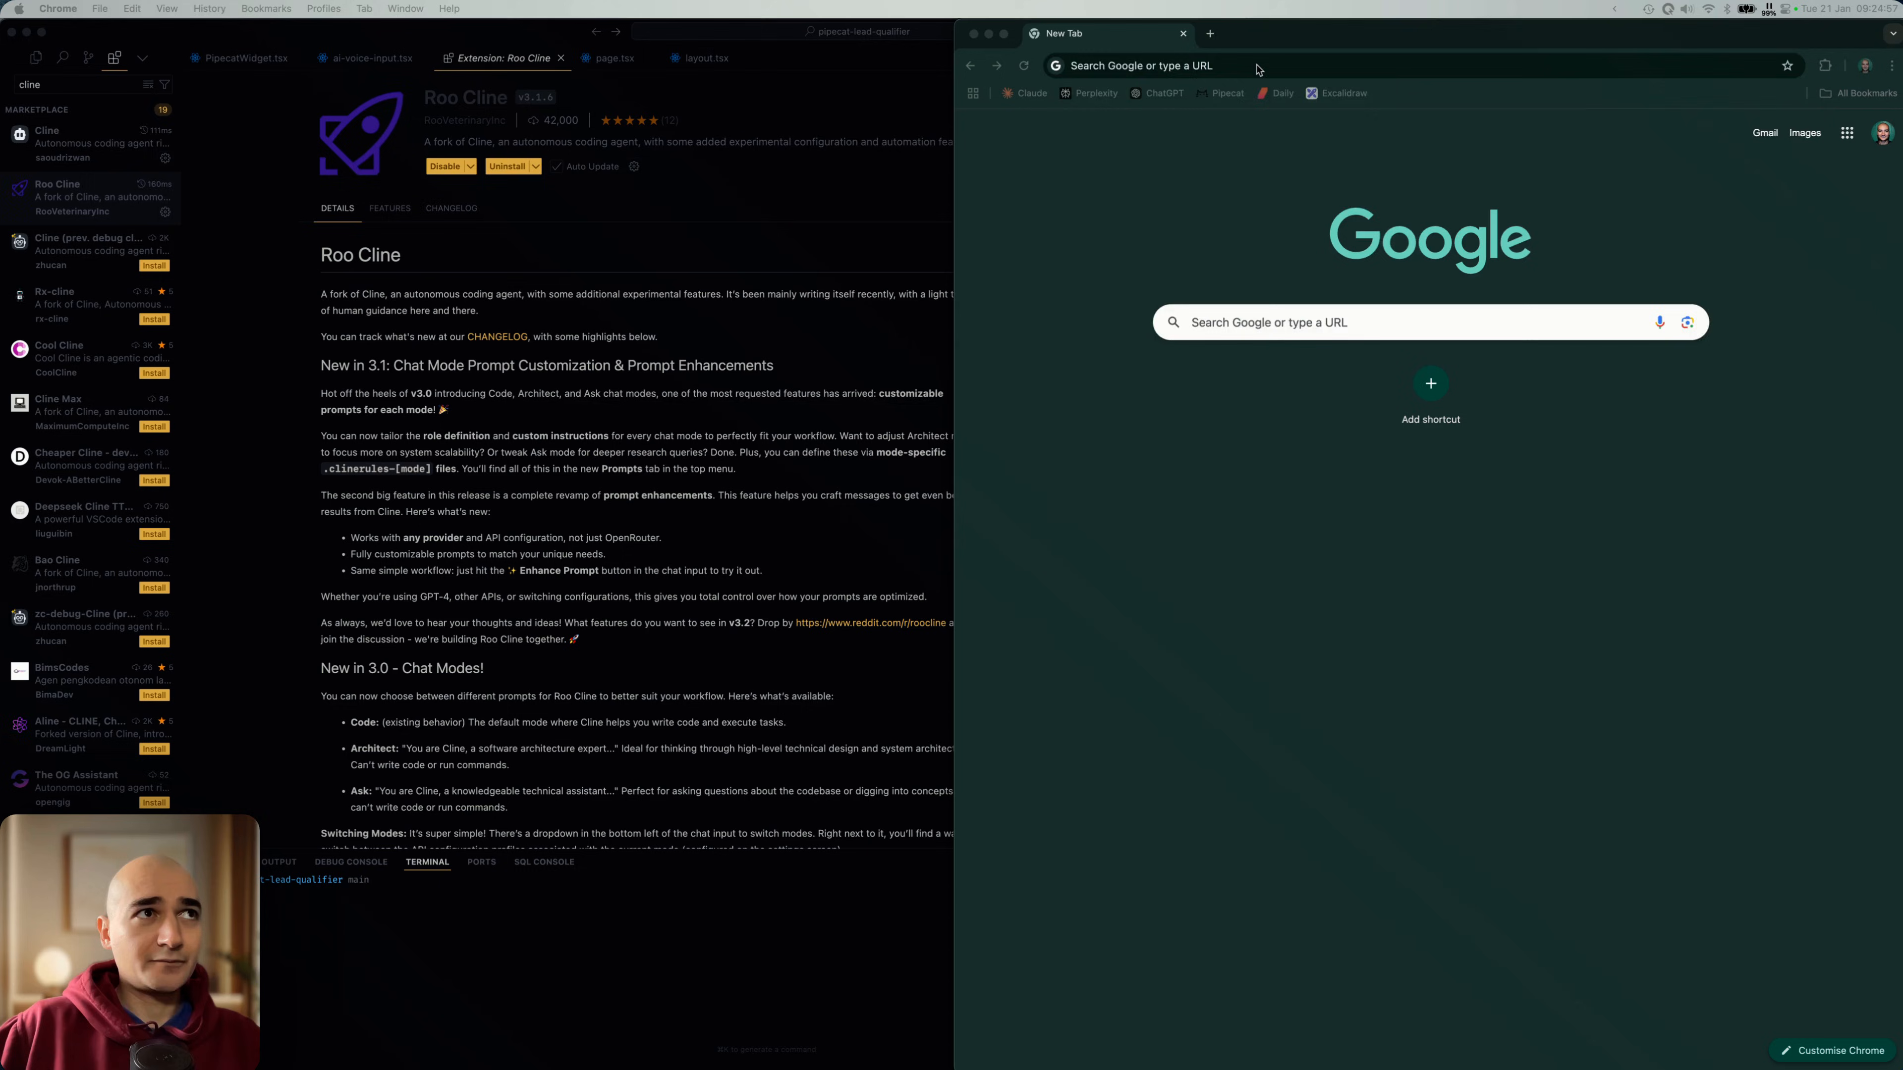
Step: Go to openrouter.ai in Chrome and sign in with the Google account
{"action": "type", "text": "openrouter.ai"}
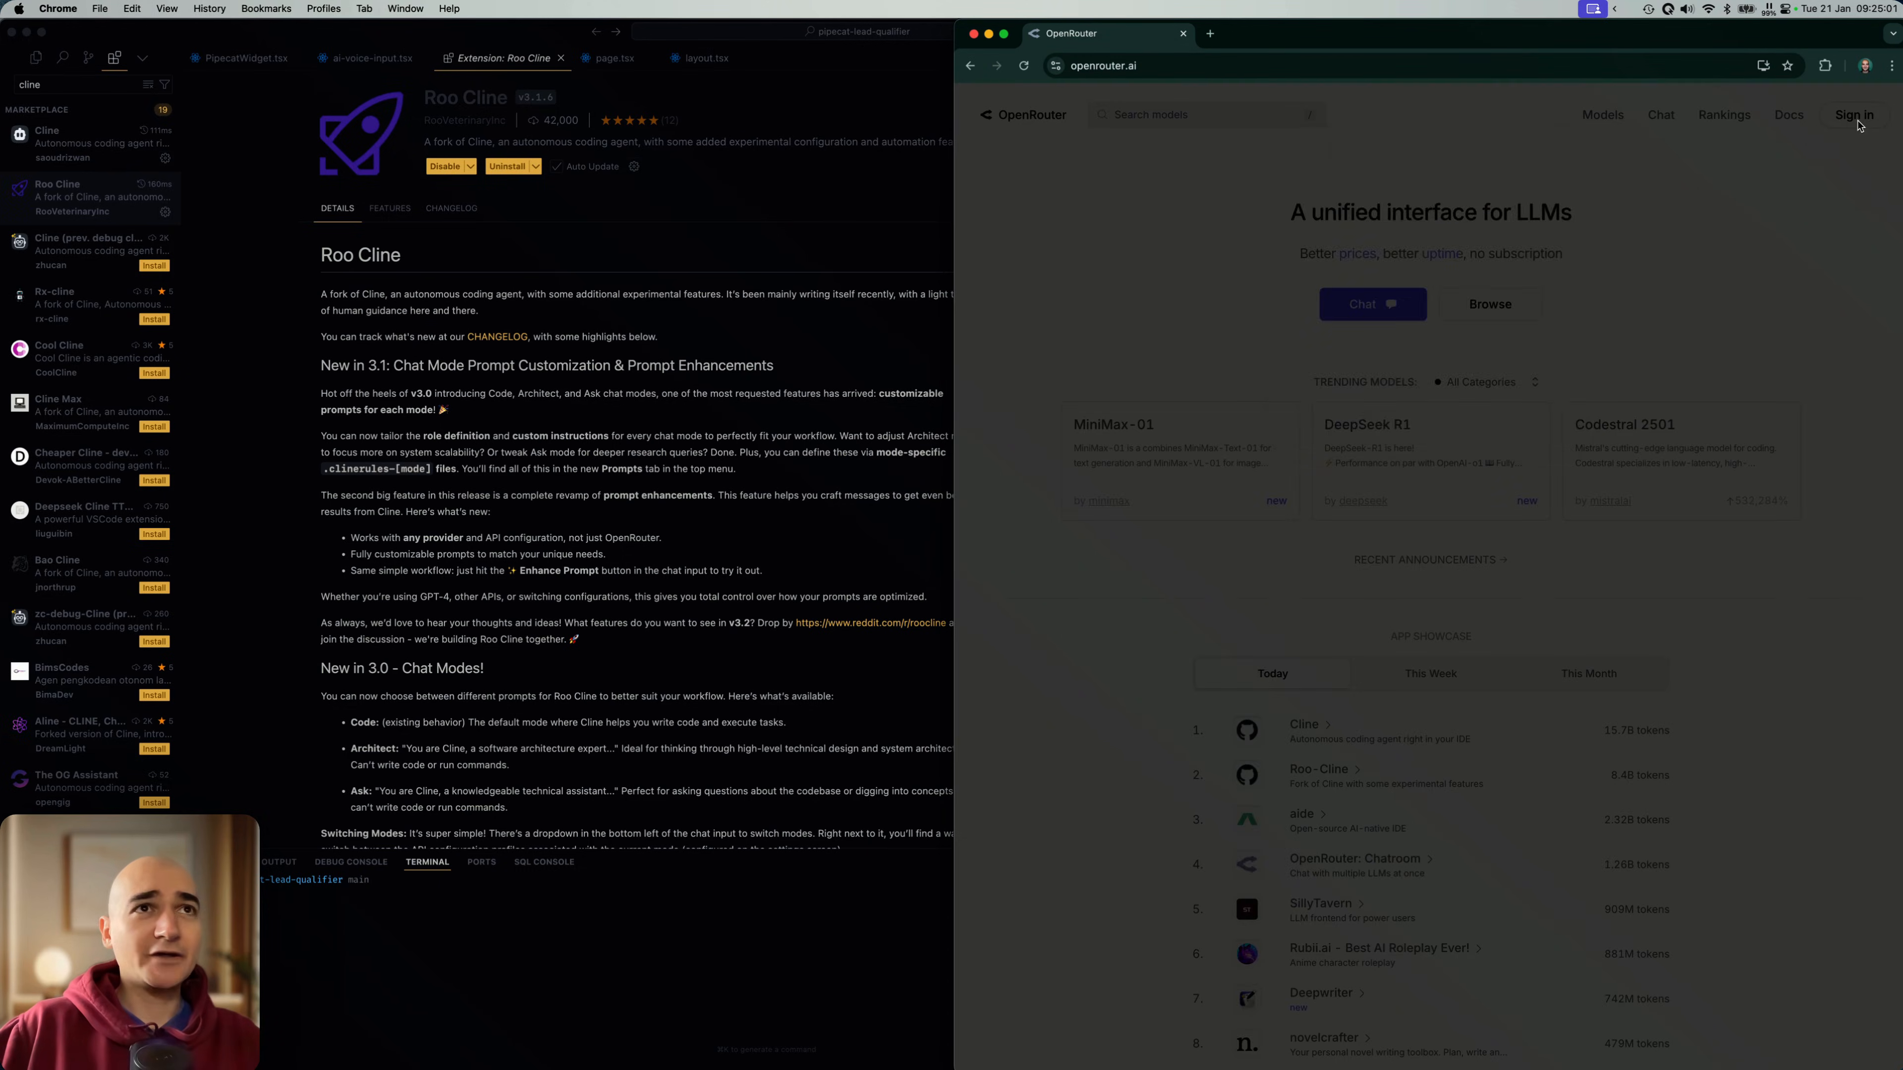
{"action": "left_click", "coordinate": [1852, 114]}
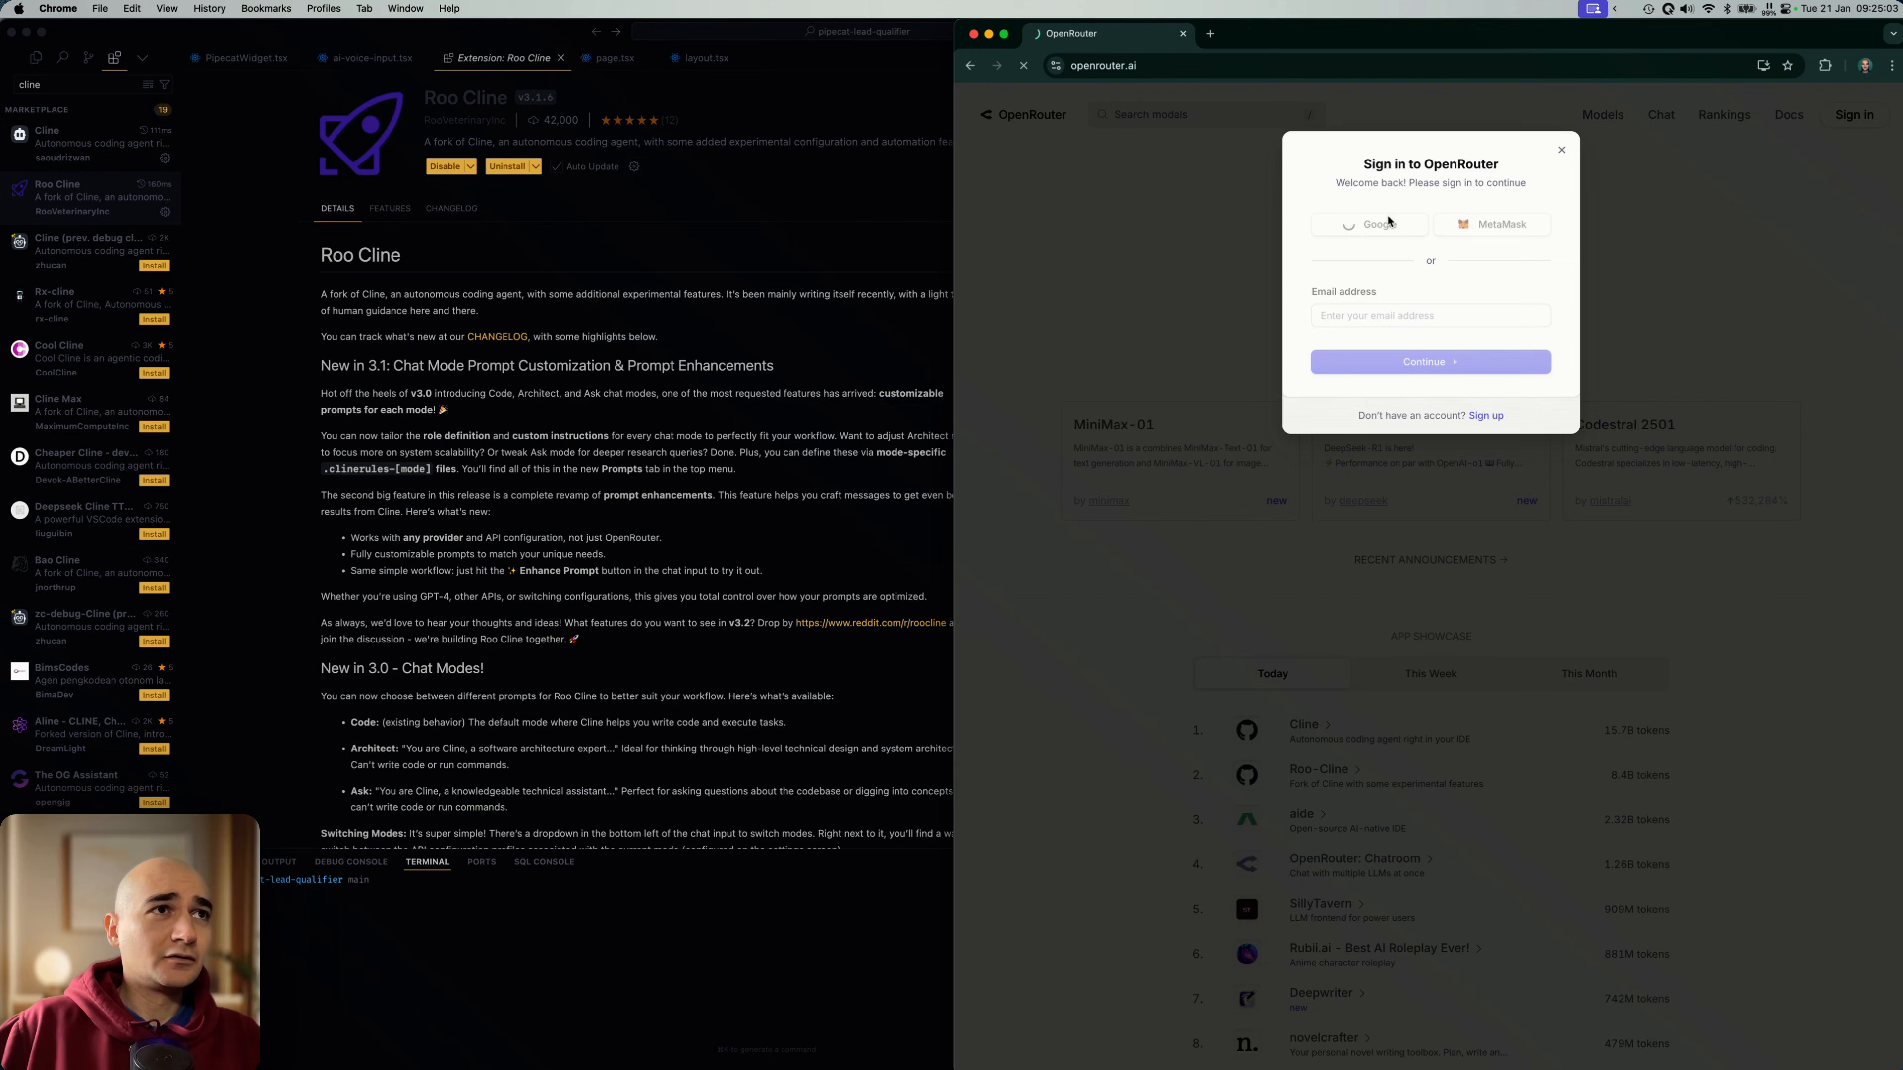
{"action": "left_click", "coordinate": [1561, 150]}
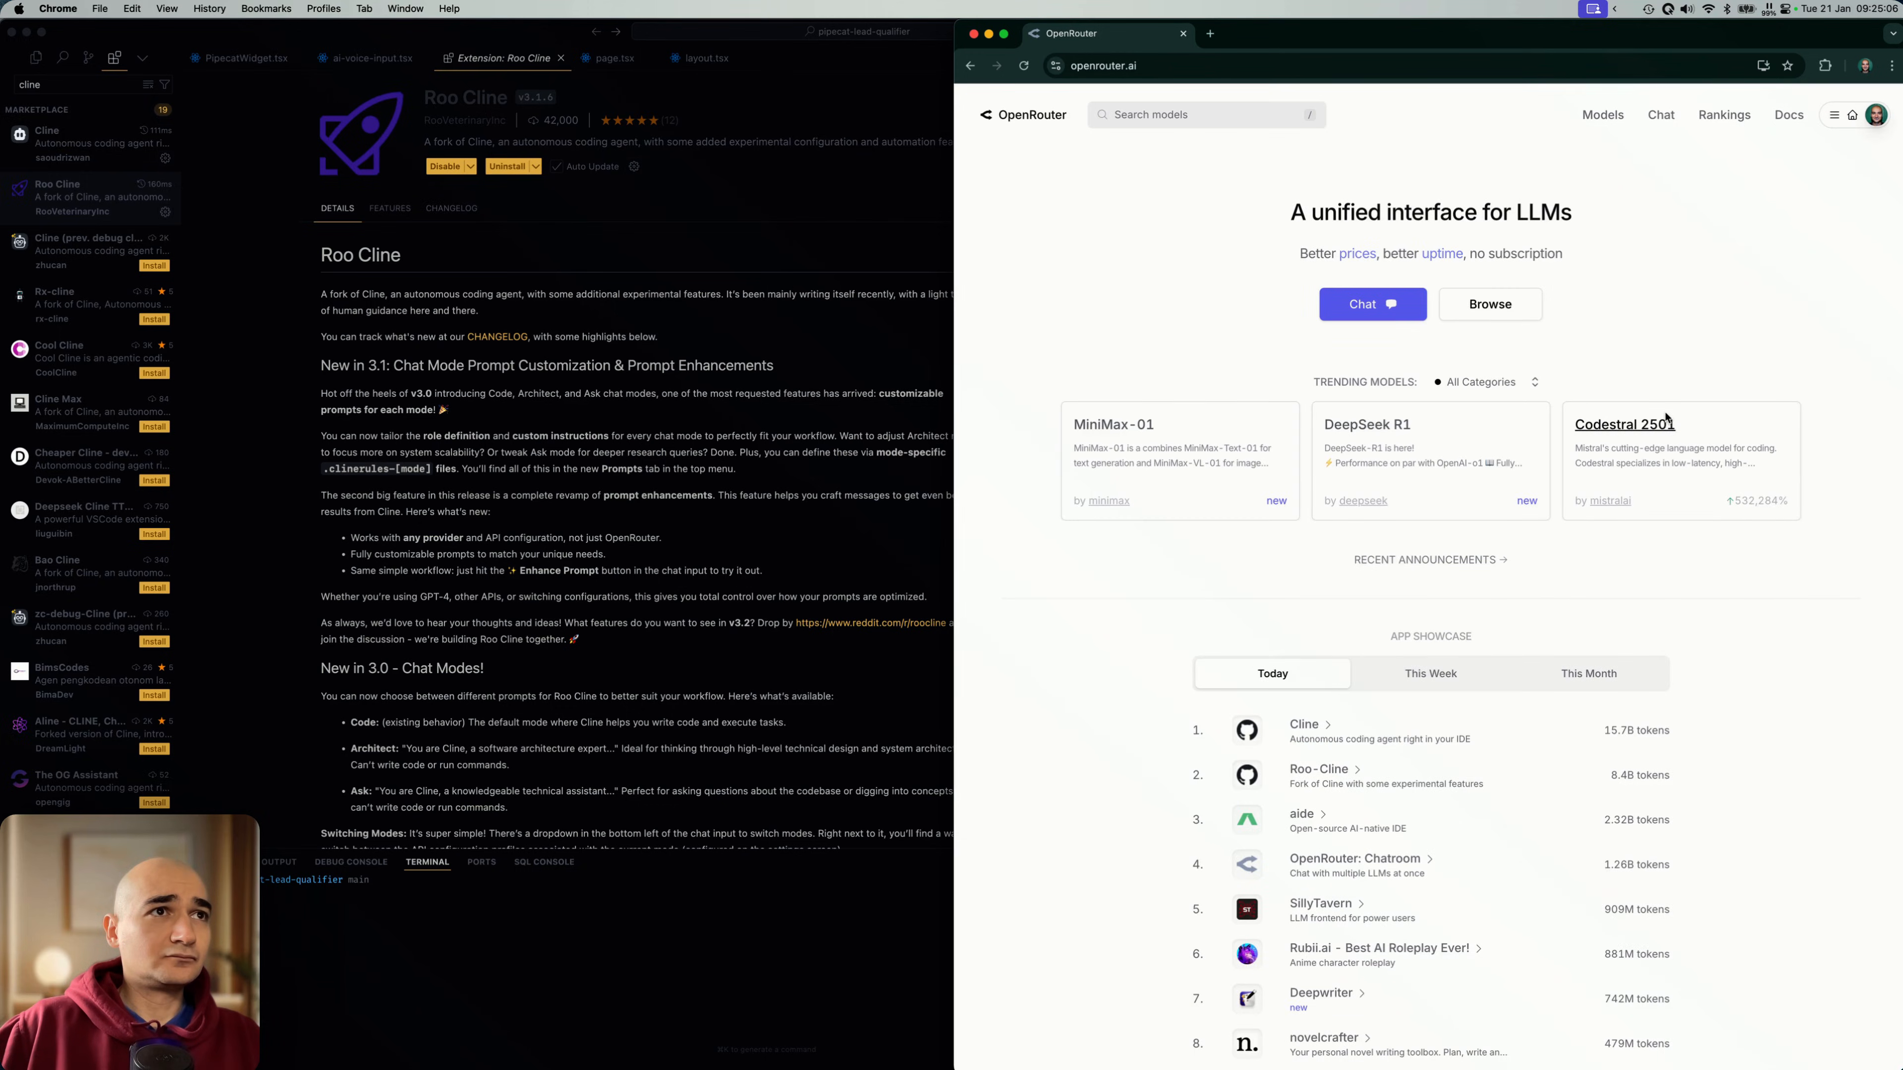
{"action": "mouse_move", "coordinate": [1690, 307]}
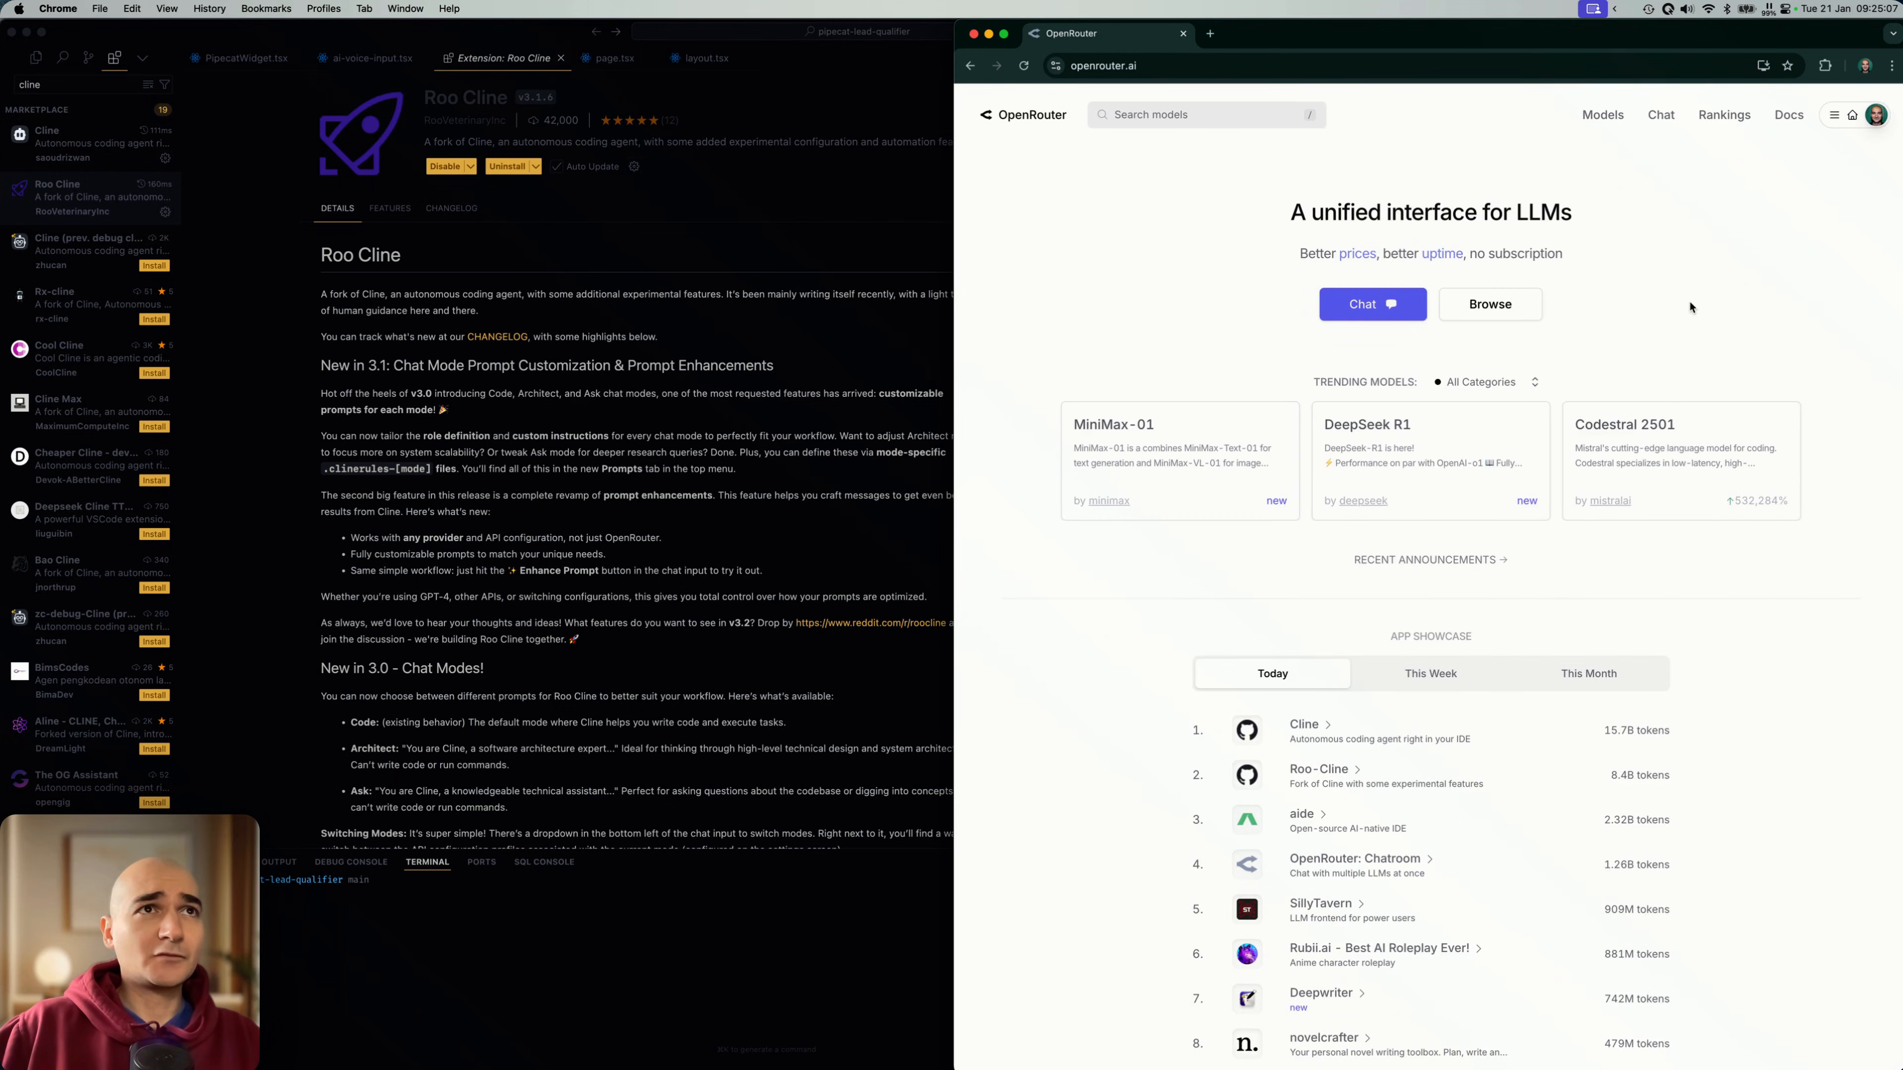
{"action": "left_click", "coordinate": [1875, 114]}
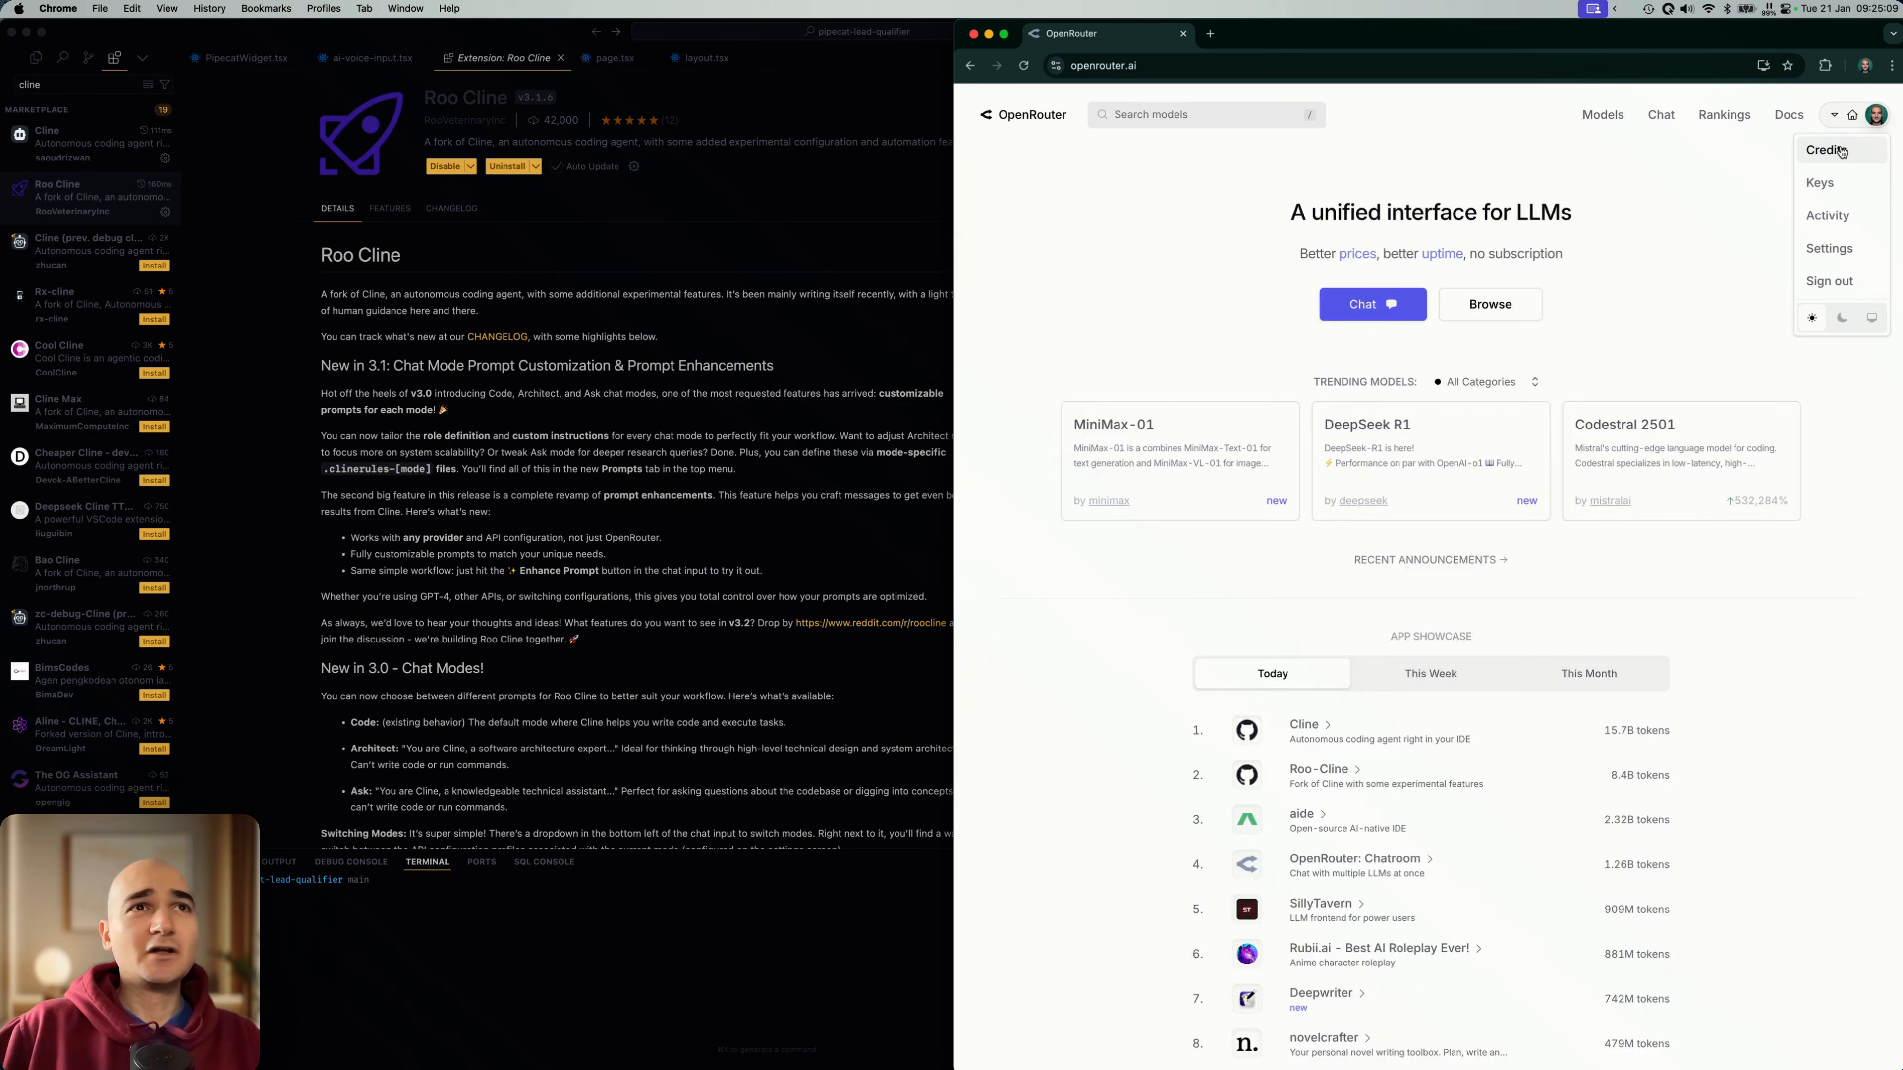
{"action": "left_click", "coordinate": [1825, 149]}
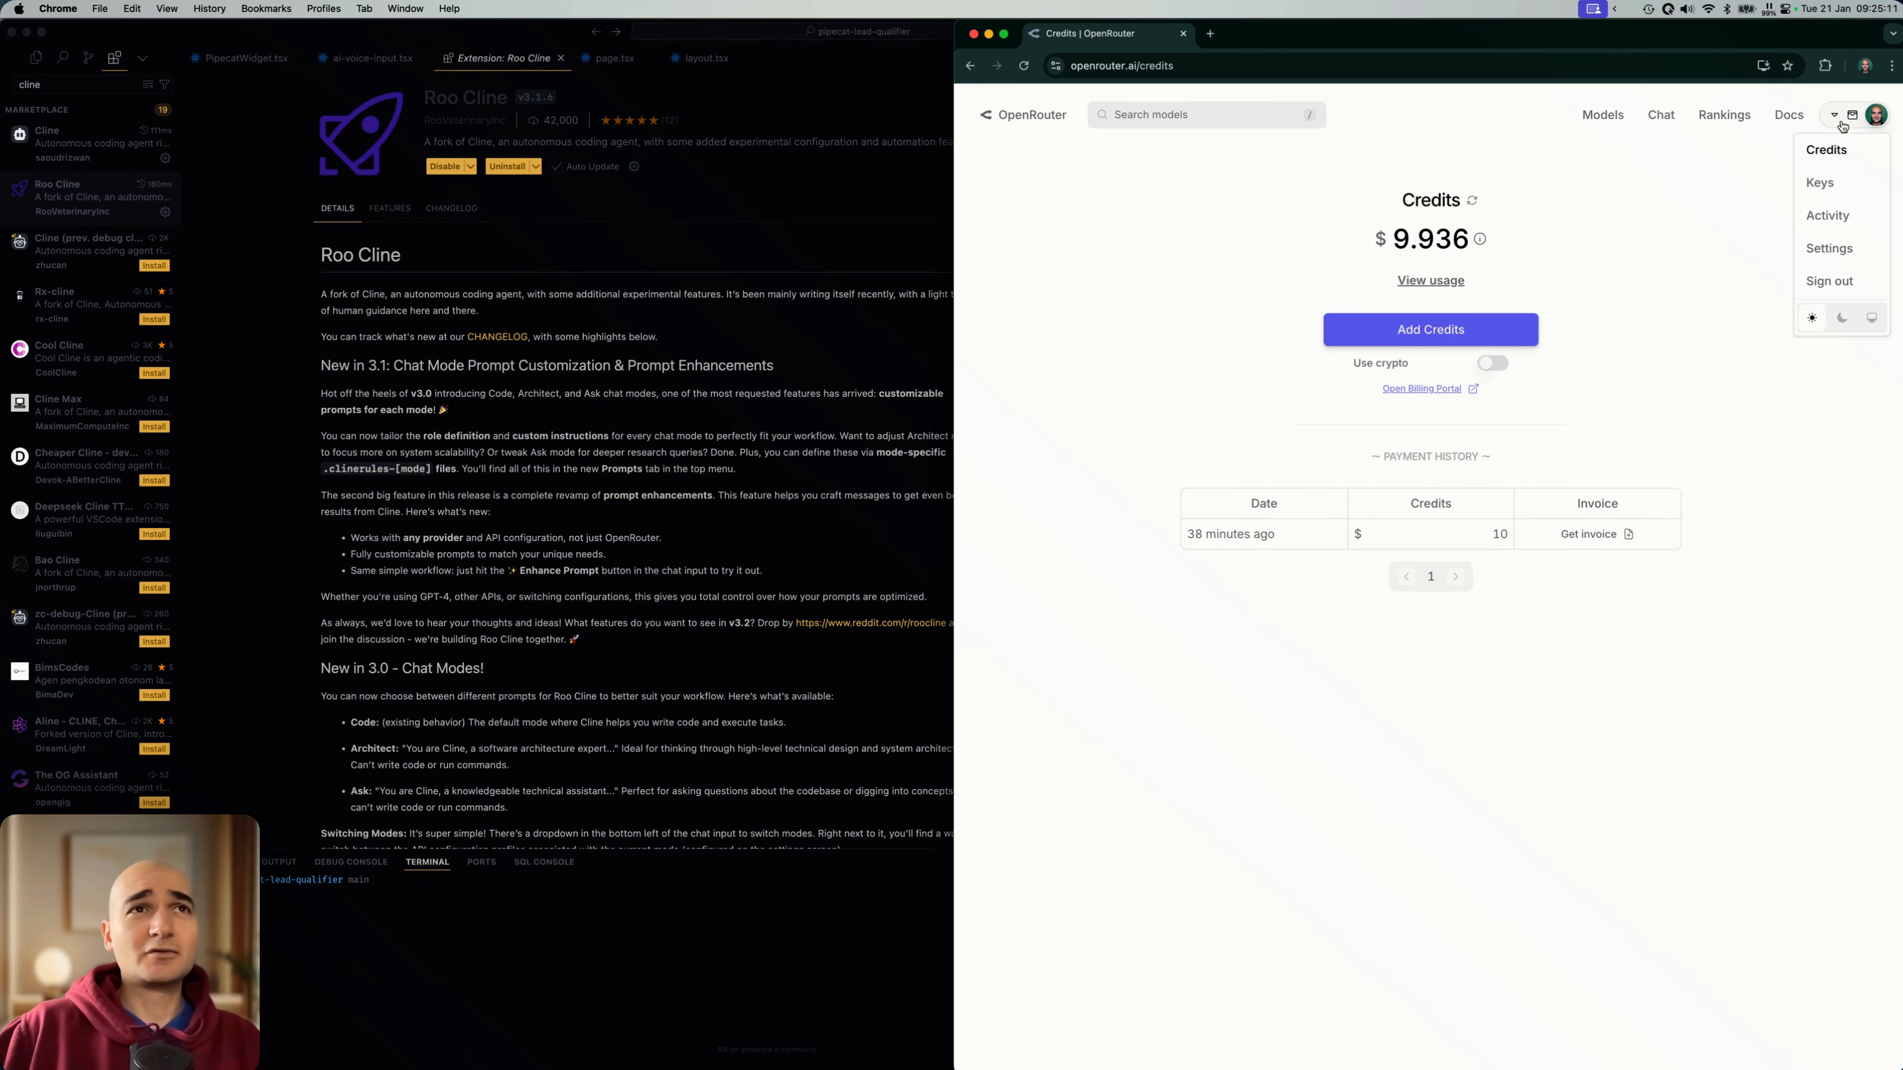
{"action": "left_click", "coordinate": [1819, 182]}
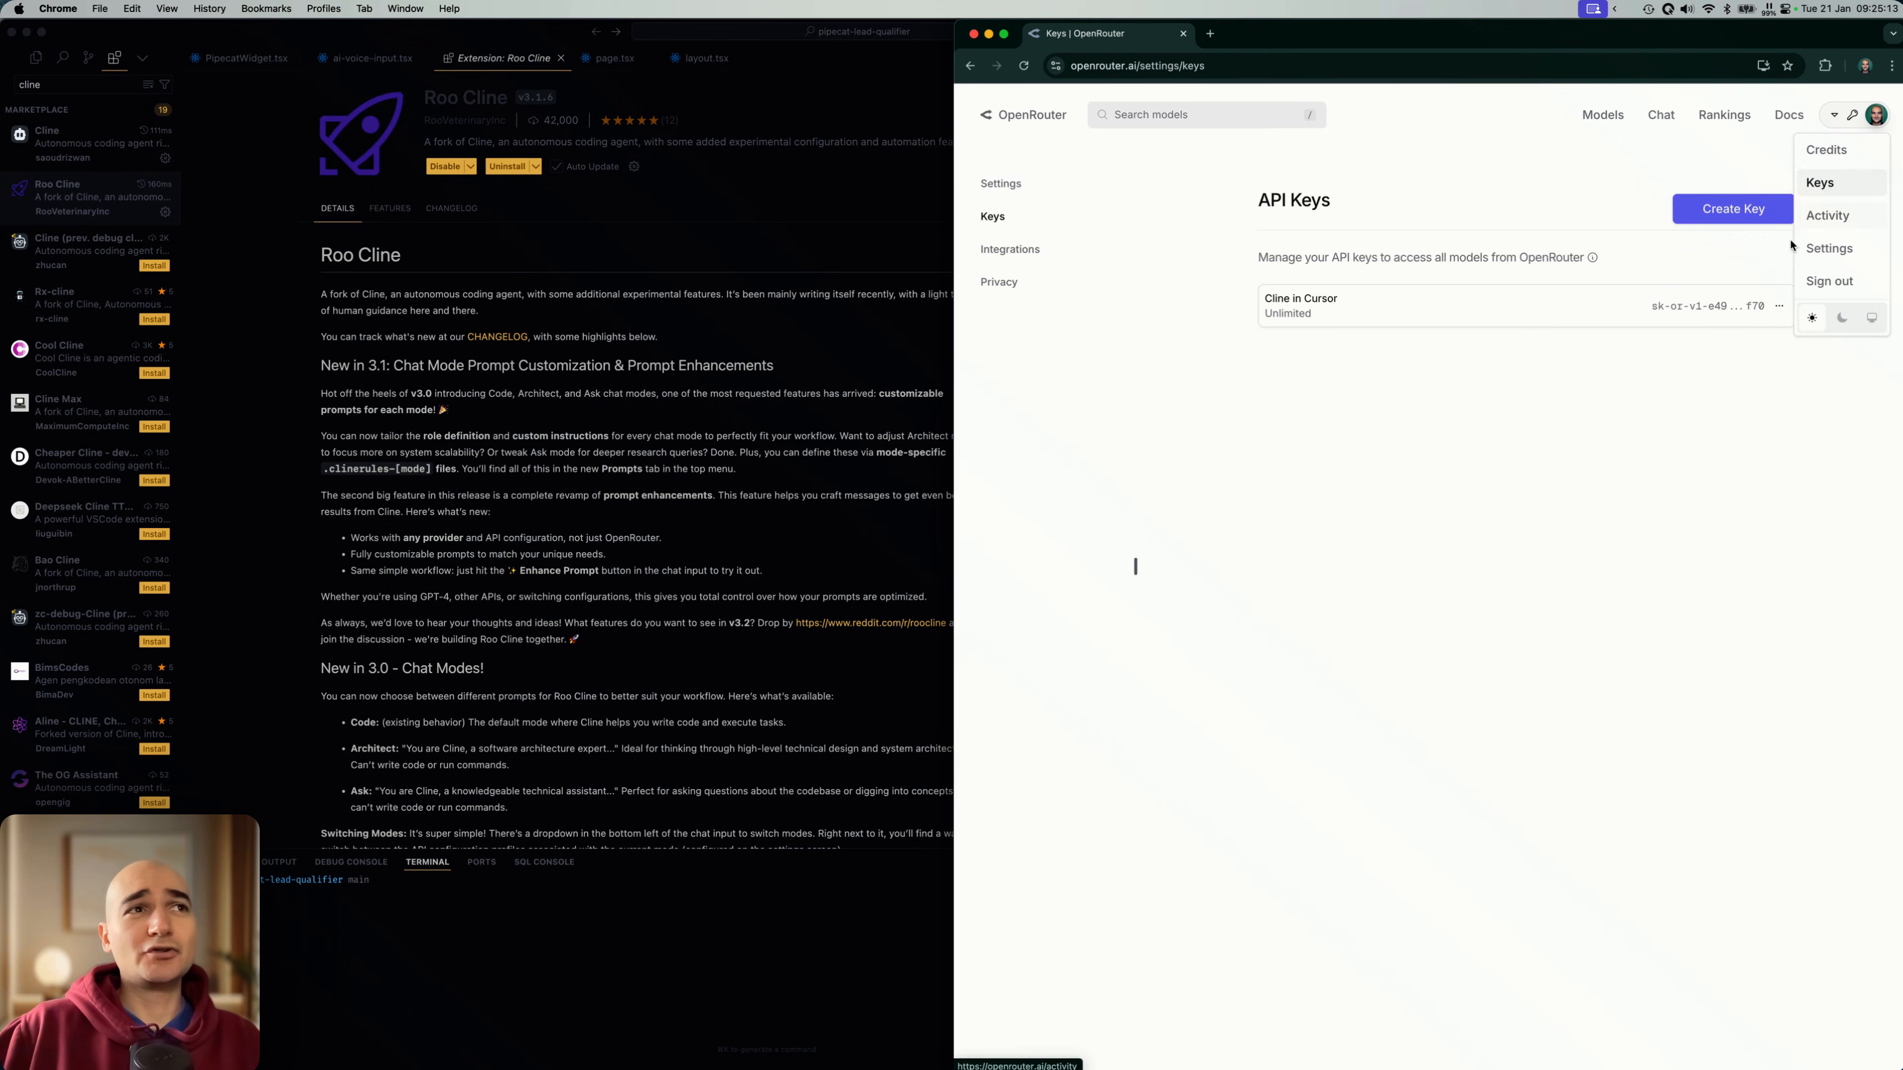
{"action": "left_click", "coordinate": [1102, 147]}
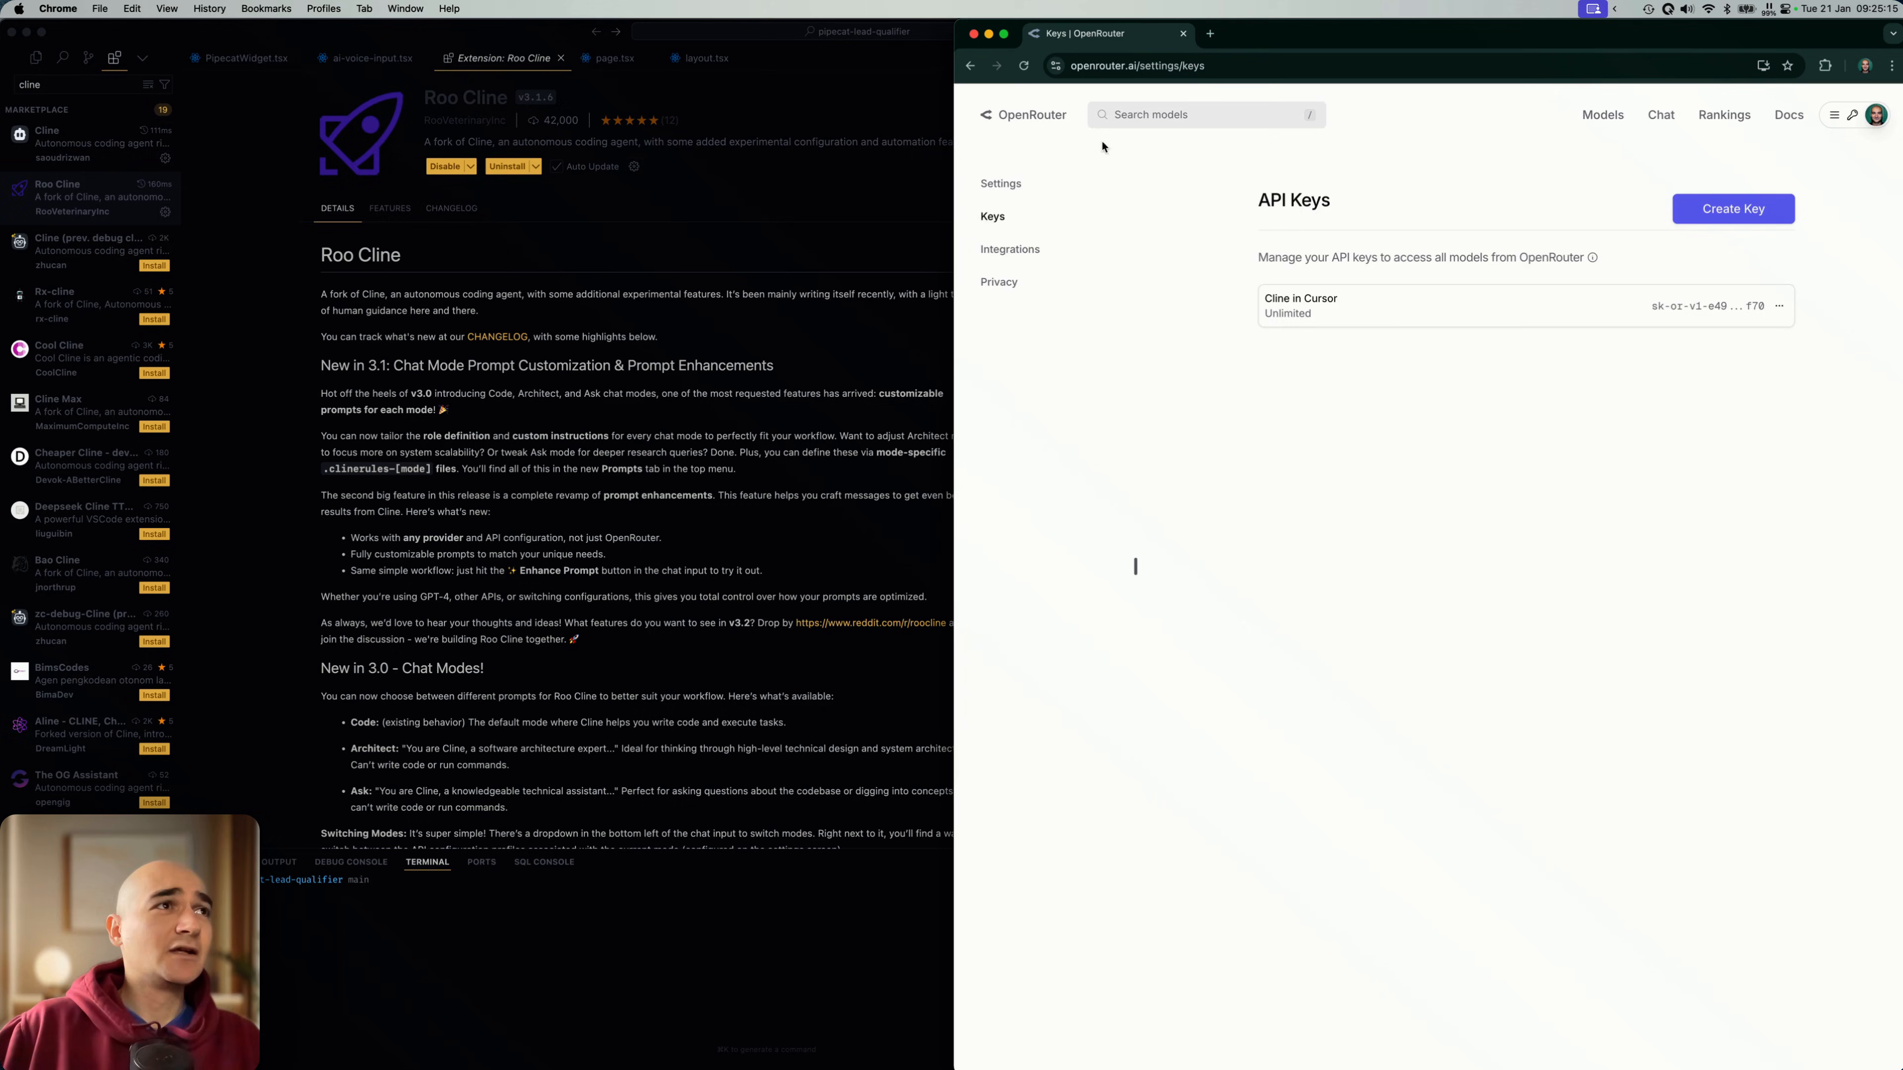
{"action": "left_click", "coordinate": [1028, 114]}
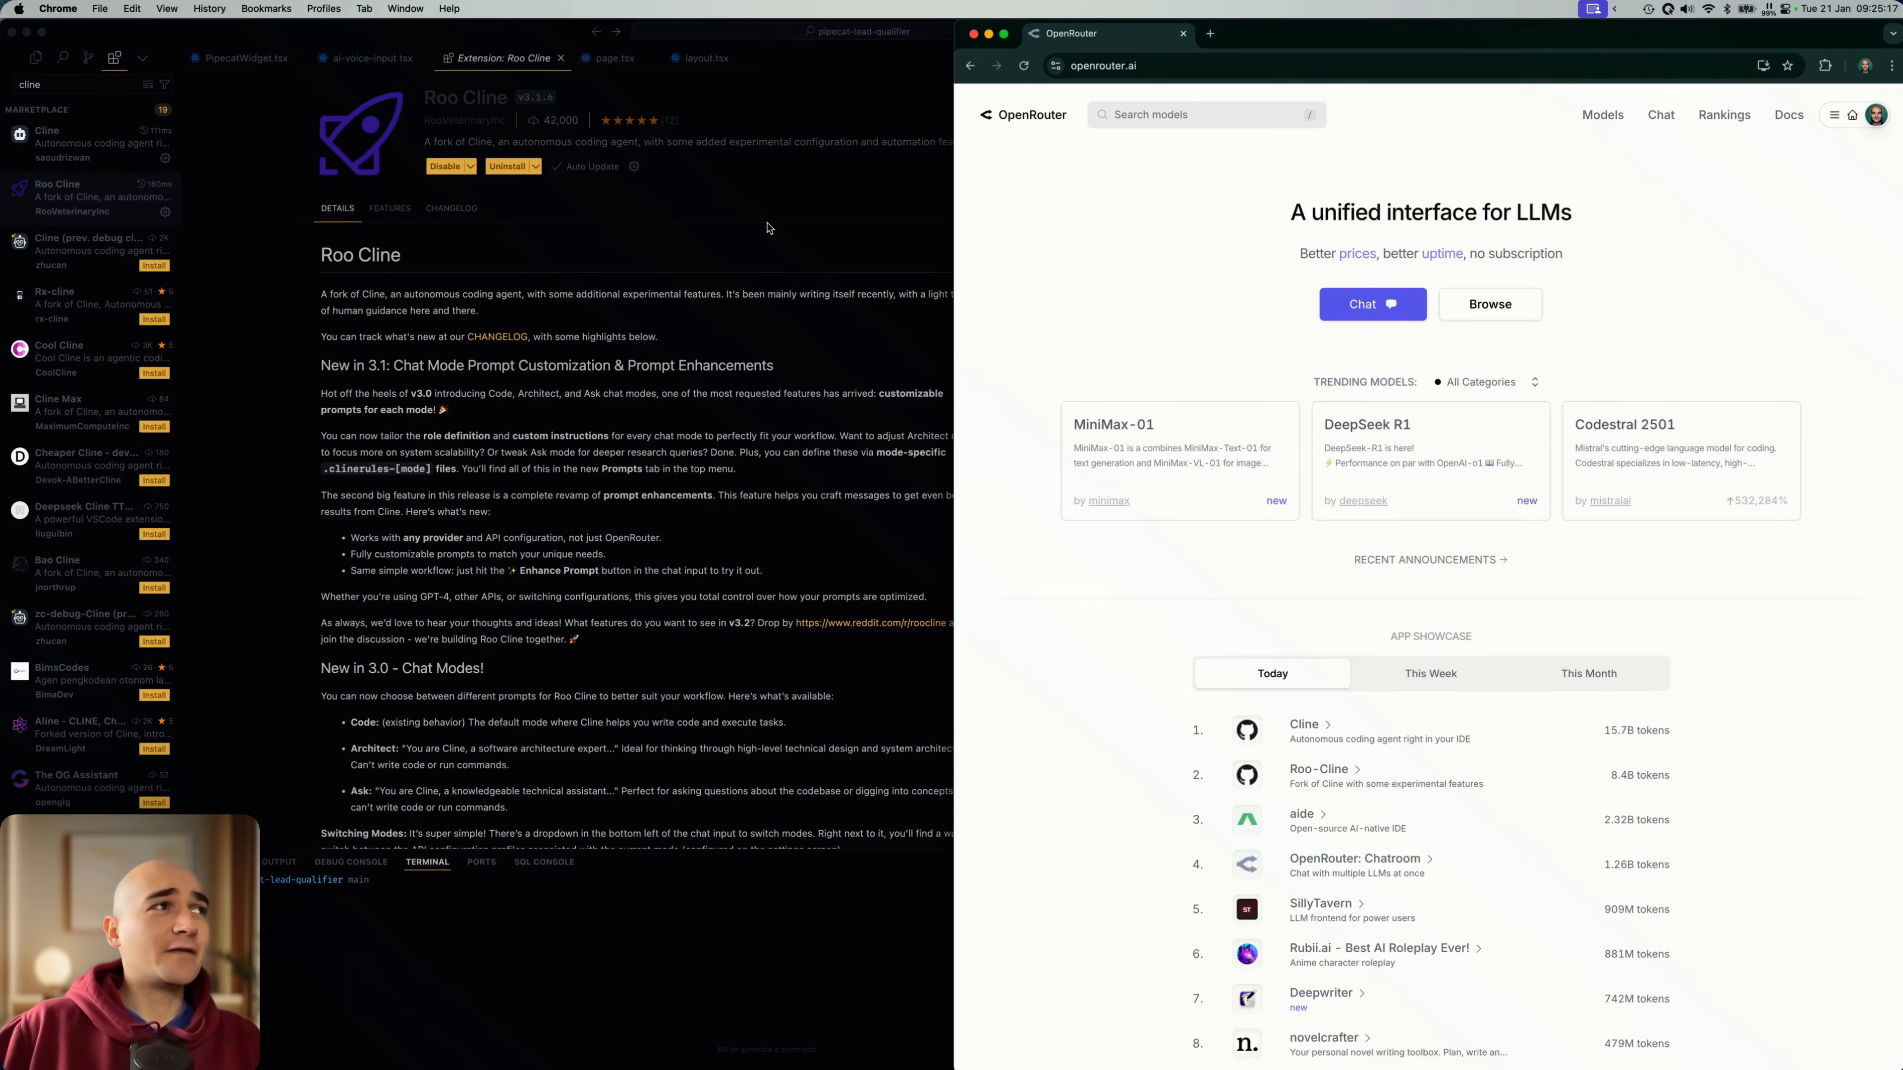
Step: Keep OpenRouter as Cline's provider, choose deepseek/deepseek-r1 and save with Done
{"action": "left_click", "coordinate": [1487, 57]}
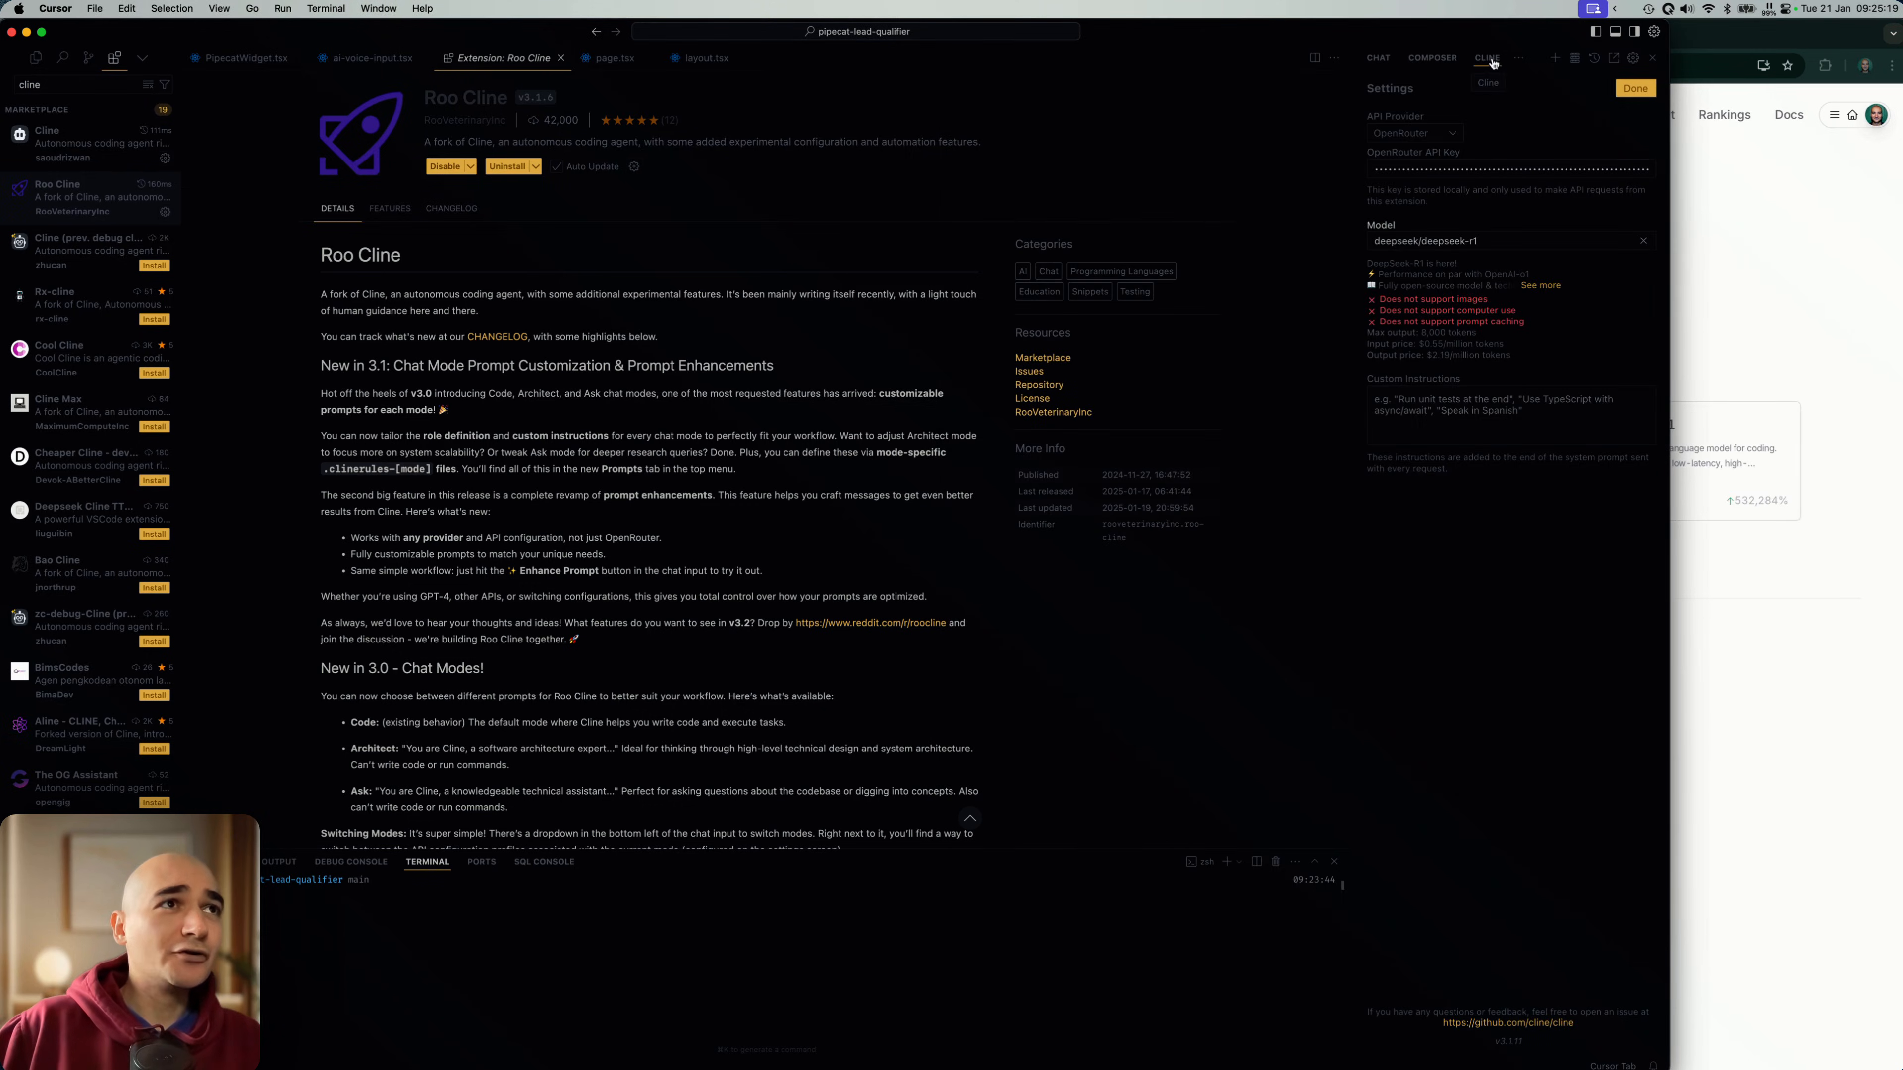
{"action": "left_click", "coordinate": [1412, 132]}
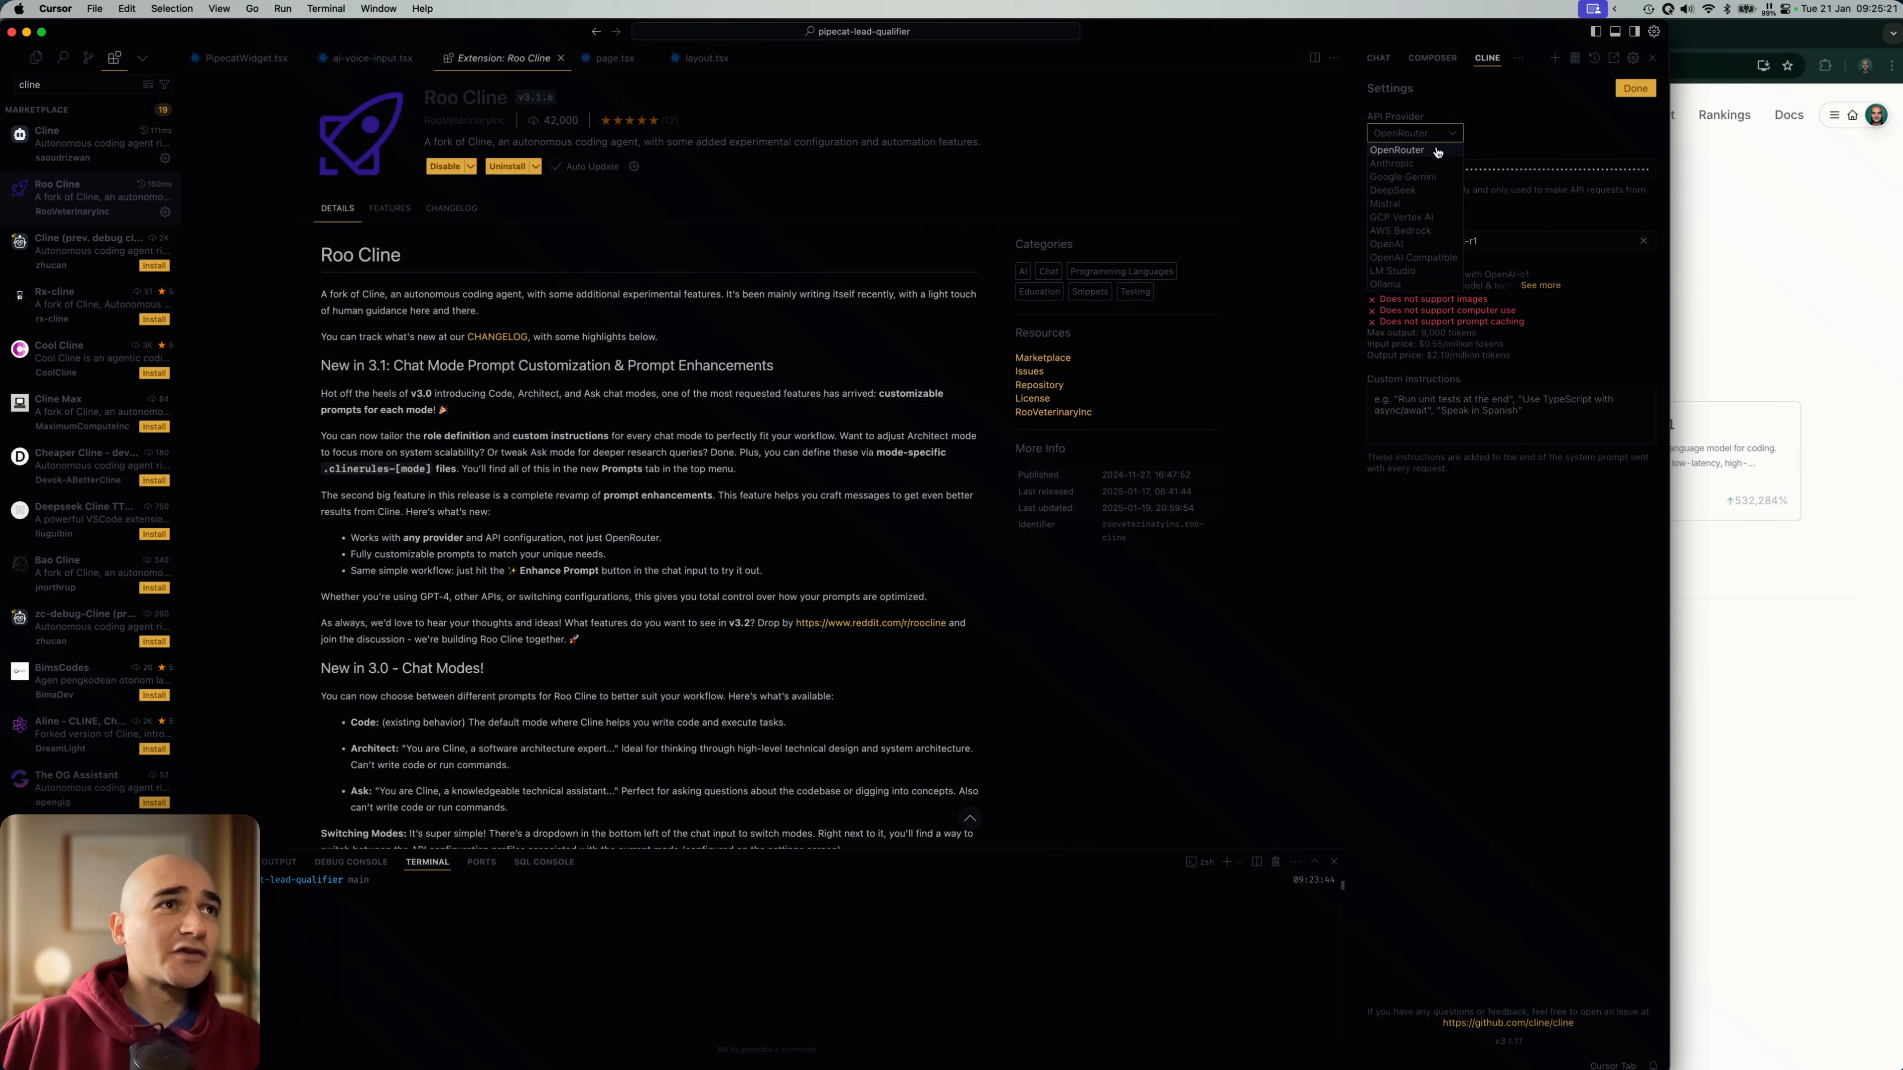
{"action": "left_click", "coordinate": [1396, 150]}
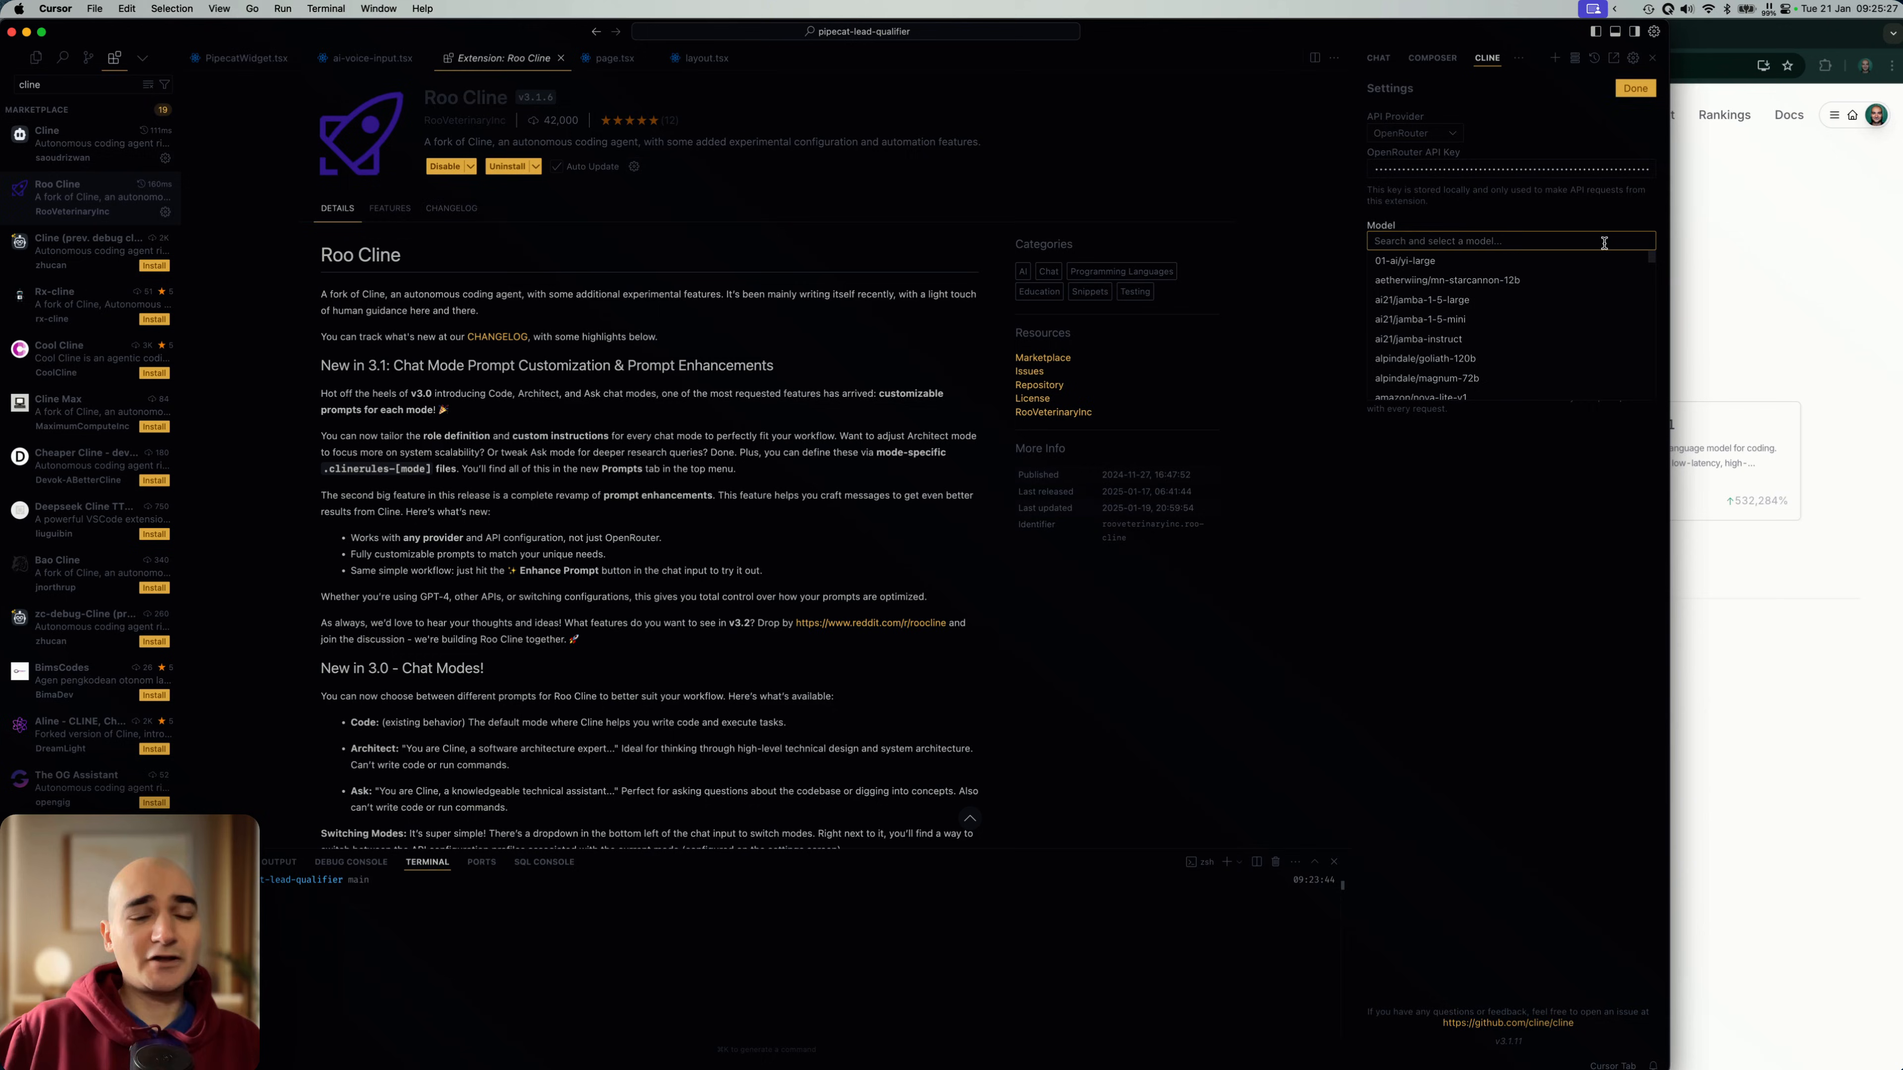
{"action": "type", "text": "deep"}
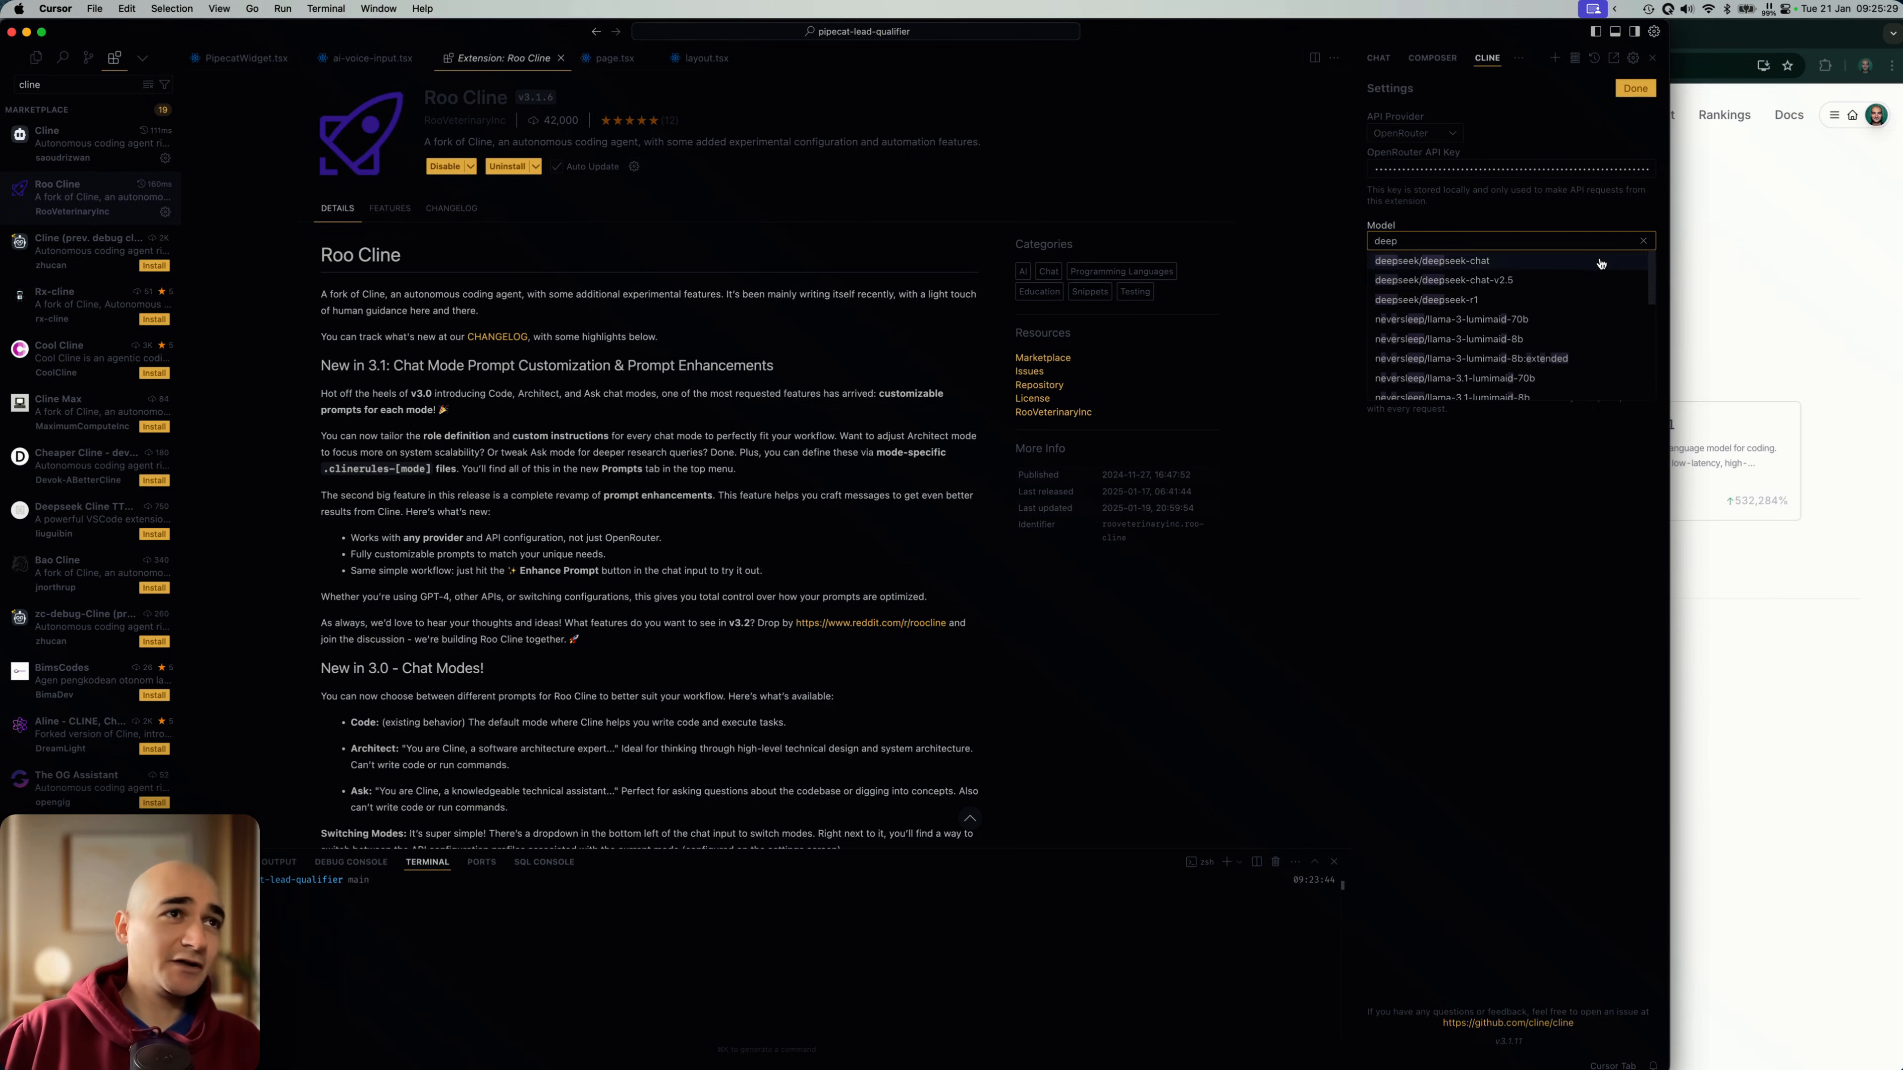
{"action": "left_click", "coordinate": [1427, 299]}
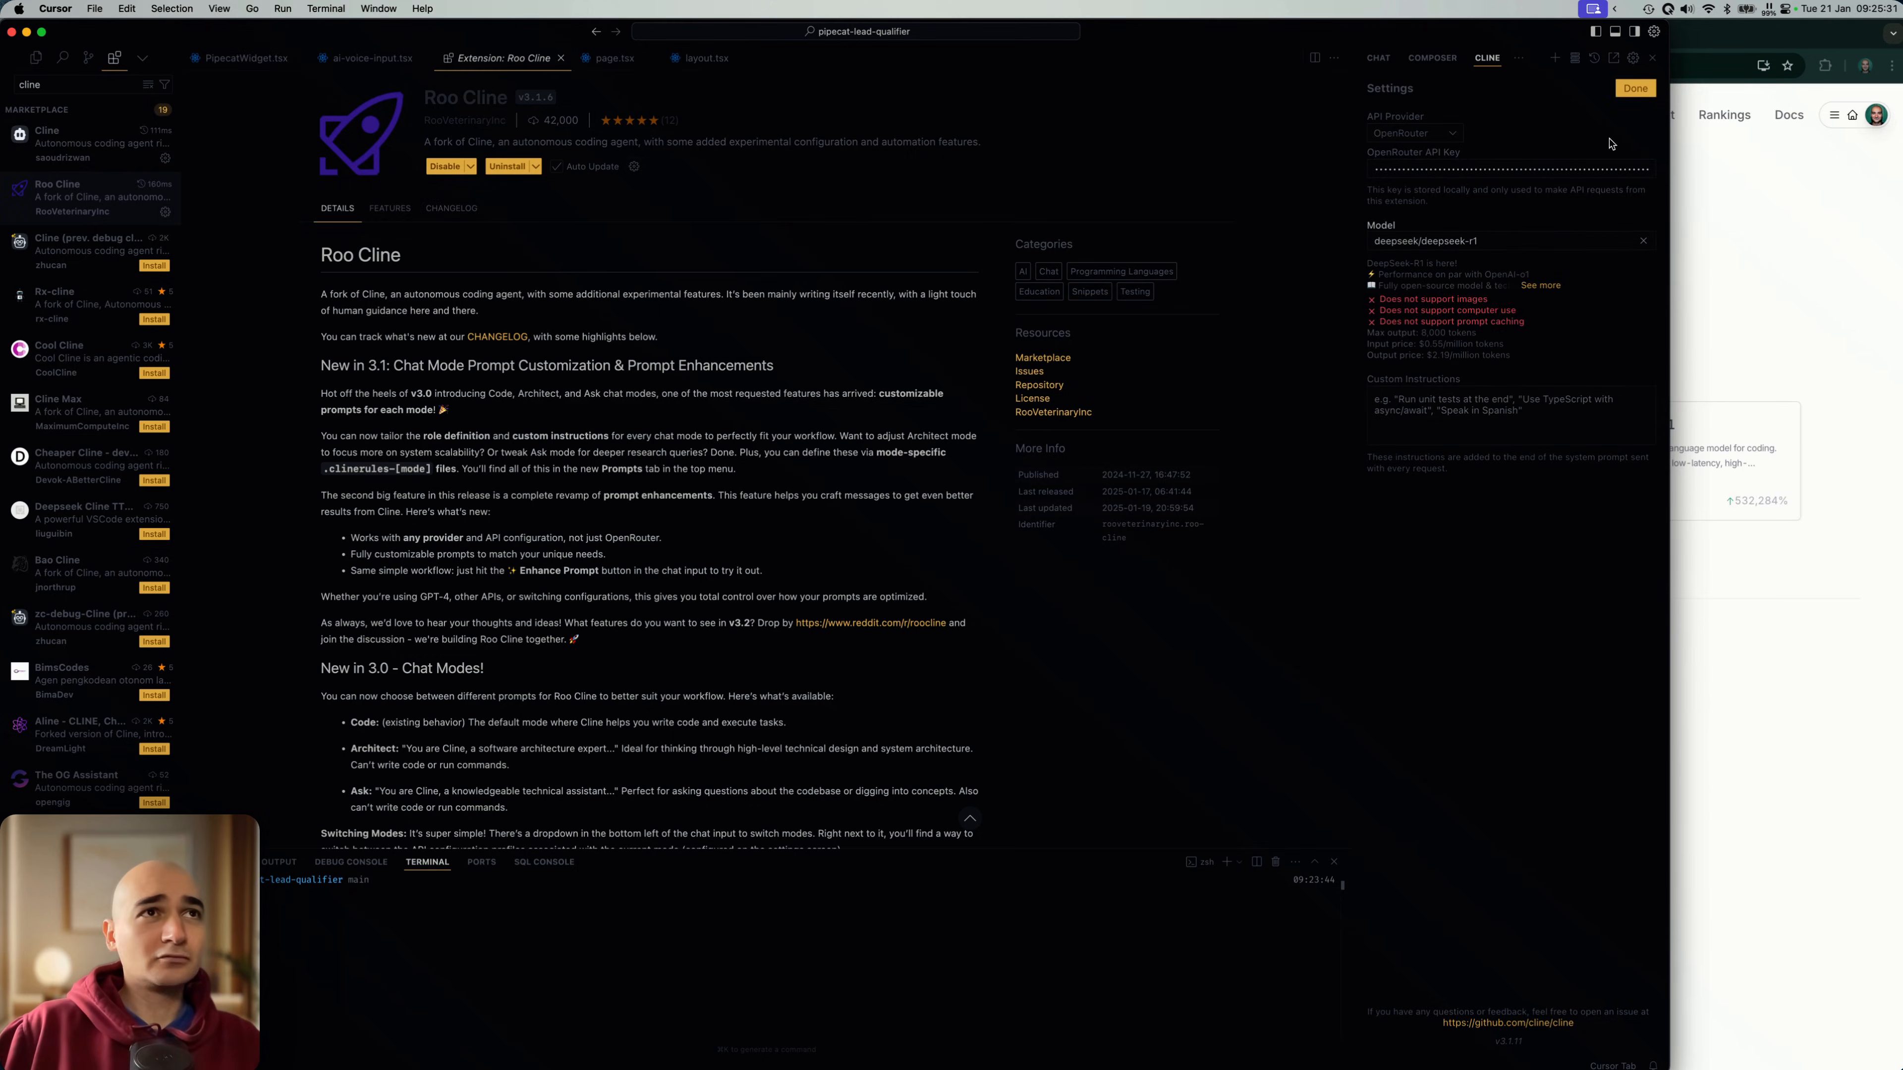
{"action": "left_click", "coordinate": [1634, 87]}
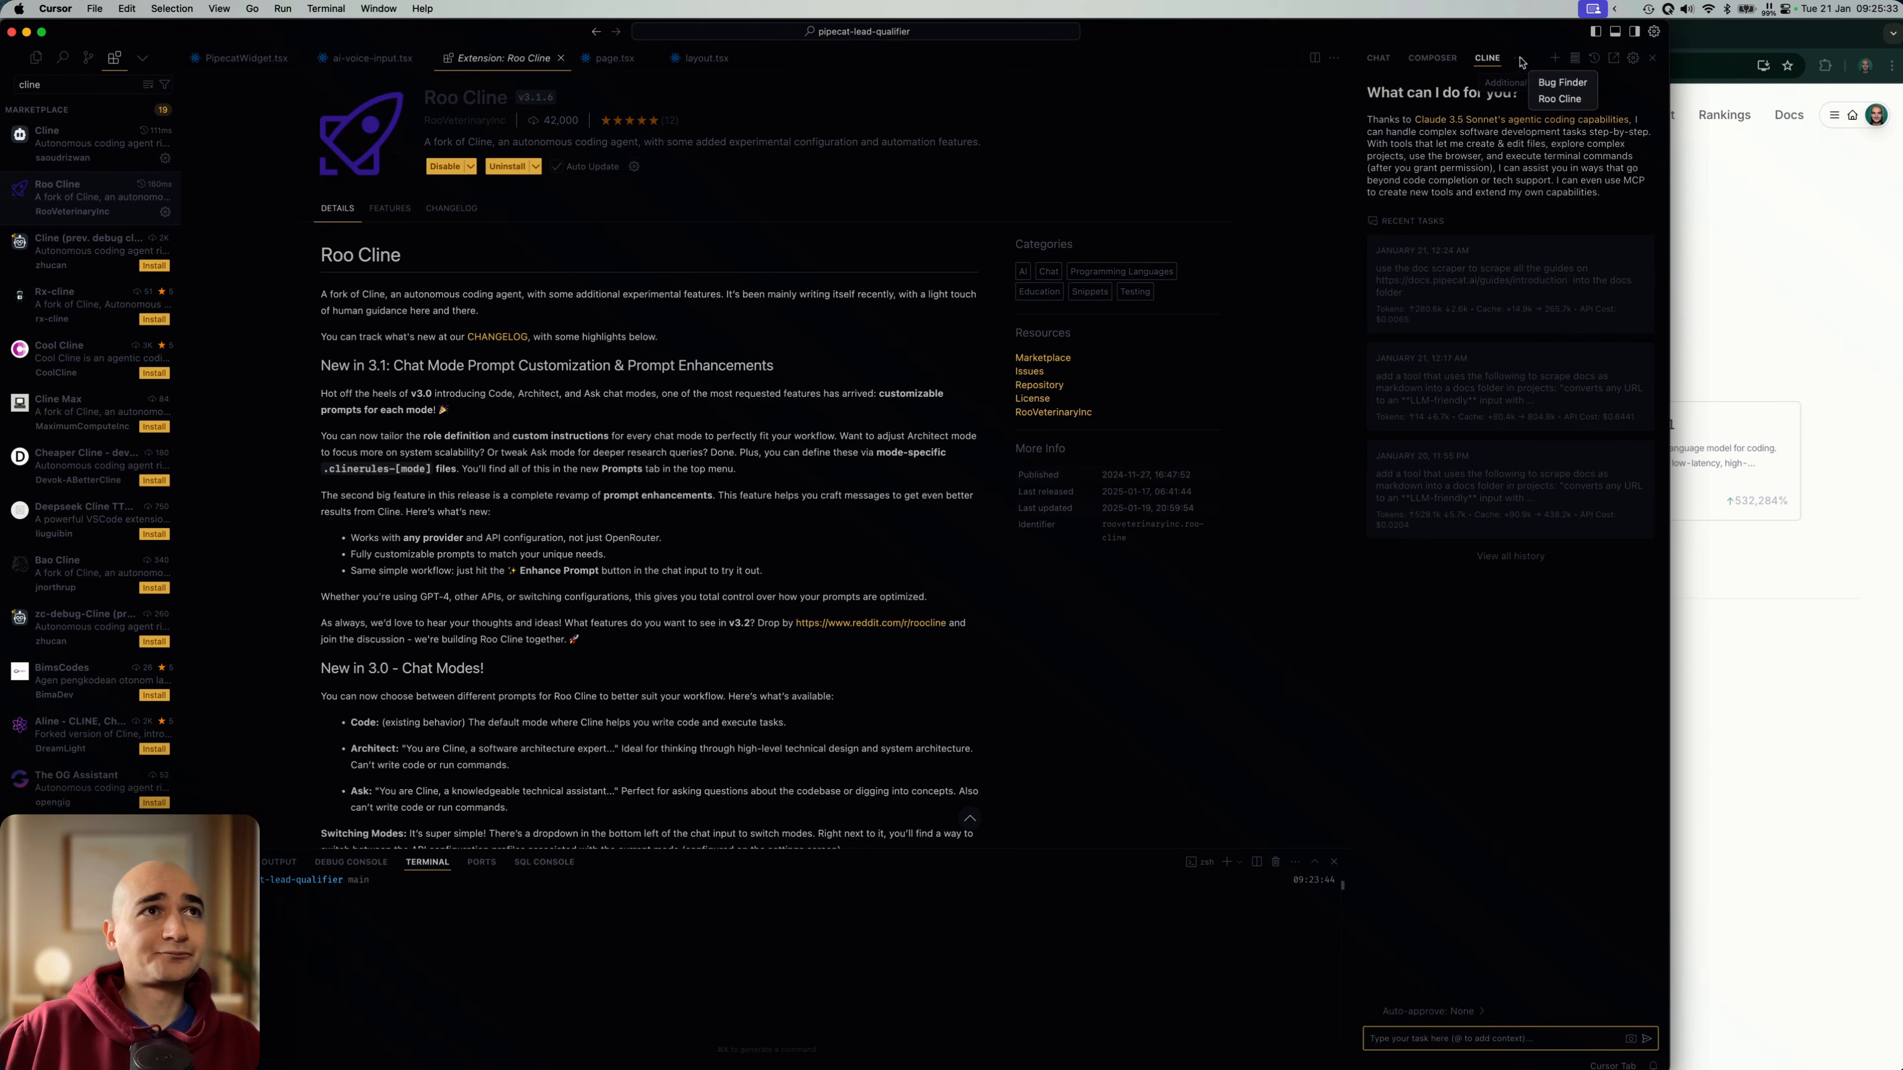
Step: Switch to Roo Cline and show its settings' API provider choices
{"action": "left_click", "coordinate": [1561, 98]}
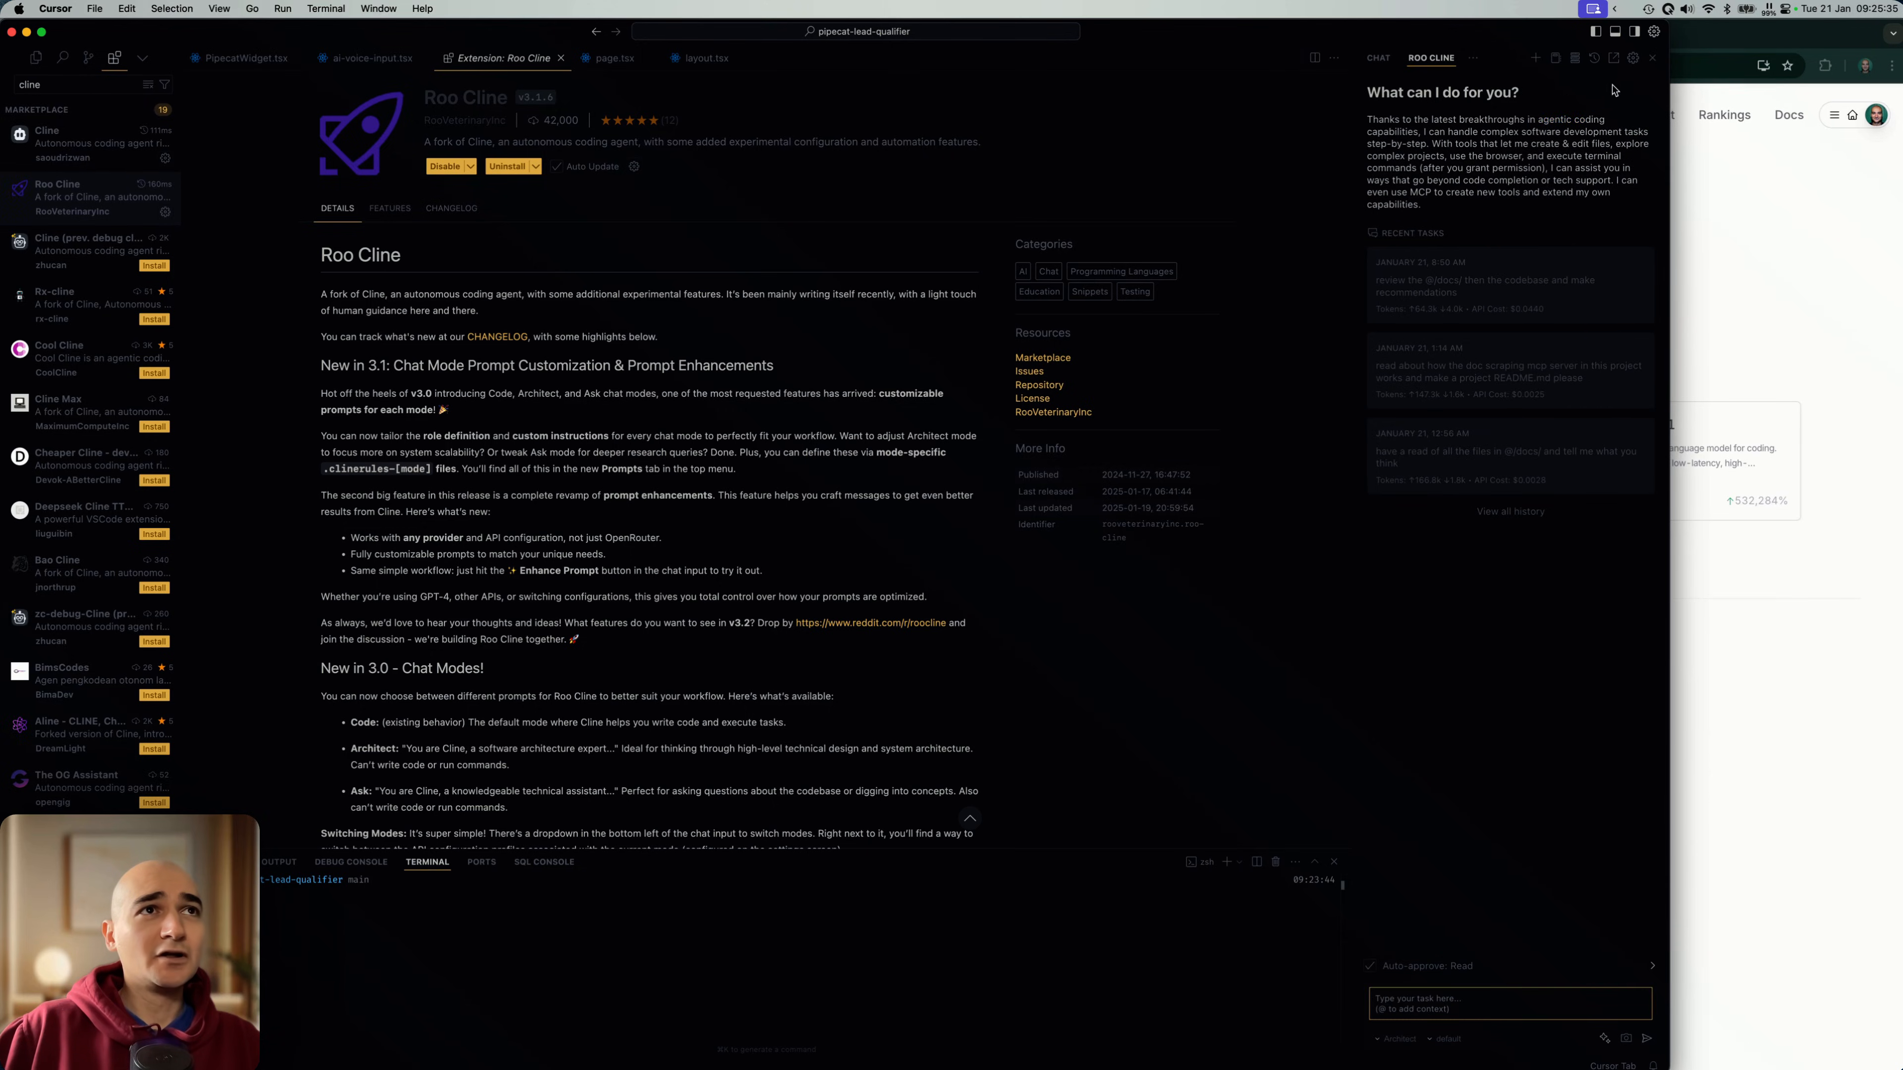
{"action": "left_click", "coordinate": [1576, 57]}
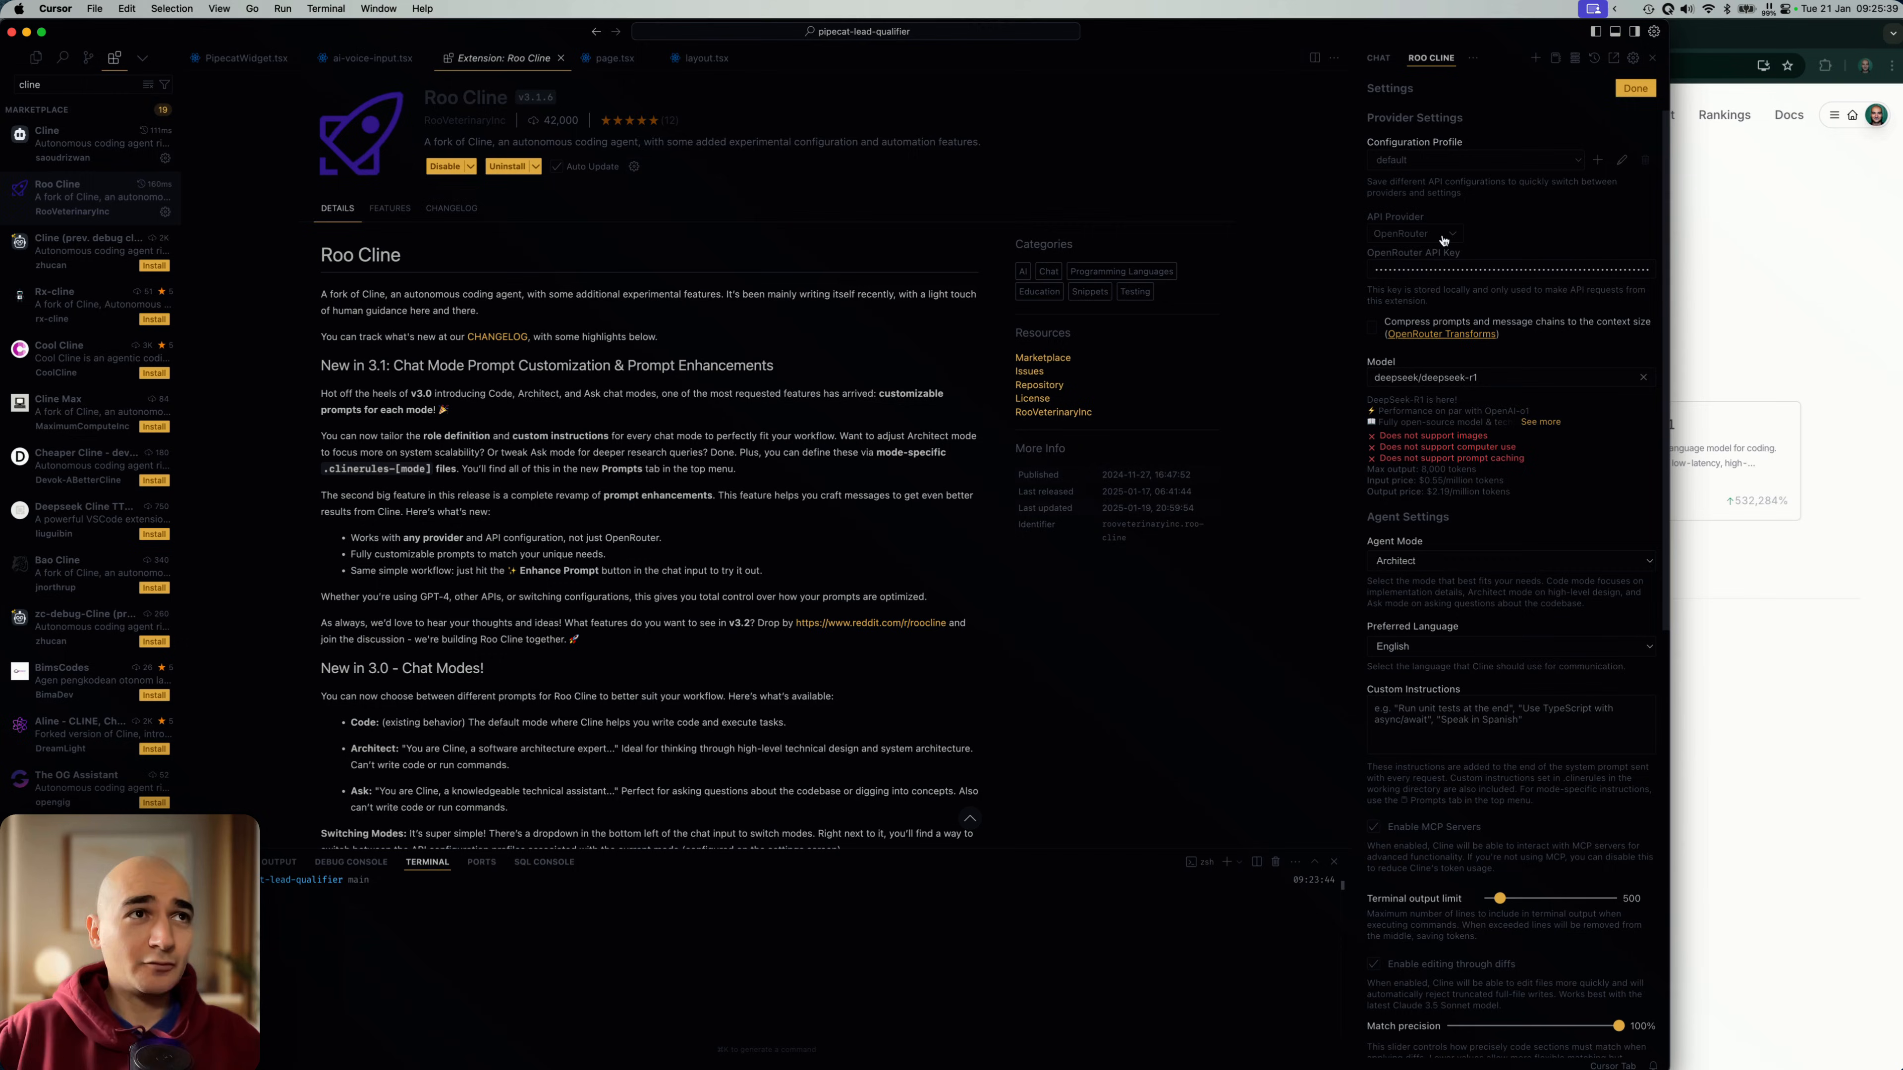
{"action": "left_click", "coordinate": [1634, 87]}
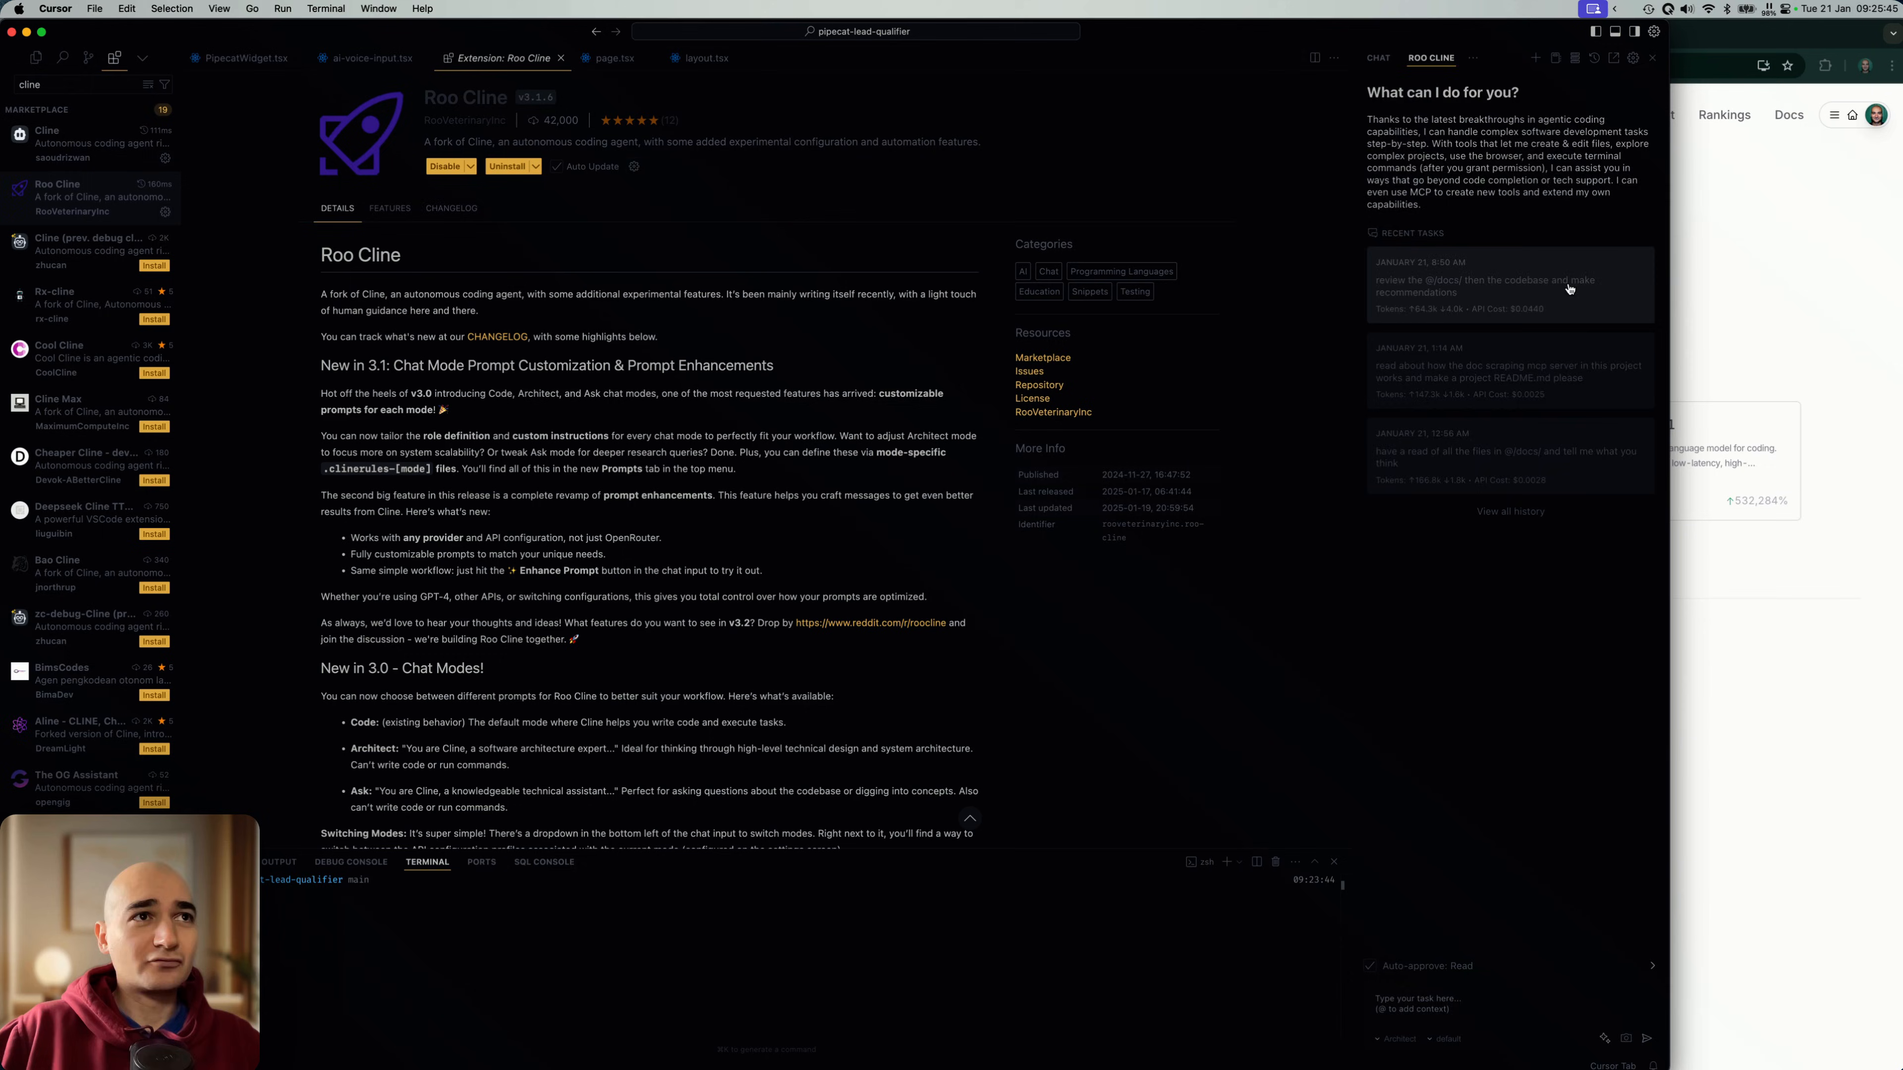
Step: Reopen Roo Cline's codebase-review task findings, then switch the panel to Composer
{"action": "left_click", "coordinate": [1508, 286]}
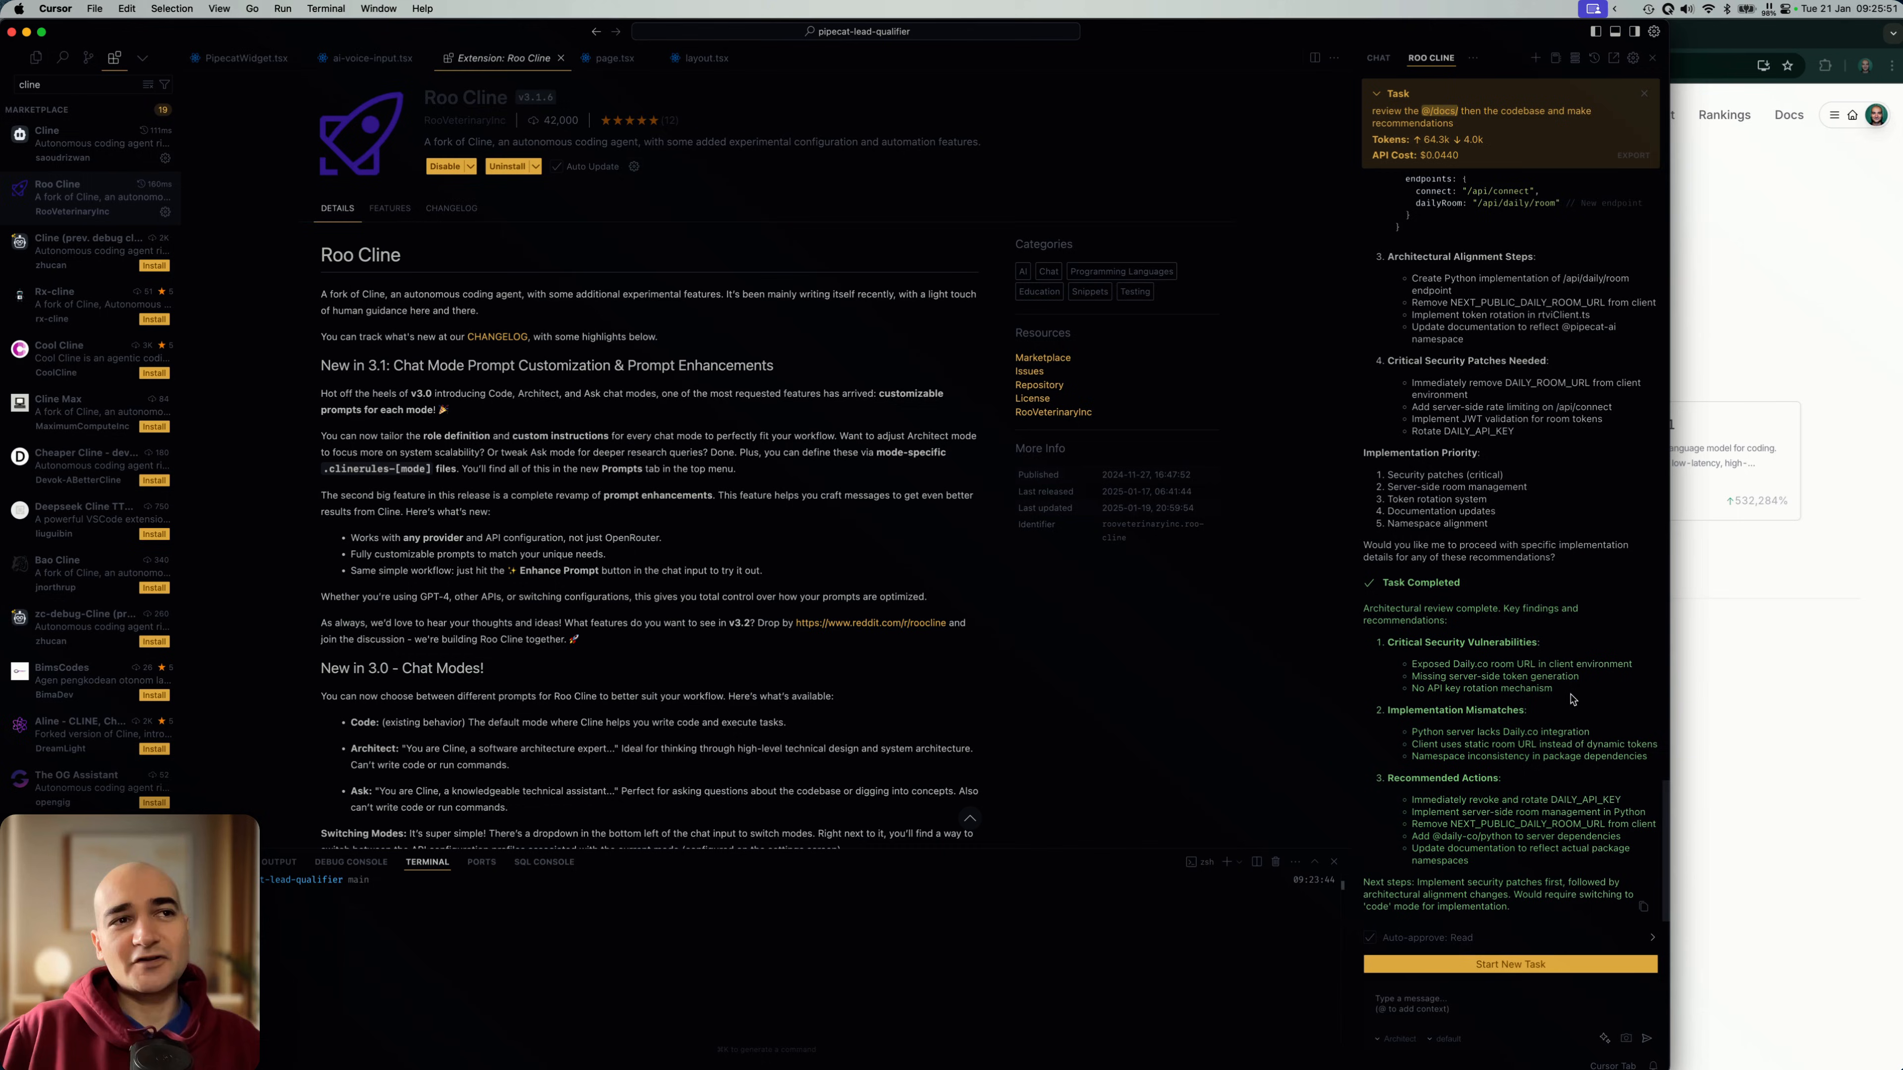
{"action": "mouse_move", "coordinate": [1572, 680]}
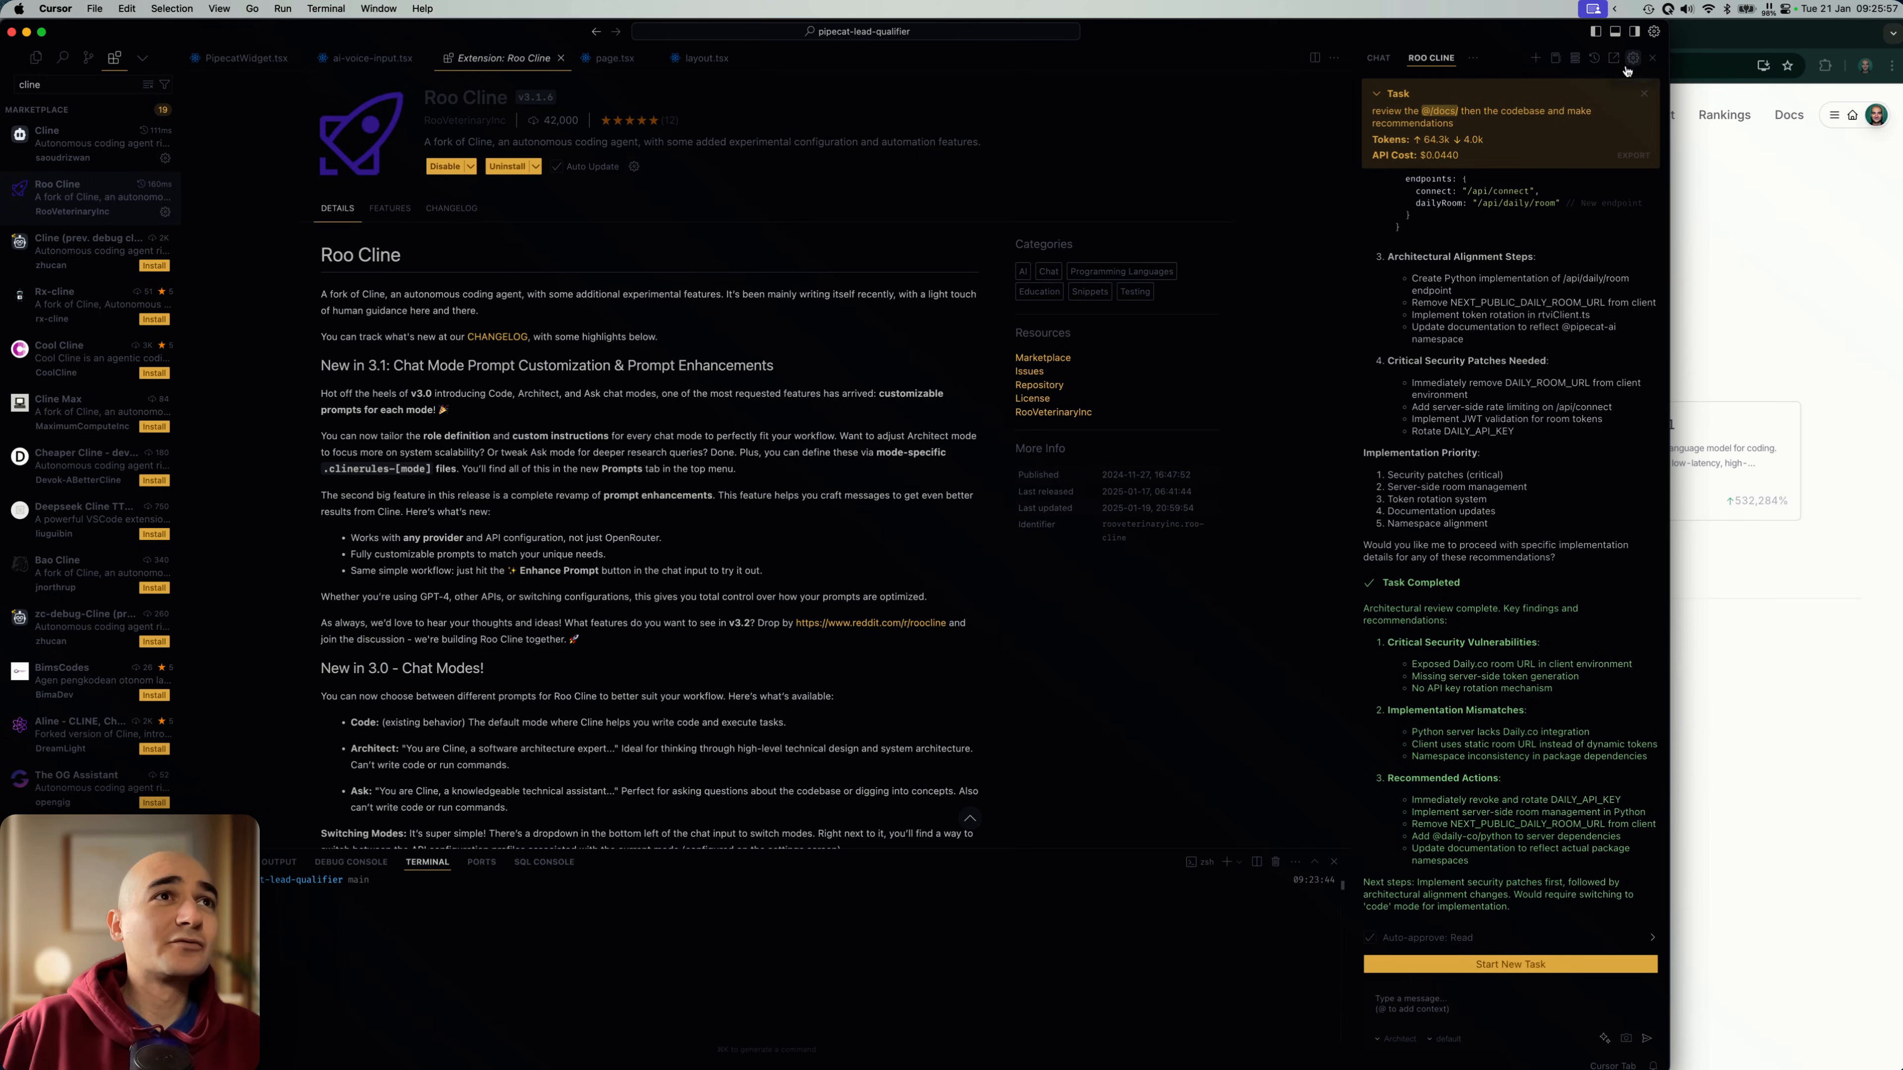
{"action": "mouse_move", "coordinate": [1644, 99]}
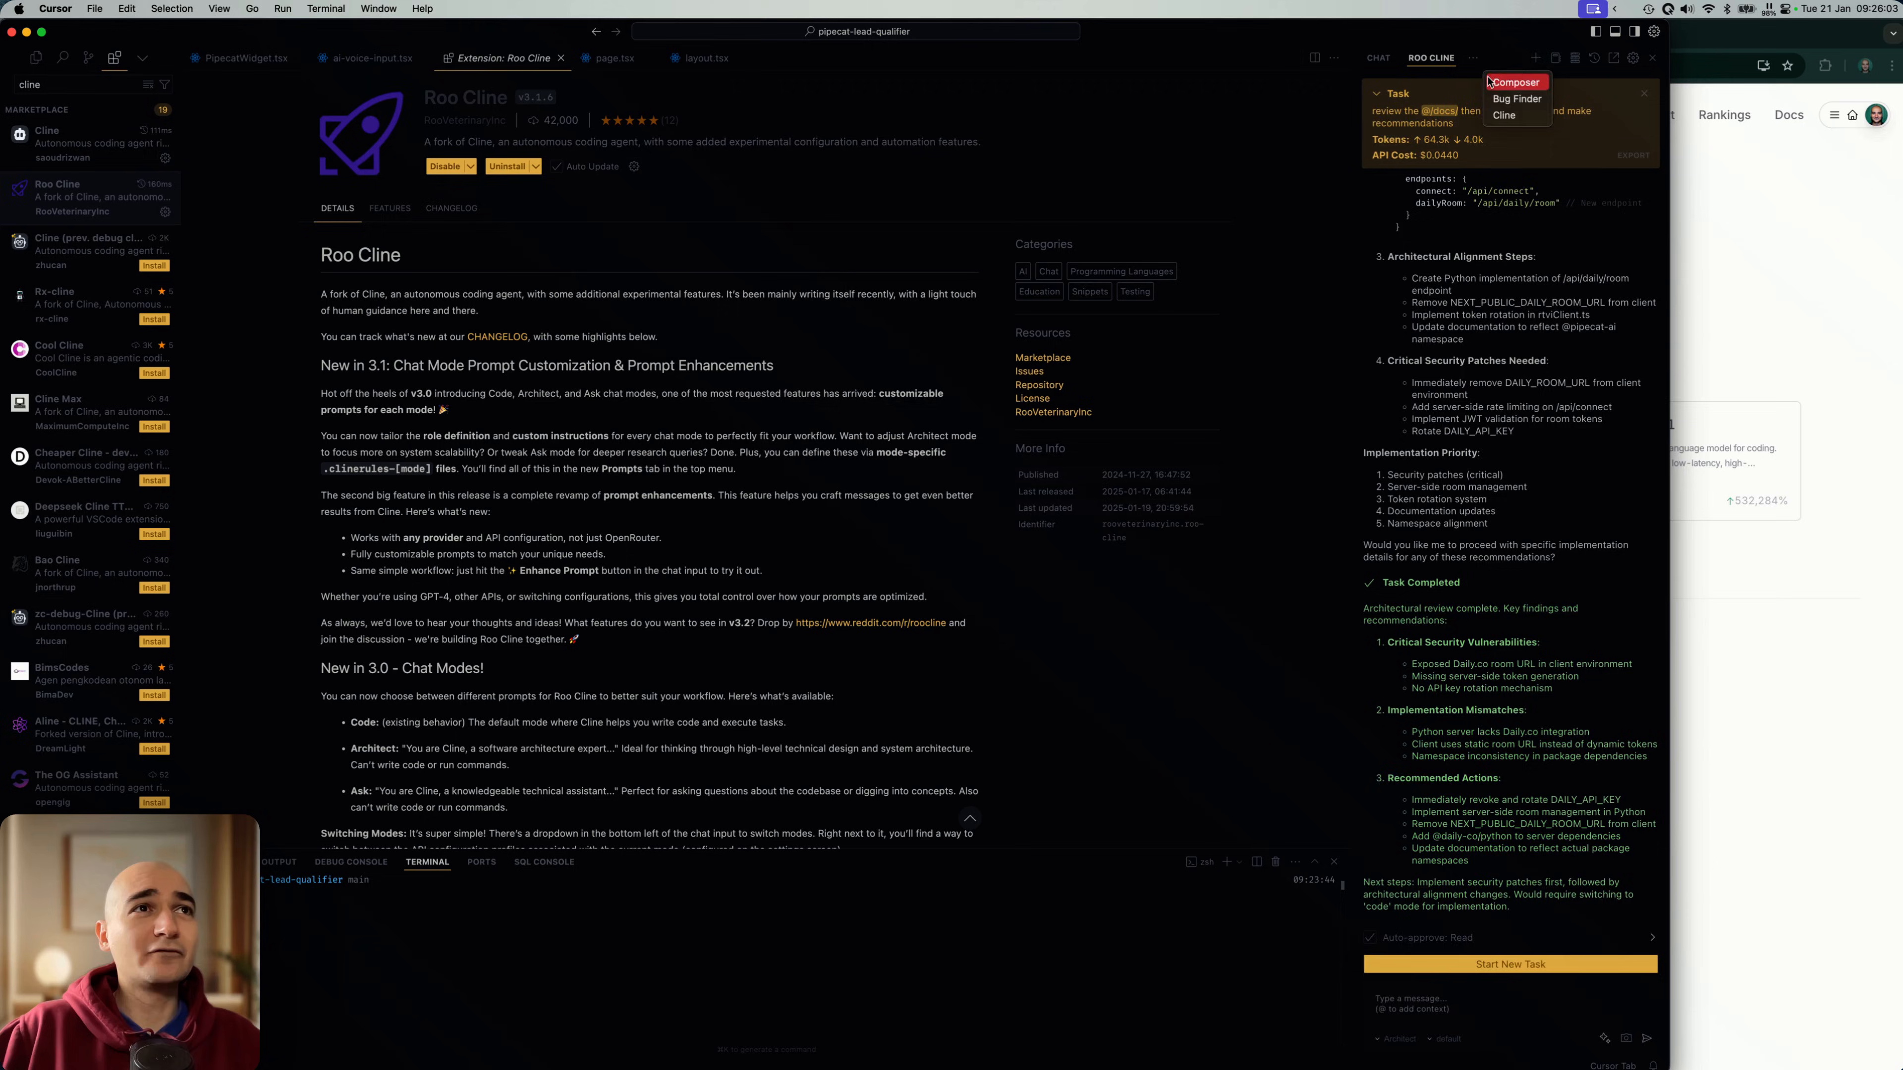
{"action": "left_click", "coordinate": [1514, 81]}
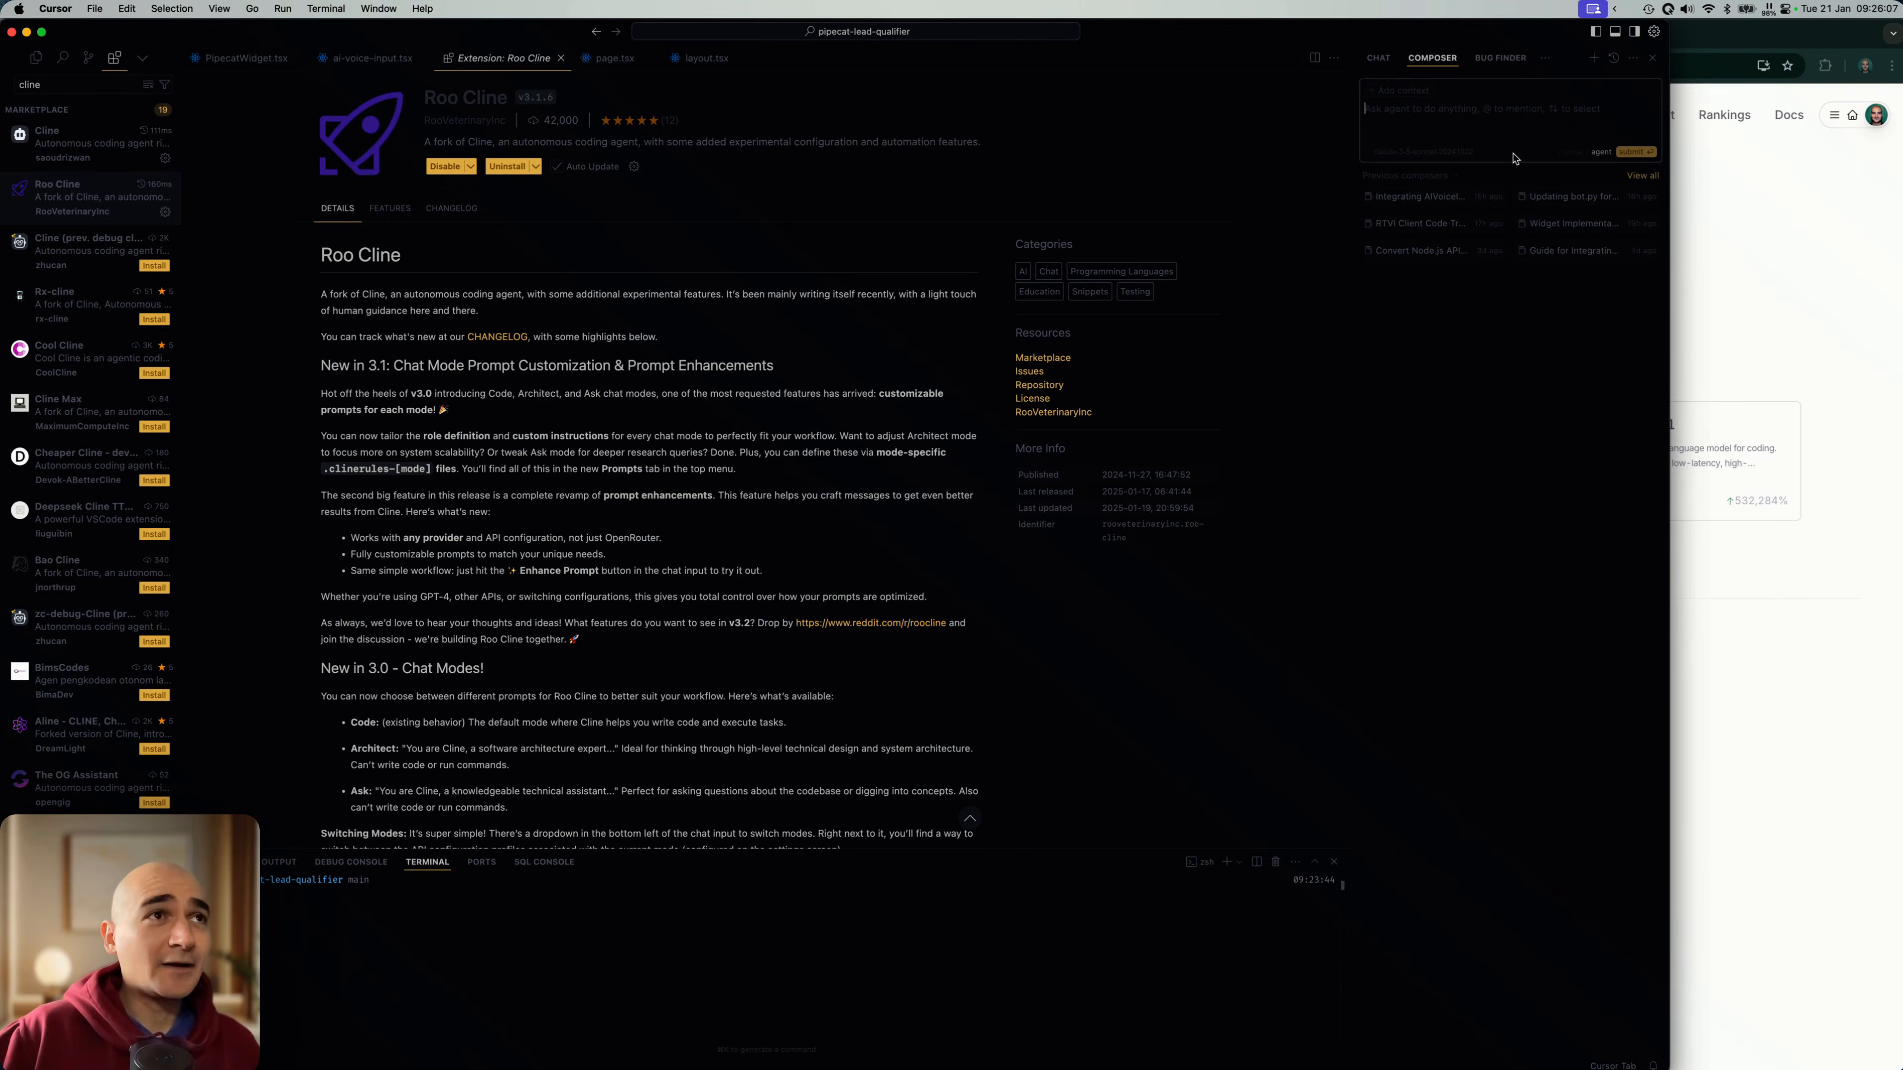
{"action": "mouse_move", "coordinate": [1471, 356]}
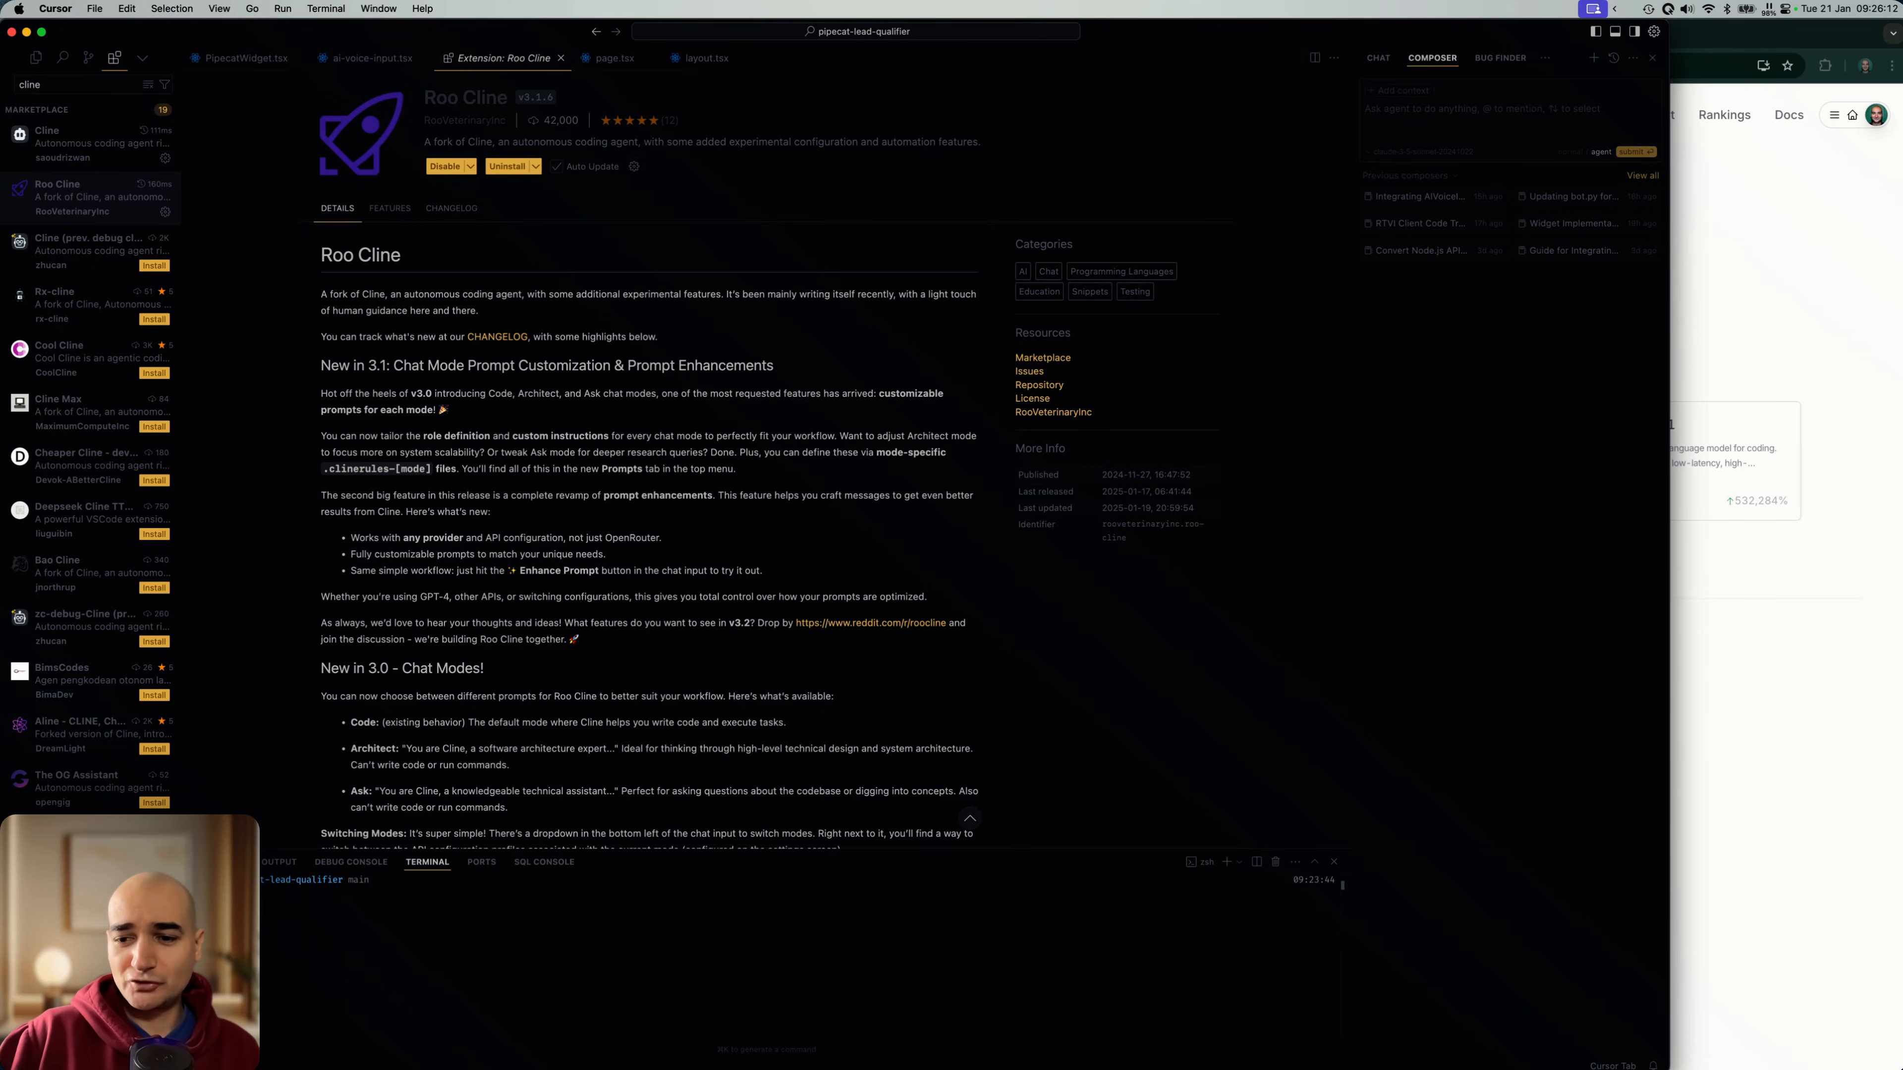
Step: Bring Cline back to front and show its OpenRouter/deepseek-r1 settings
{"action": "left_click", "coordinate": [1486, 58]}
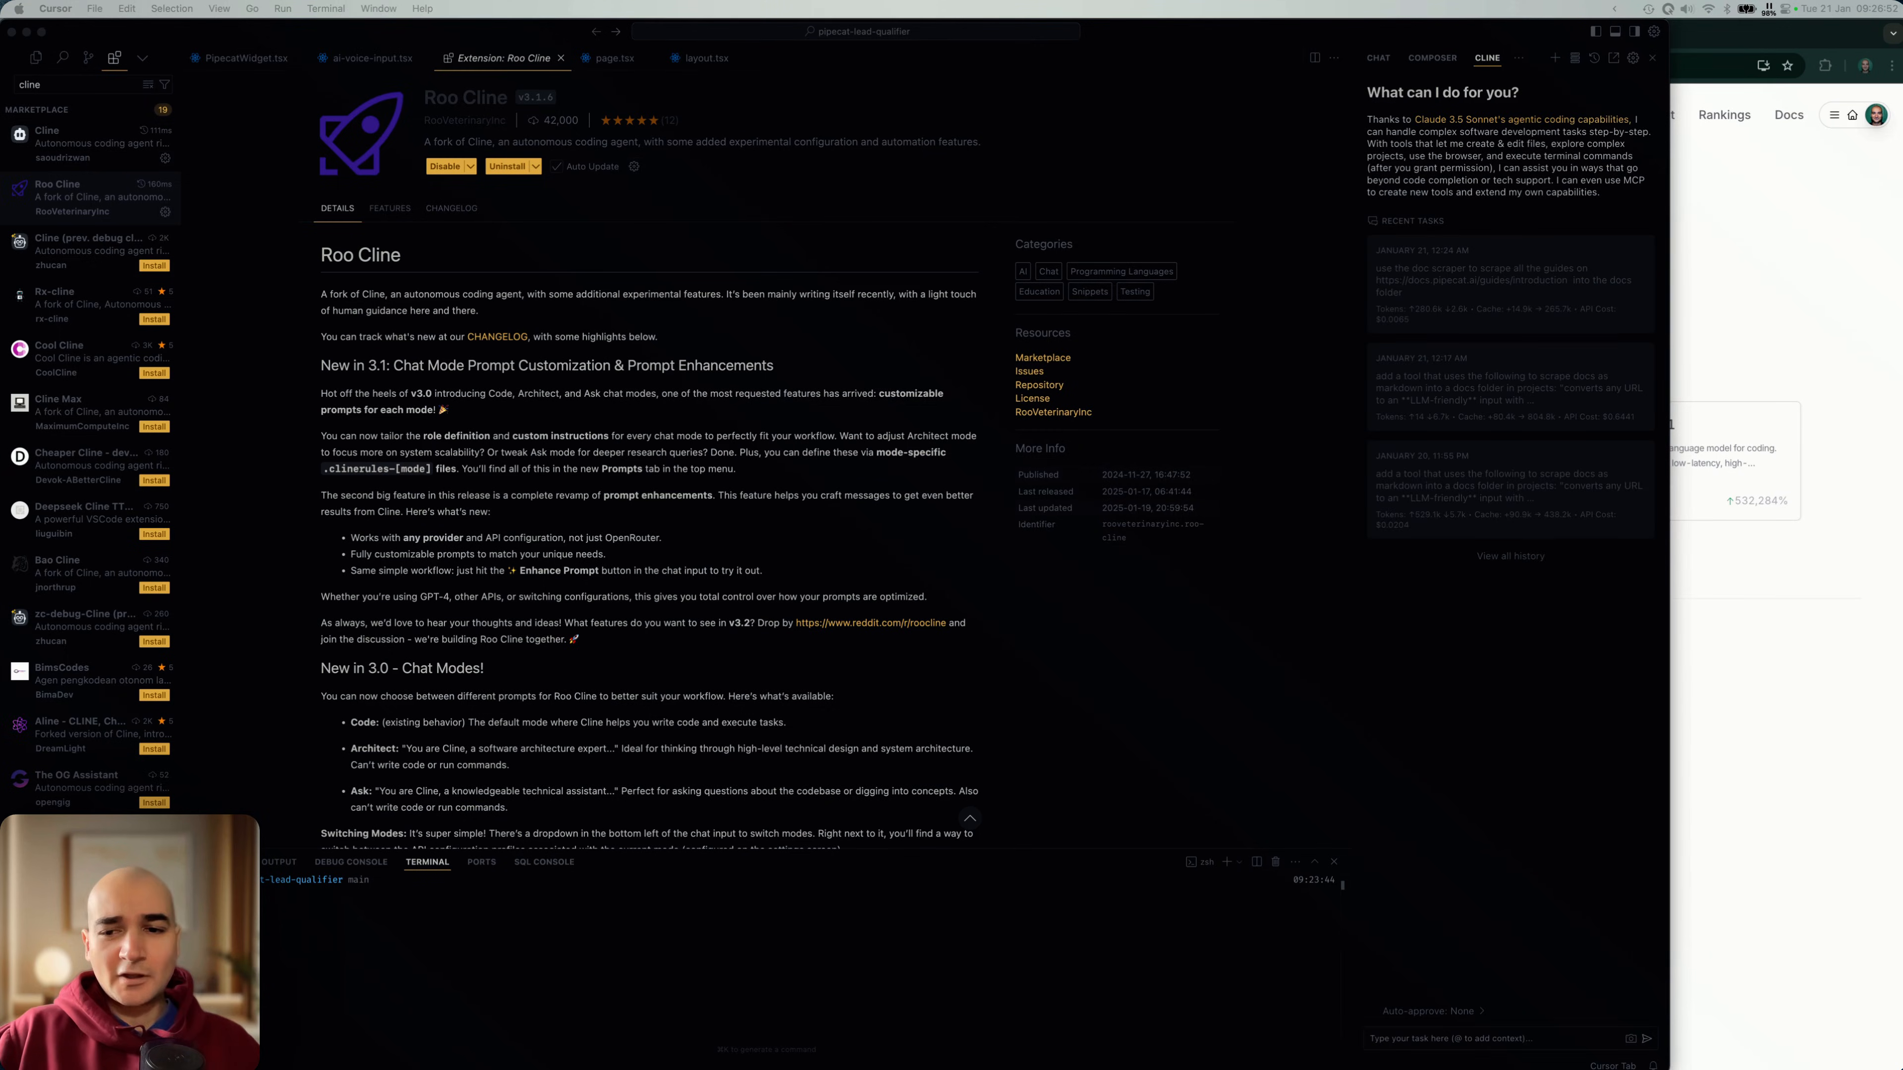
{"action": "mouse_move", "coordinate": [1573, 237]}
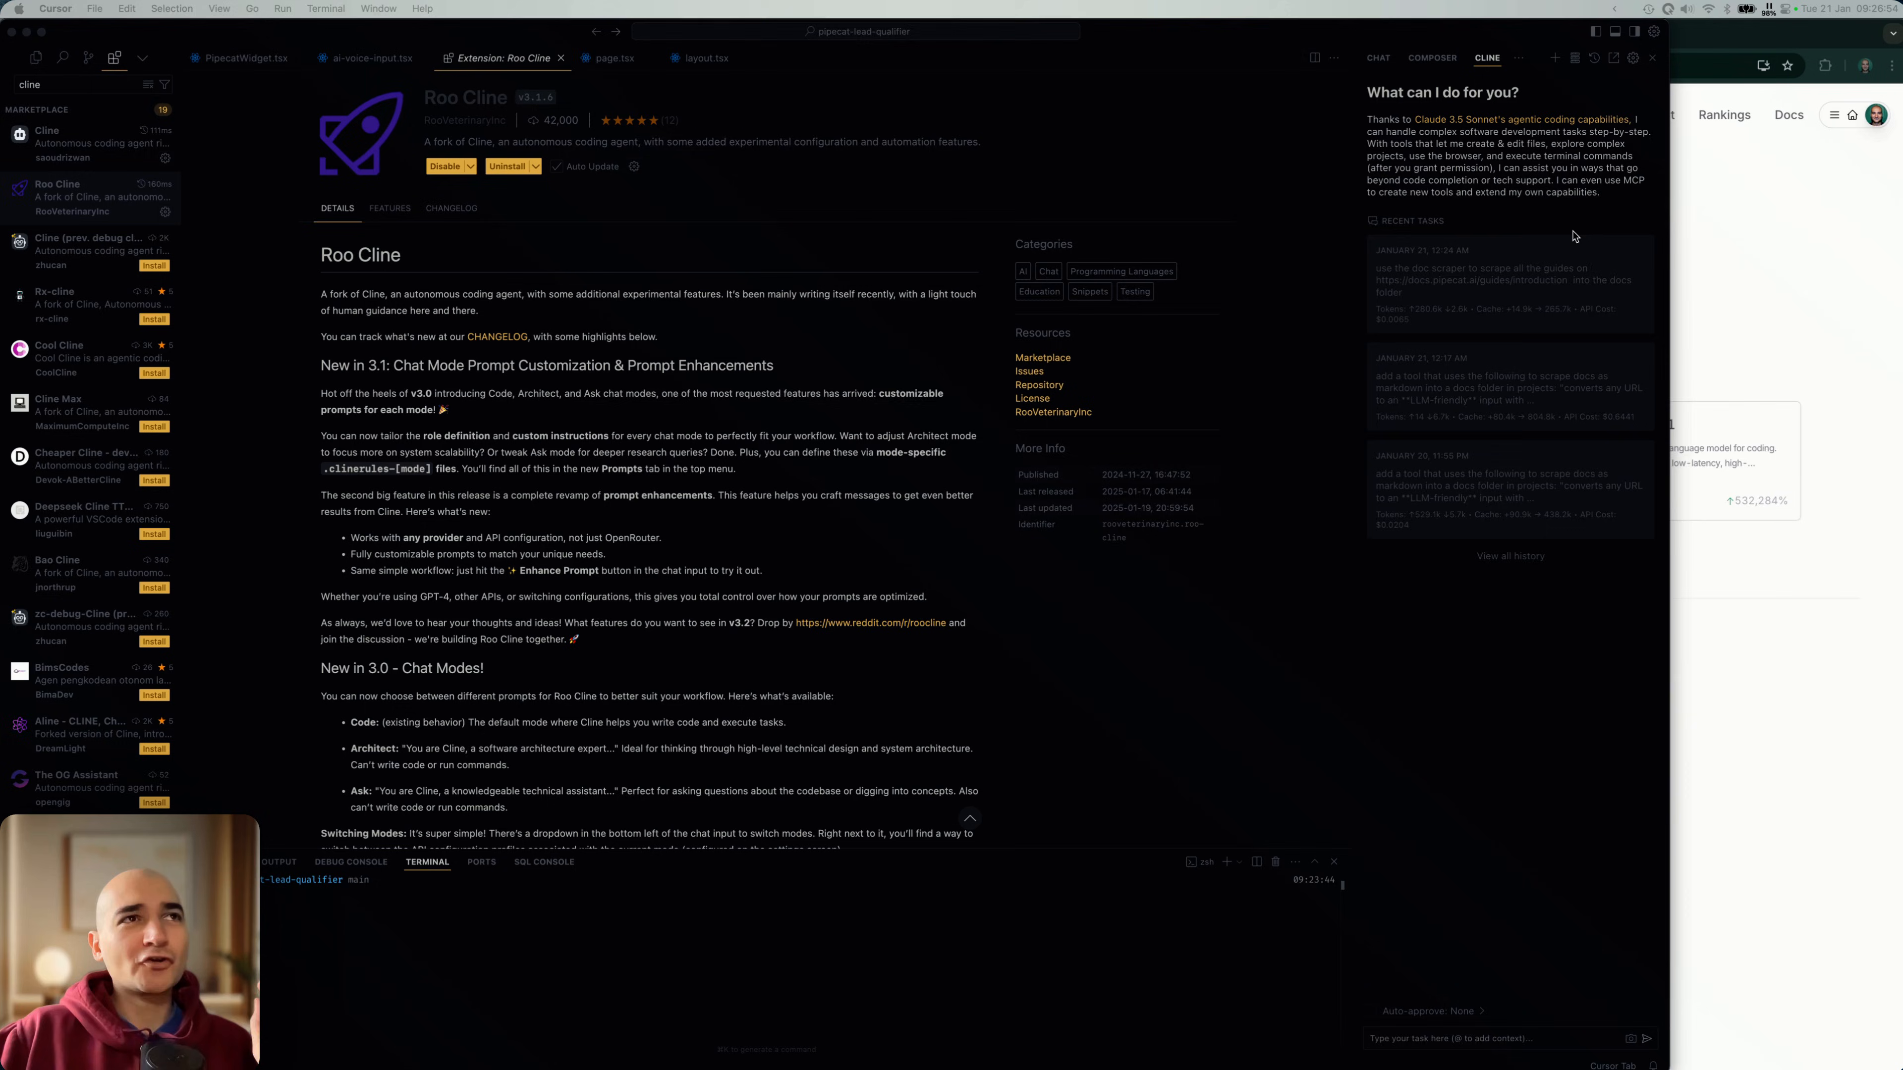
{"action": "mouse_move", "coordinate": [1581, 194]}
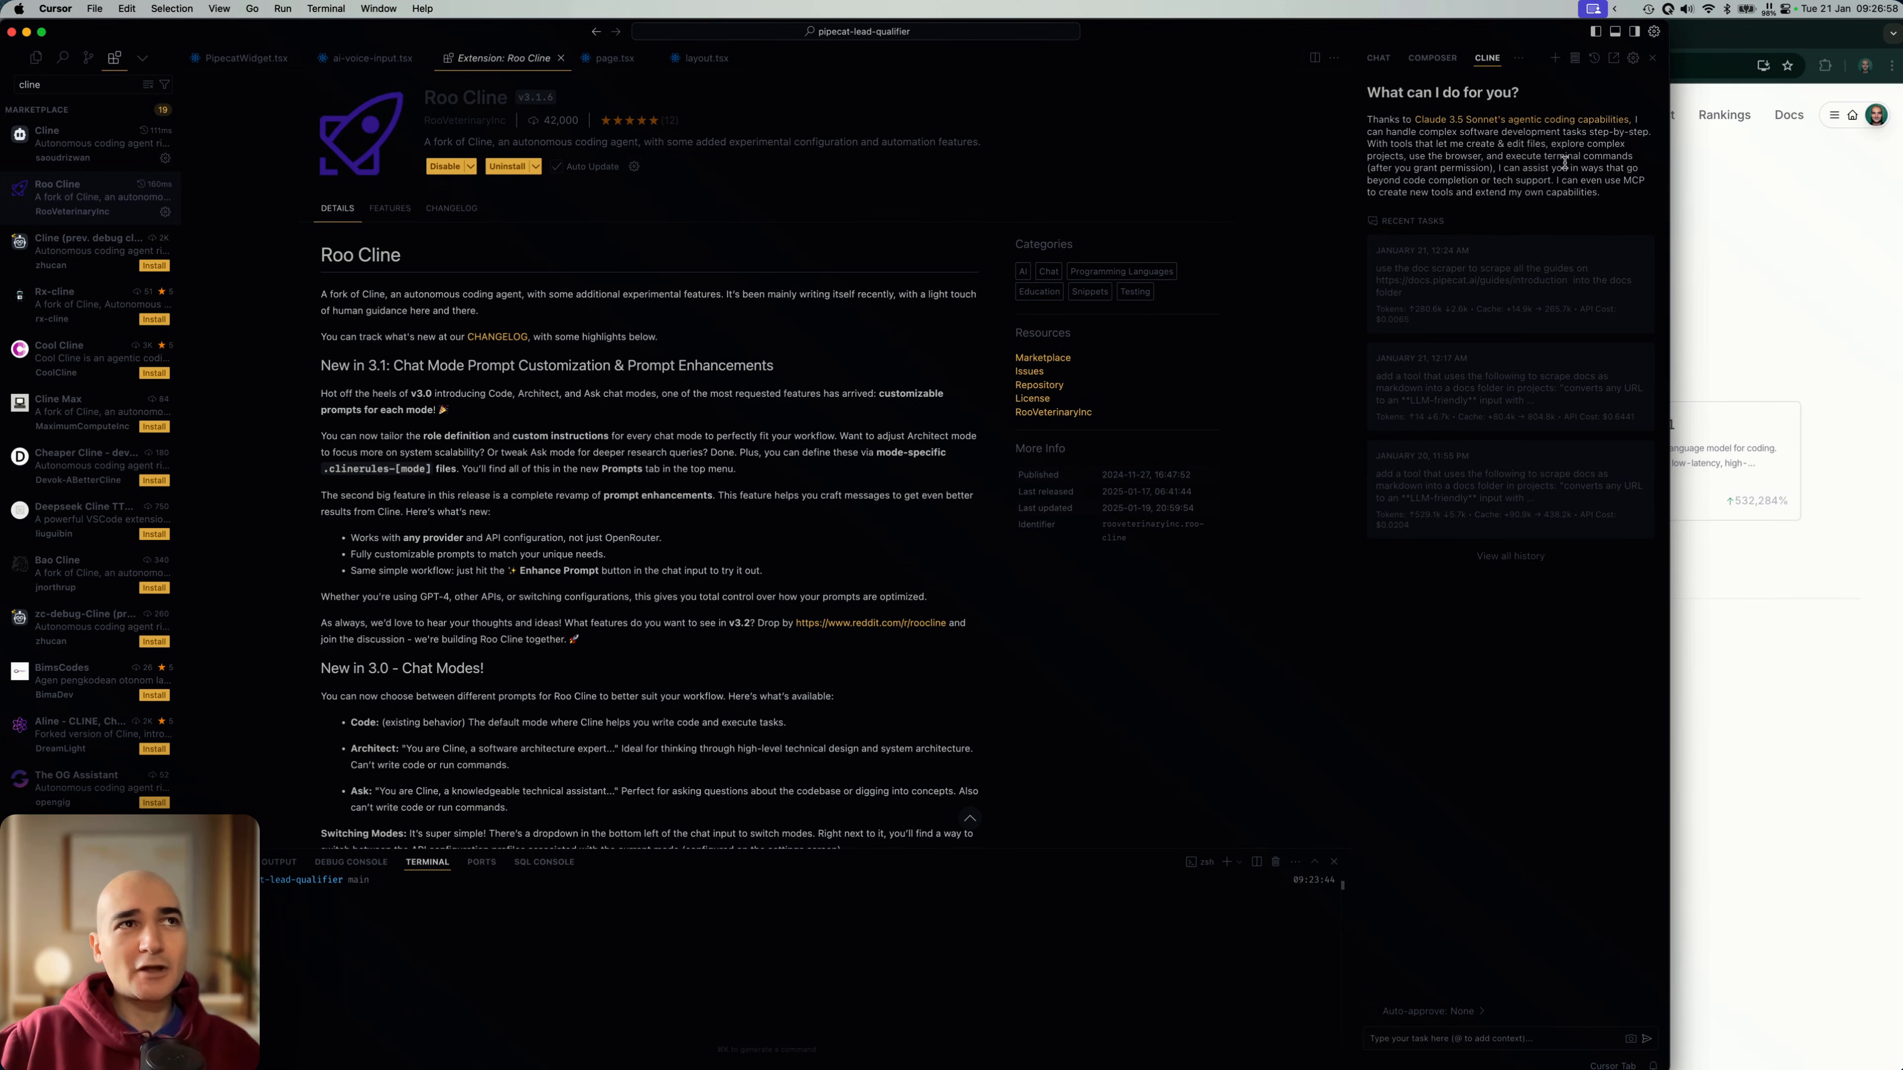
{"action": "left_click", "coordinate": [1632, 58]}
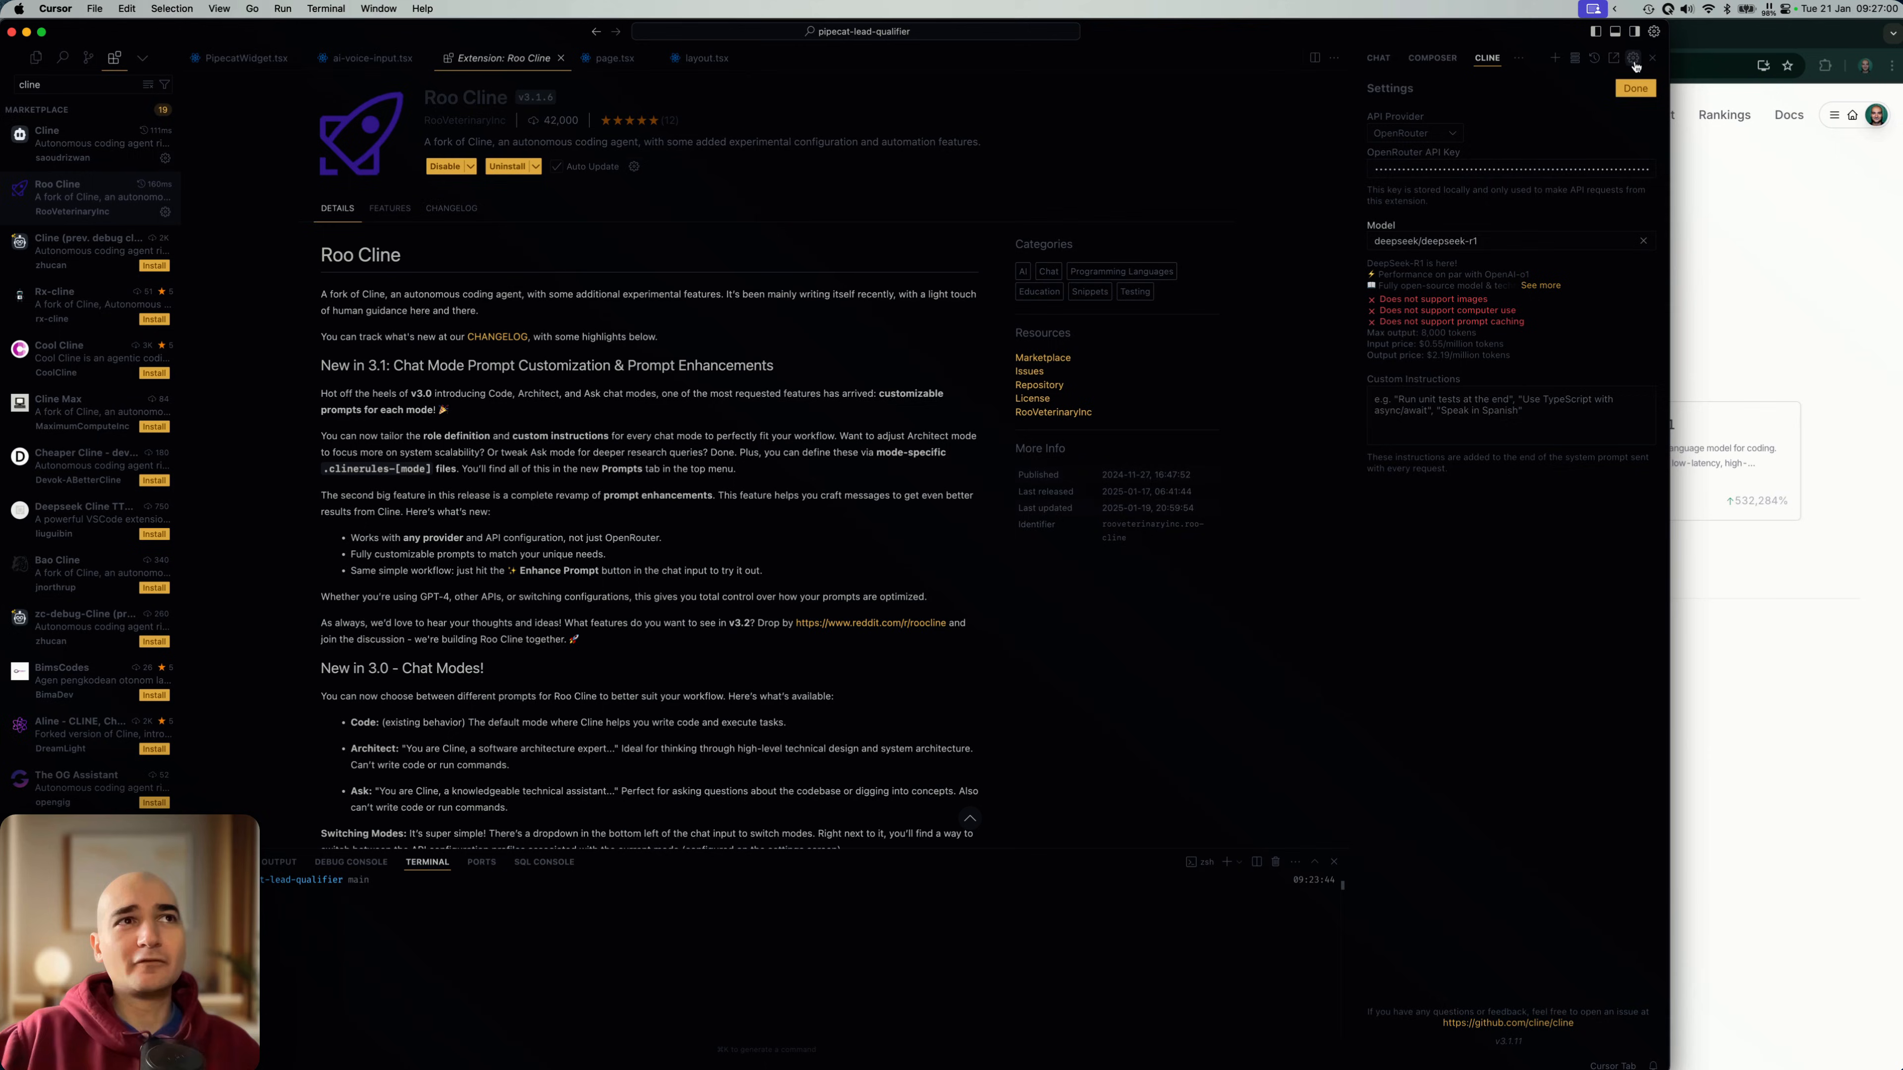
Step: Switch Cline to the DeepSeek provider with the deepseek-chat model
{"action": "left_click", "coordinate": [1414, 132]}
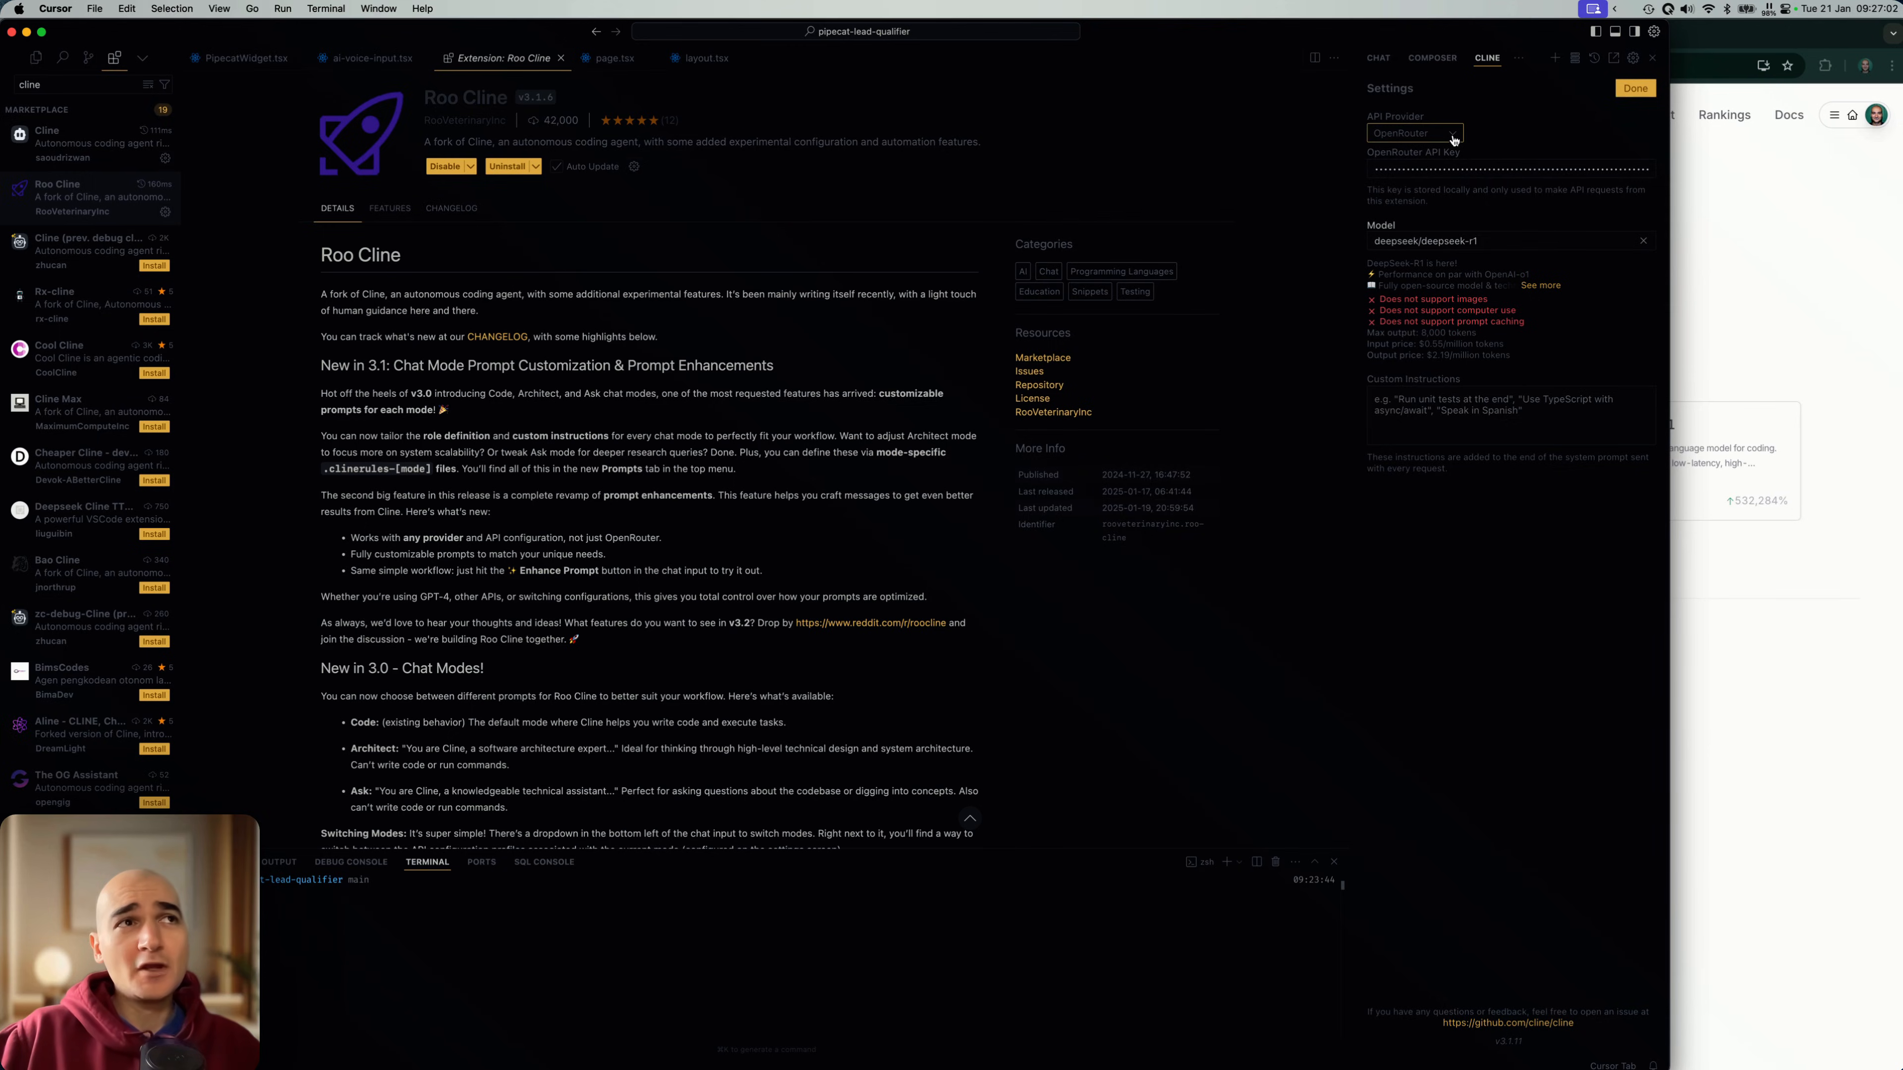
{"action": "left_click", "coordinate": [1414, 132]}
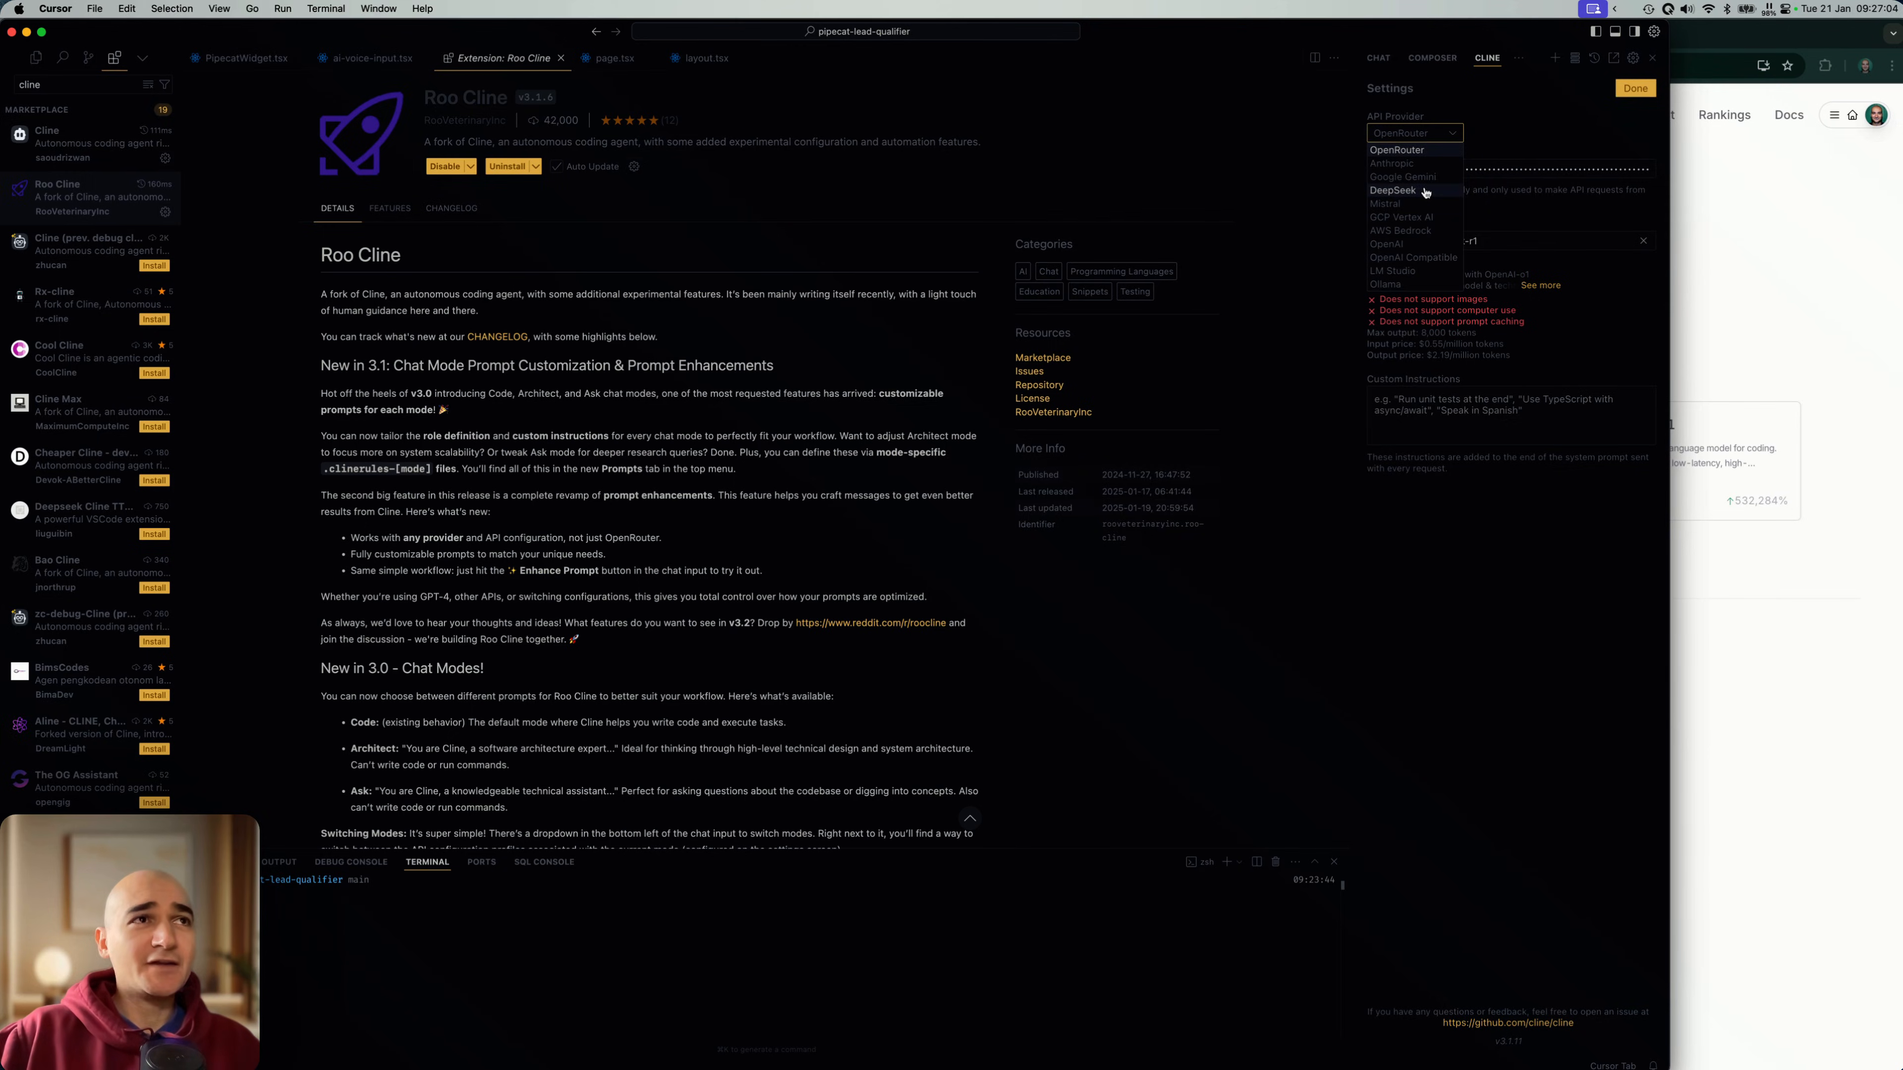
{"action": "left_click", "coordinate": [1391, 189]}
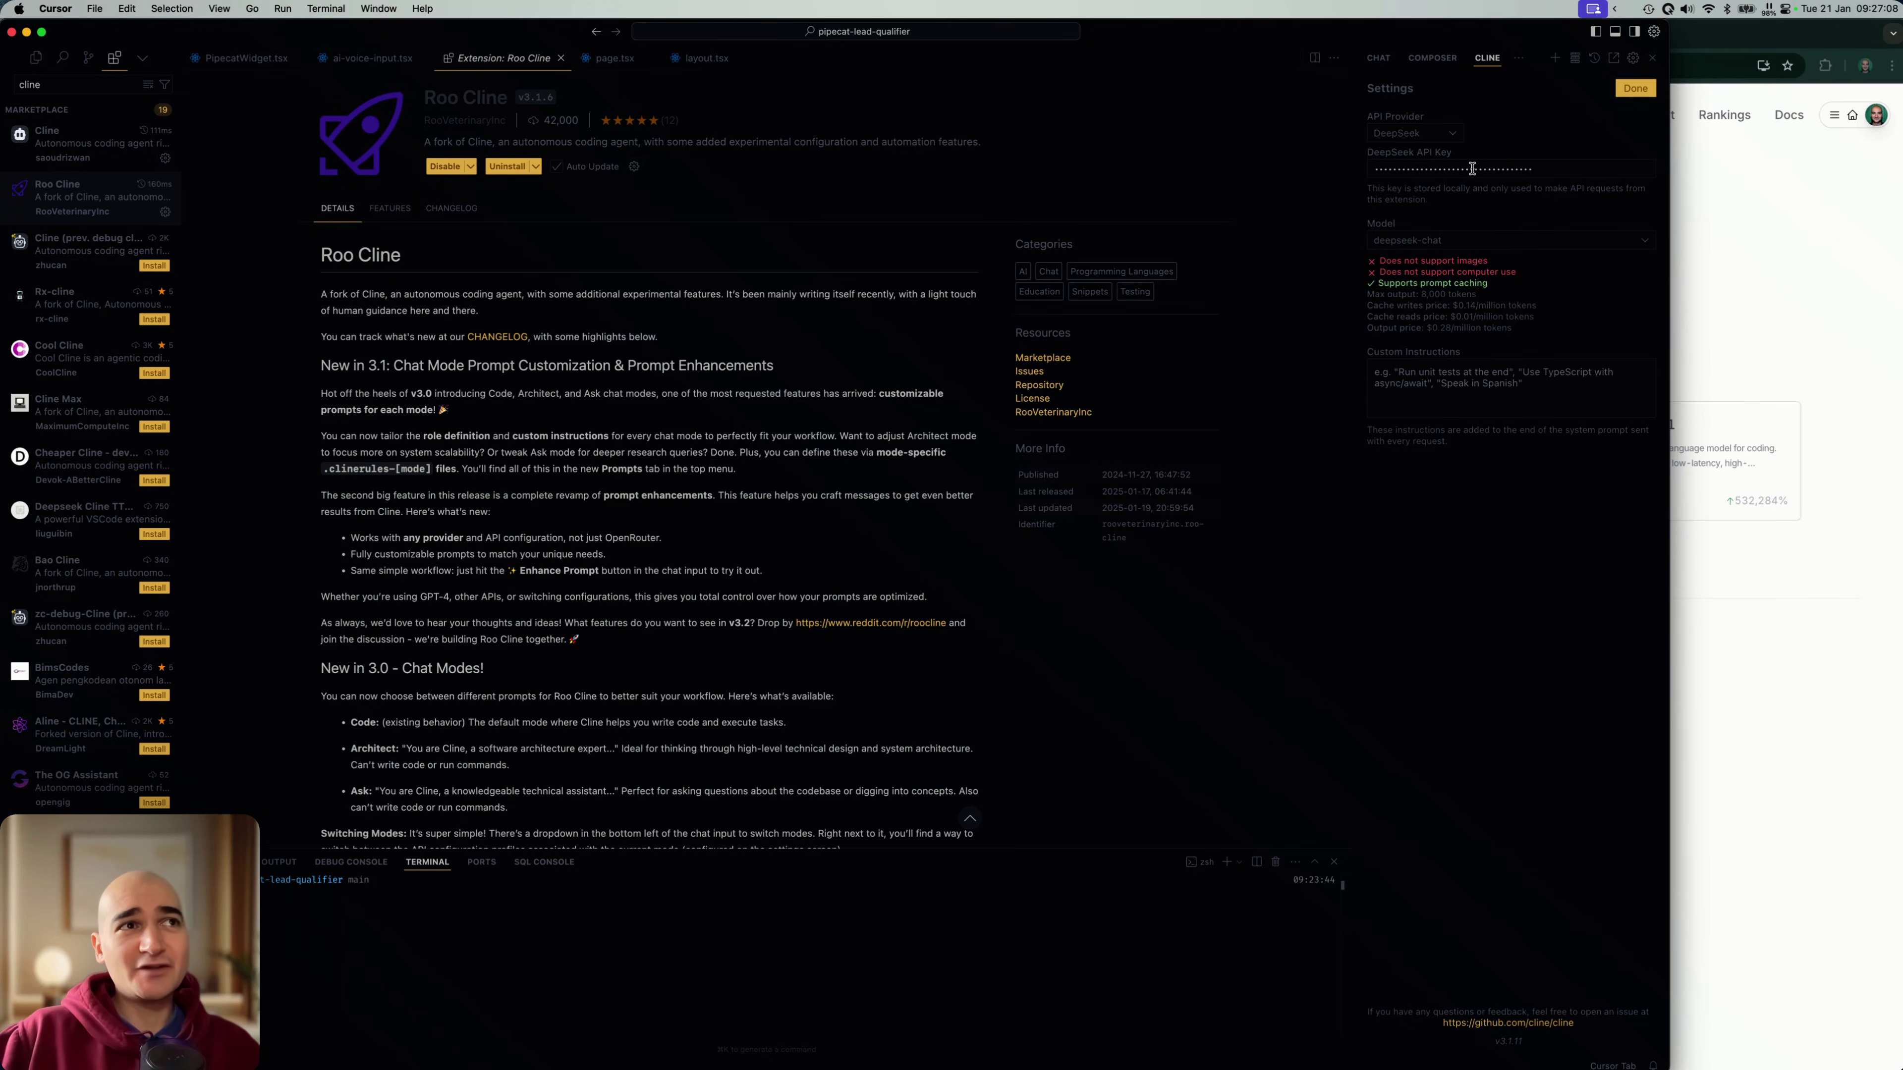
{"action": "left_click", "coordinate": [1508, 239]}
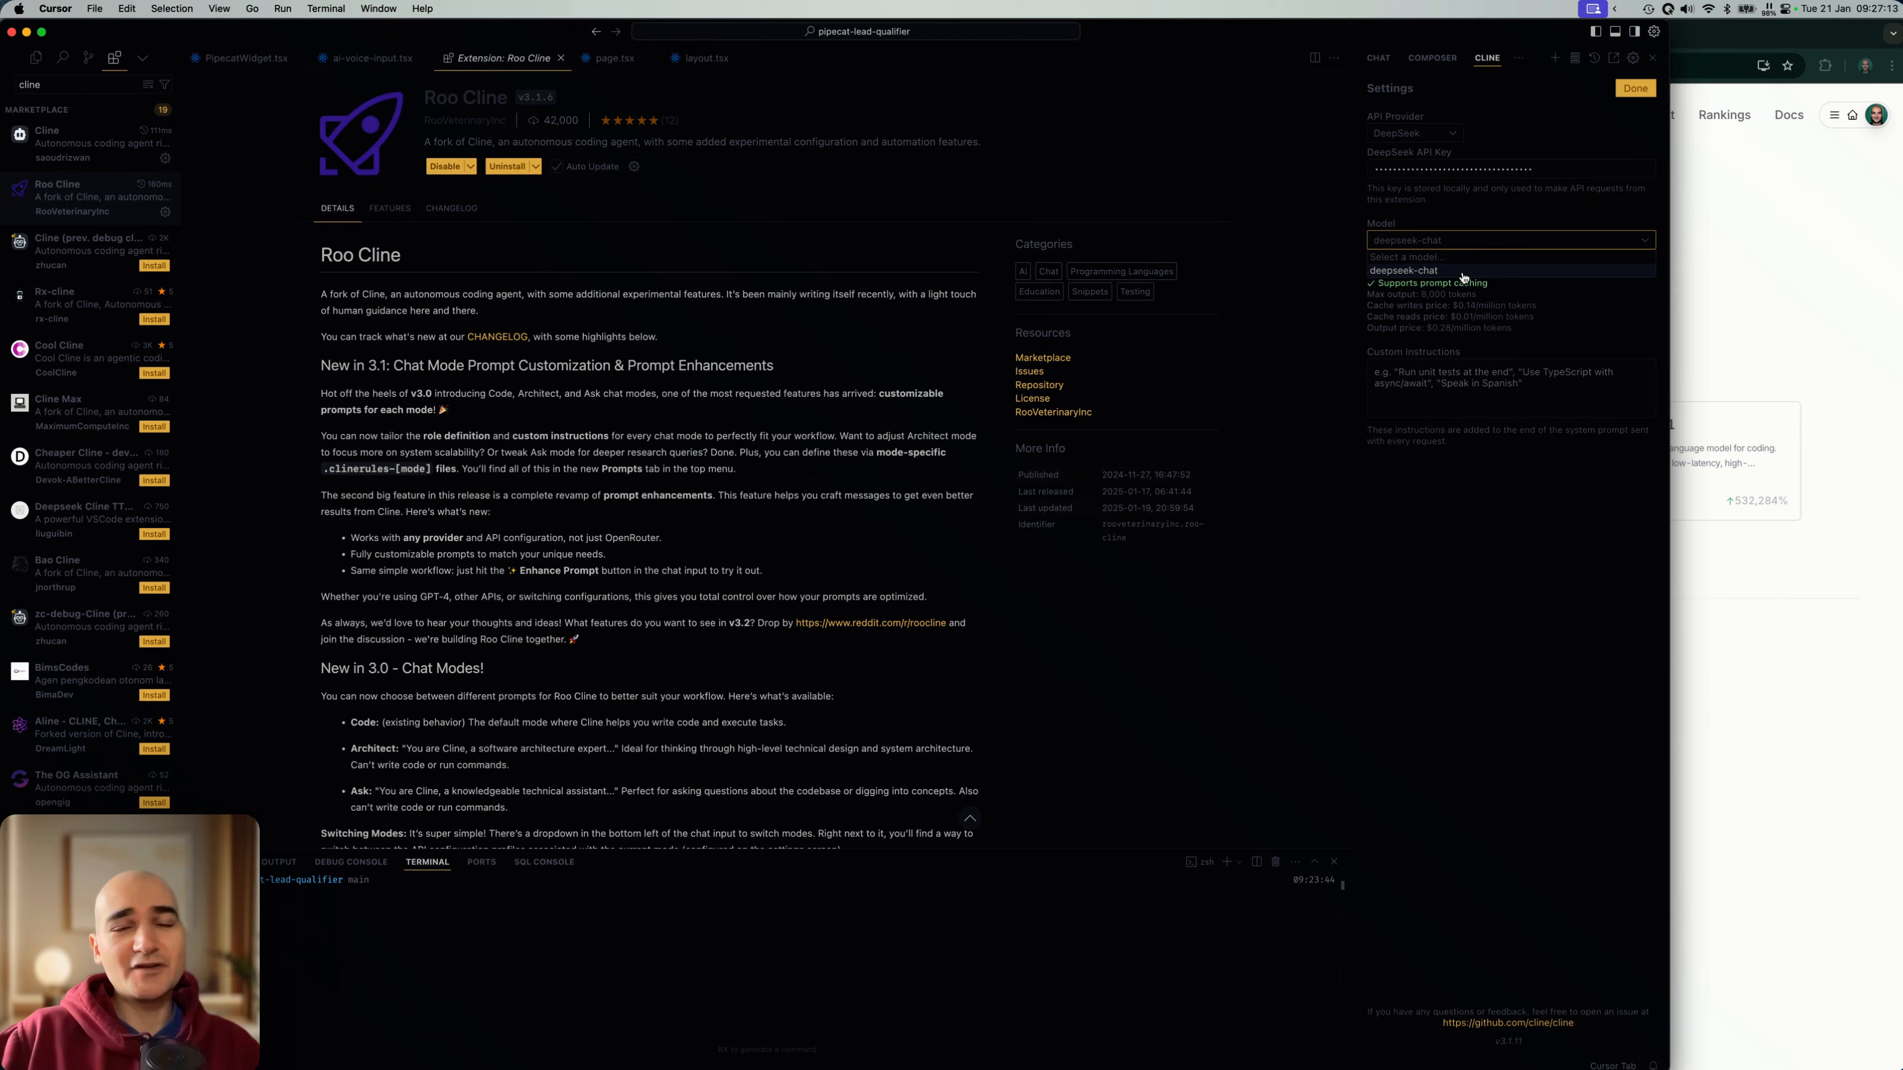
{"action": "left_click", "coordinate": [1404, 270]}
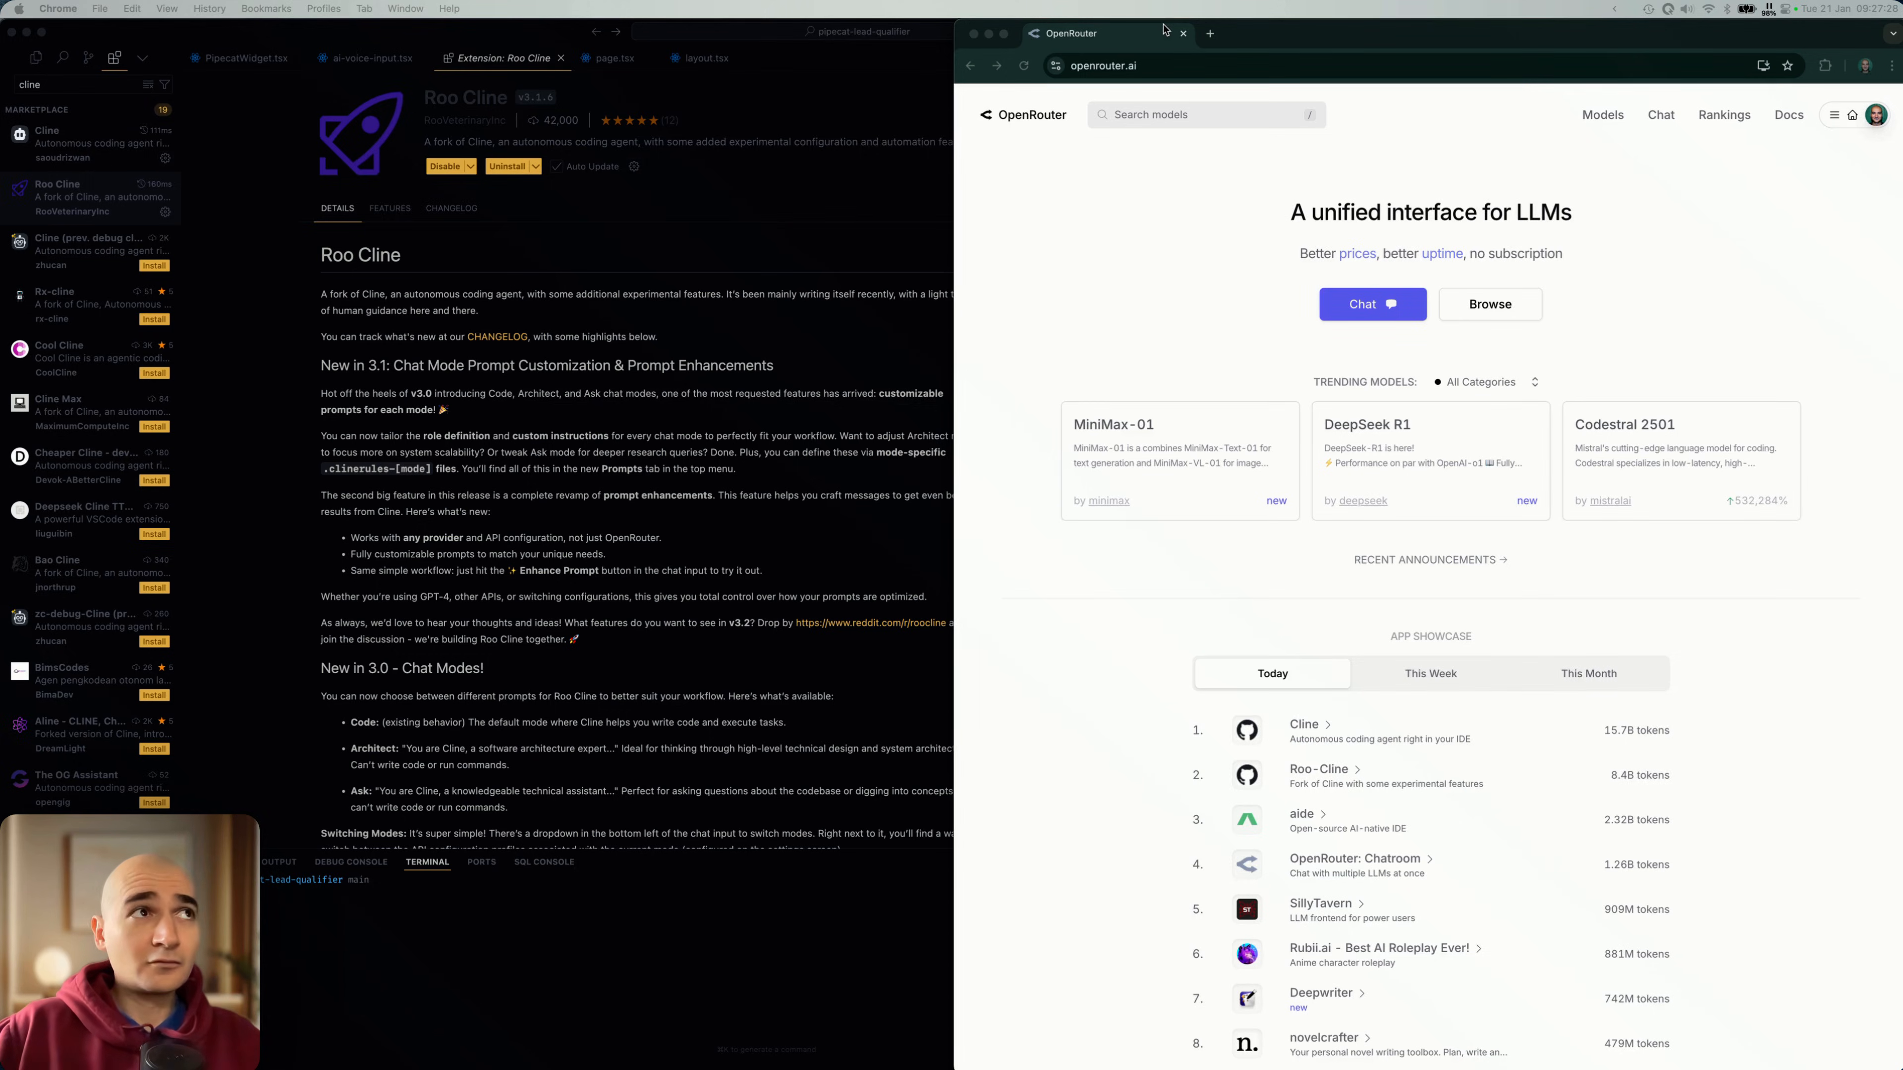
Step: Open platform.deepseek.com in a new Chrome tab beside OpenRouter
{"action": "left_click", "coordinate": [1210, 32]}
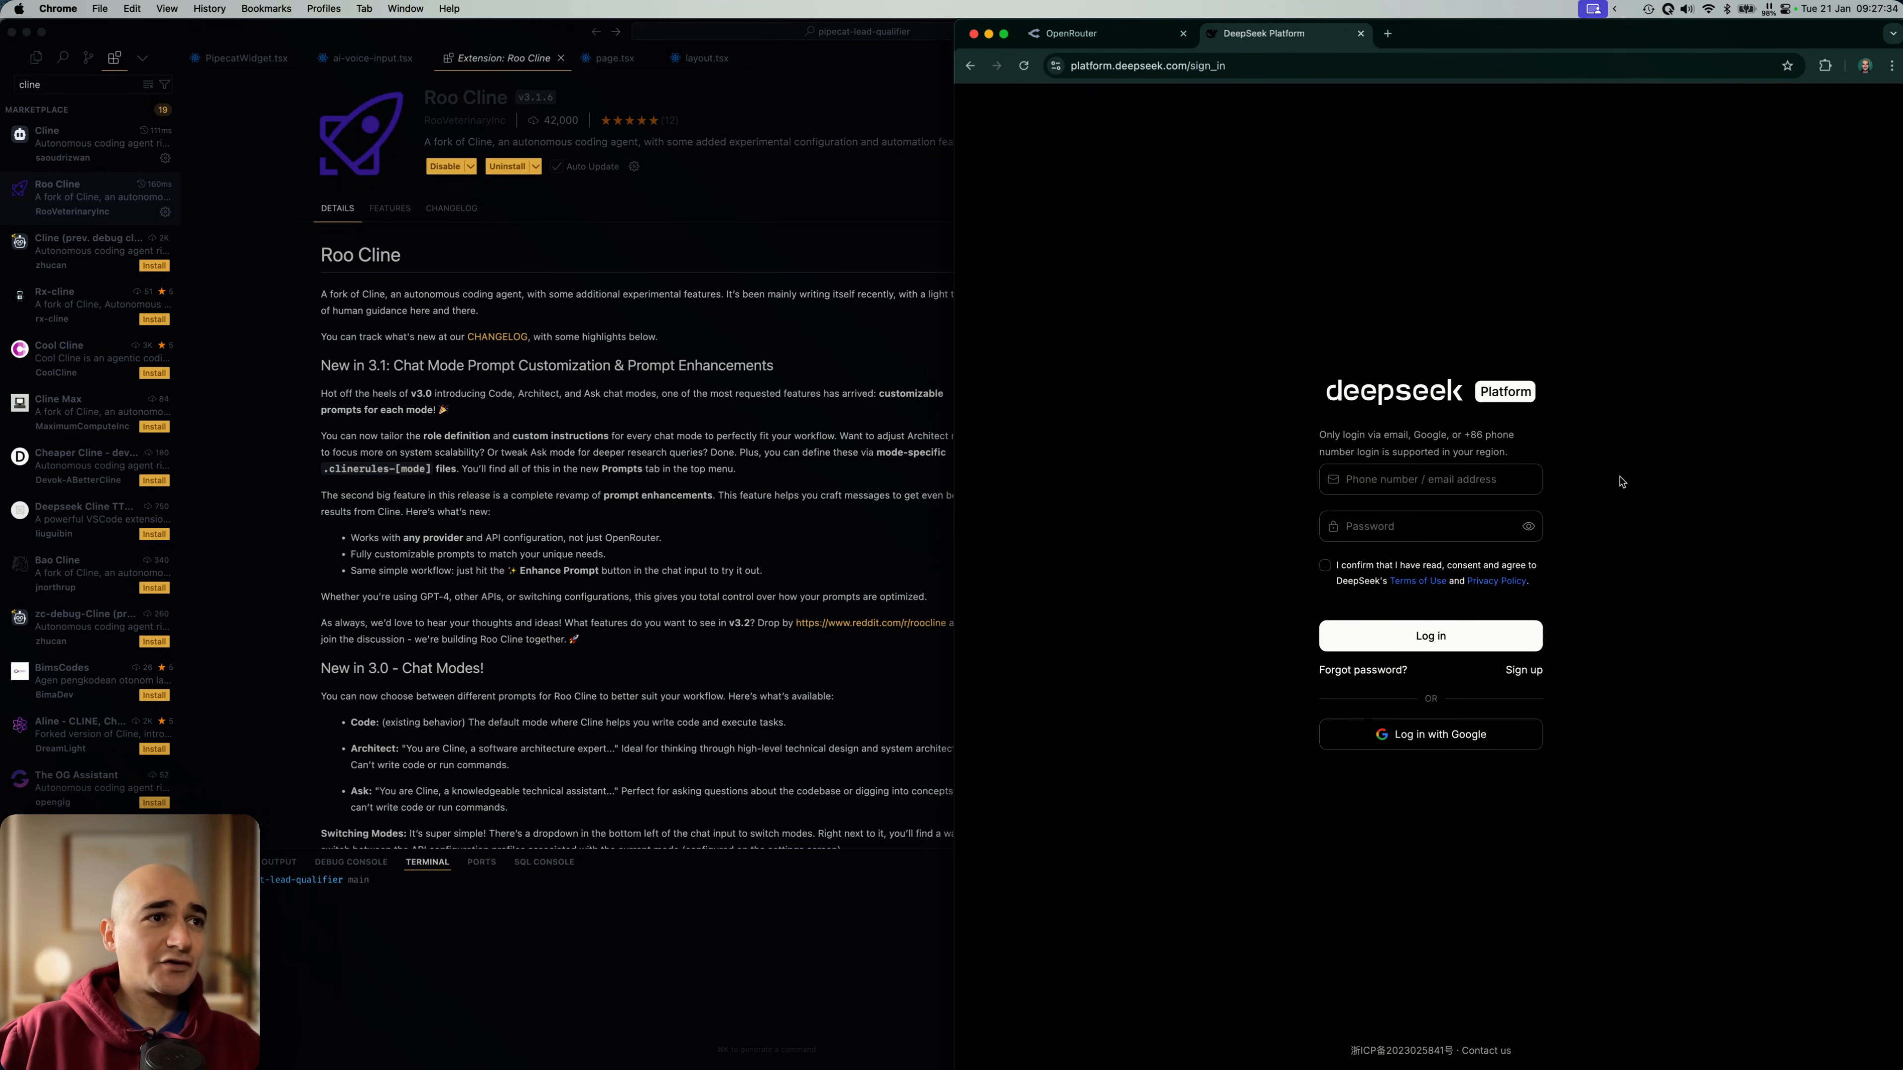
Step: Sign in to DeepSeek Platform with the Google account and allow access to deepseek.com
{"action": "left_click", "coordinate": [1429, 735]}
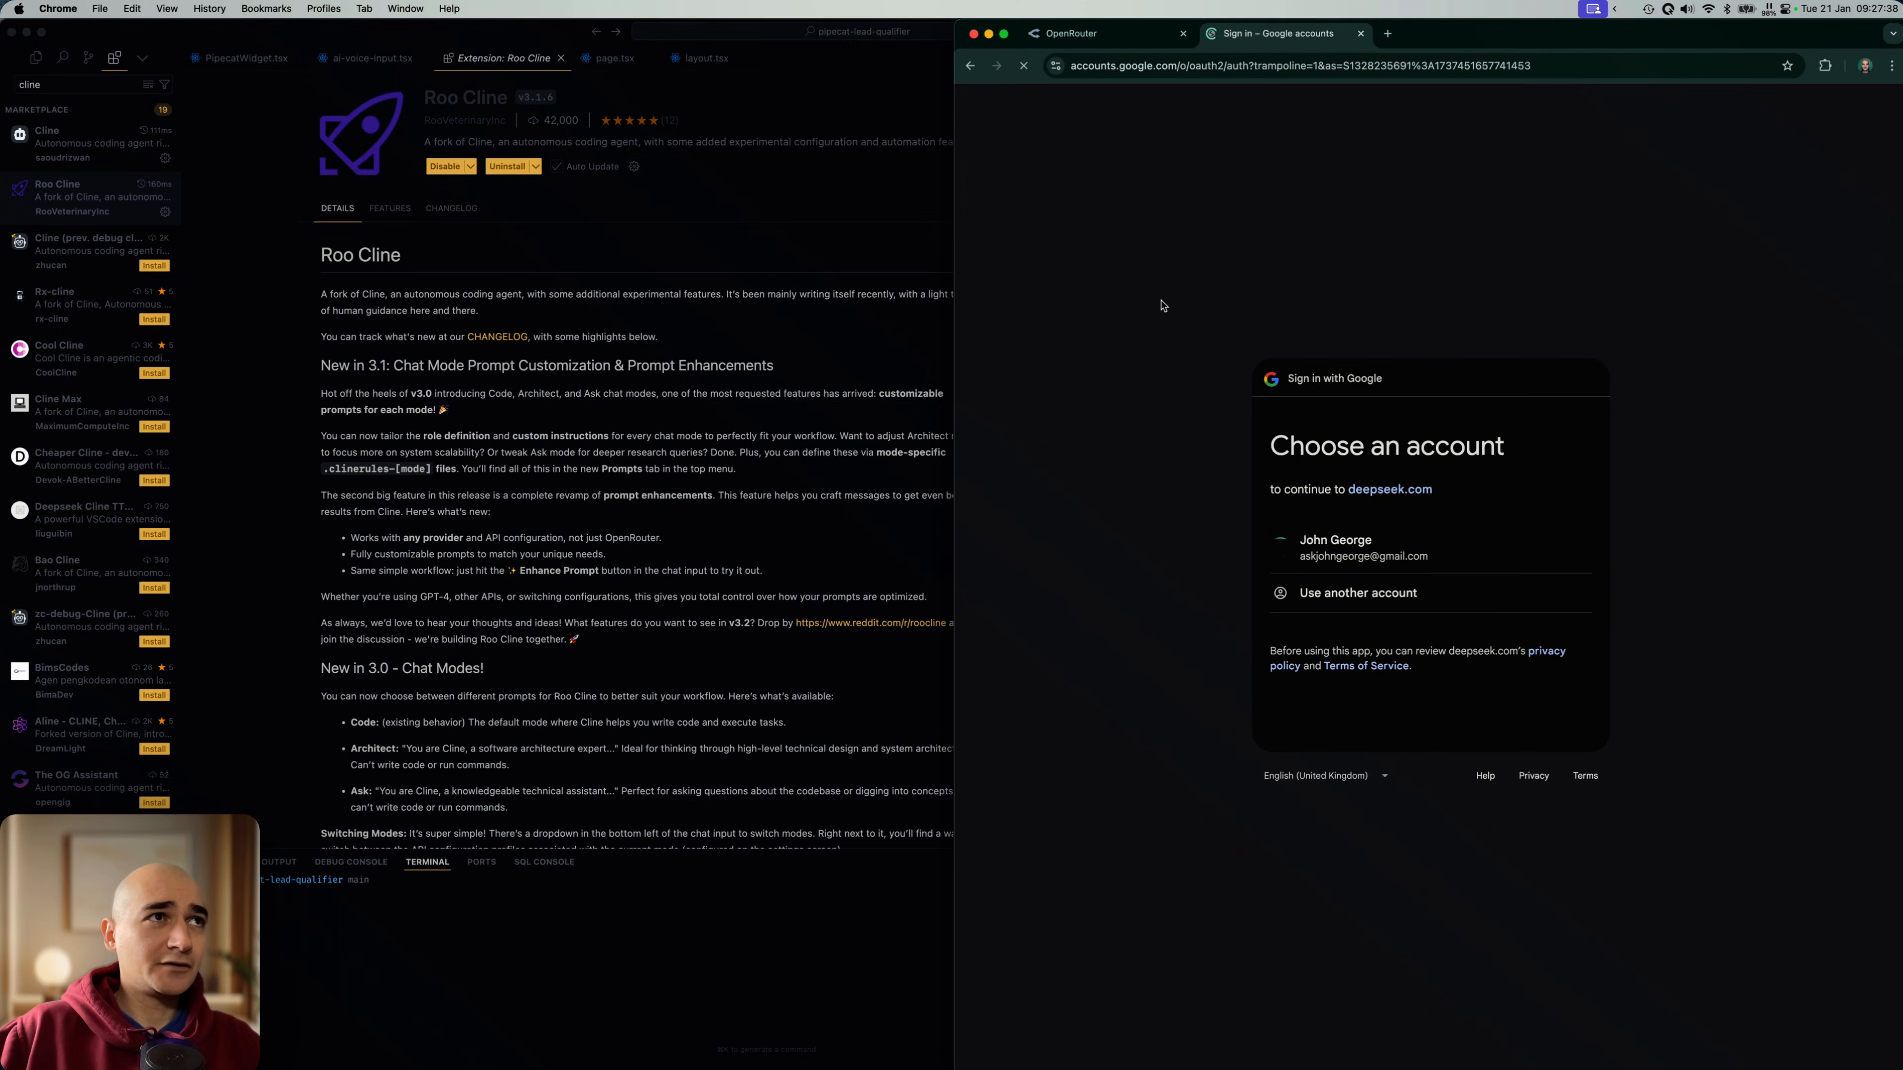
{"action": "left_click", "coordinate": [1363, 547]}
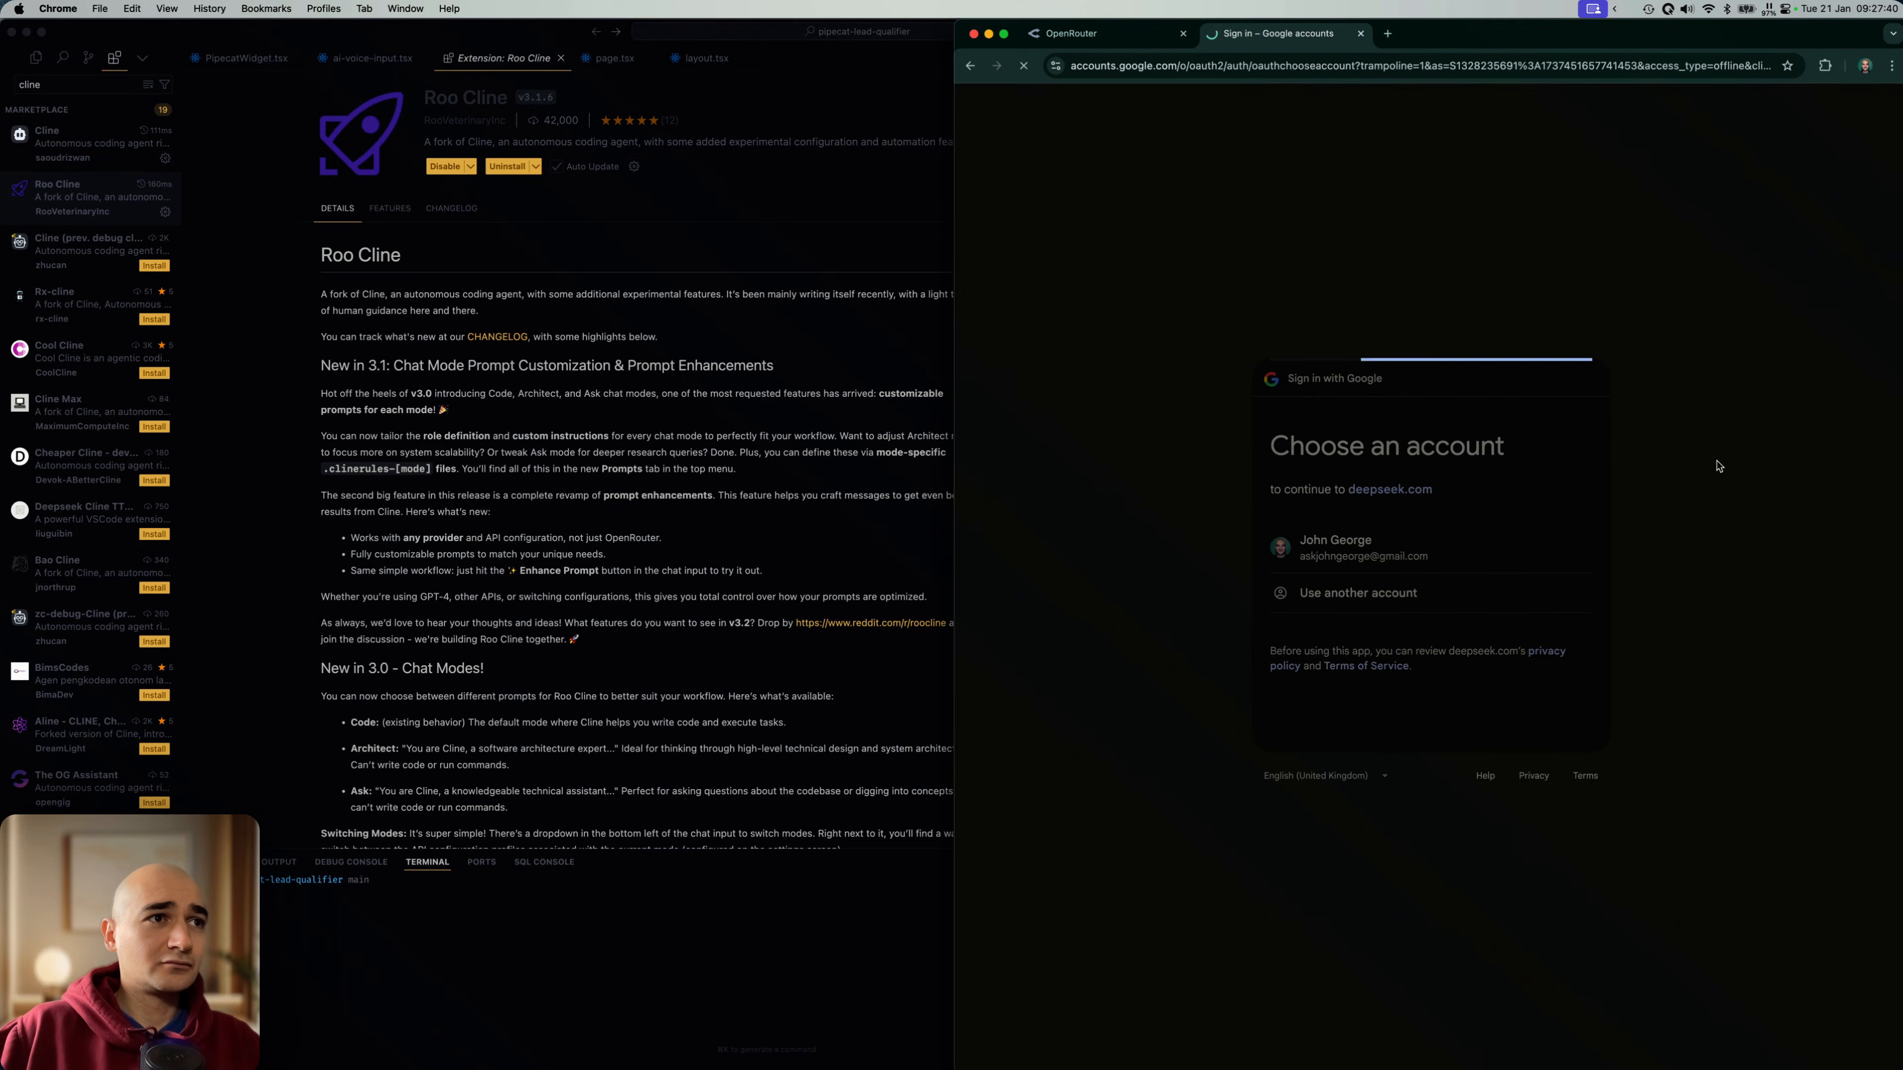
{"action": "left_click", "coordinate": [1335, 547]}
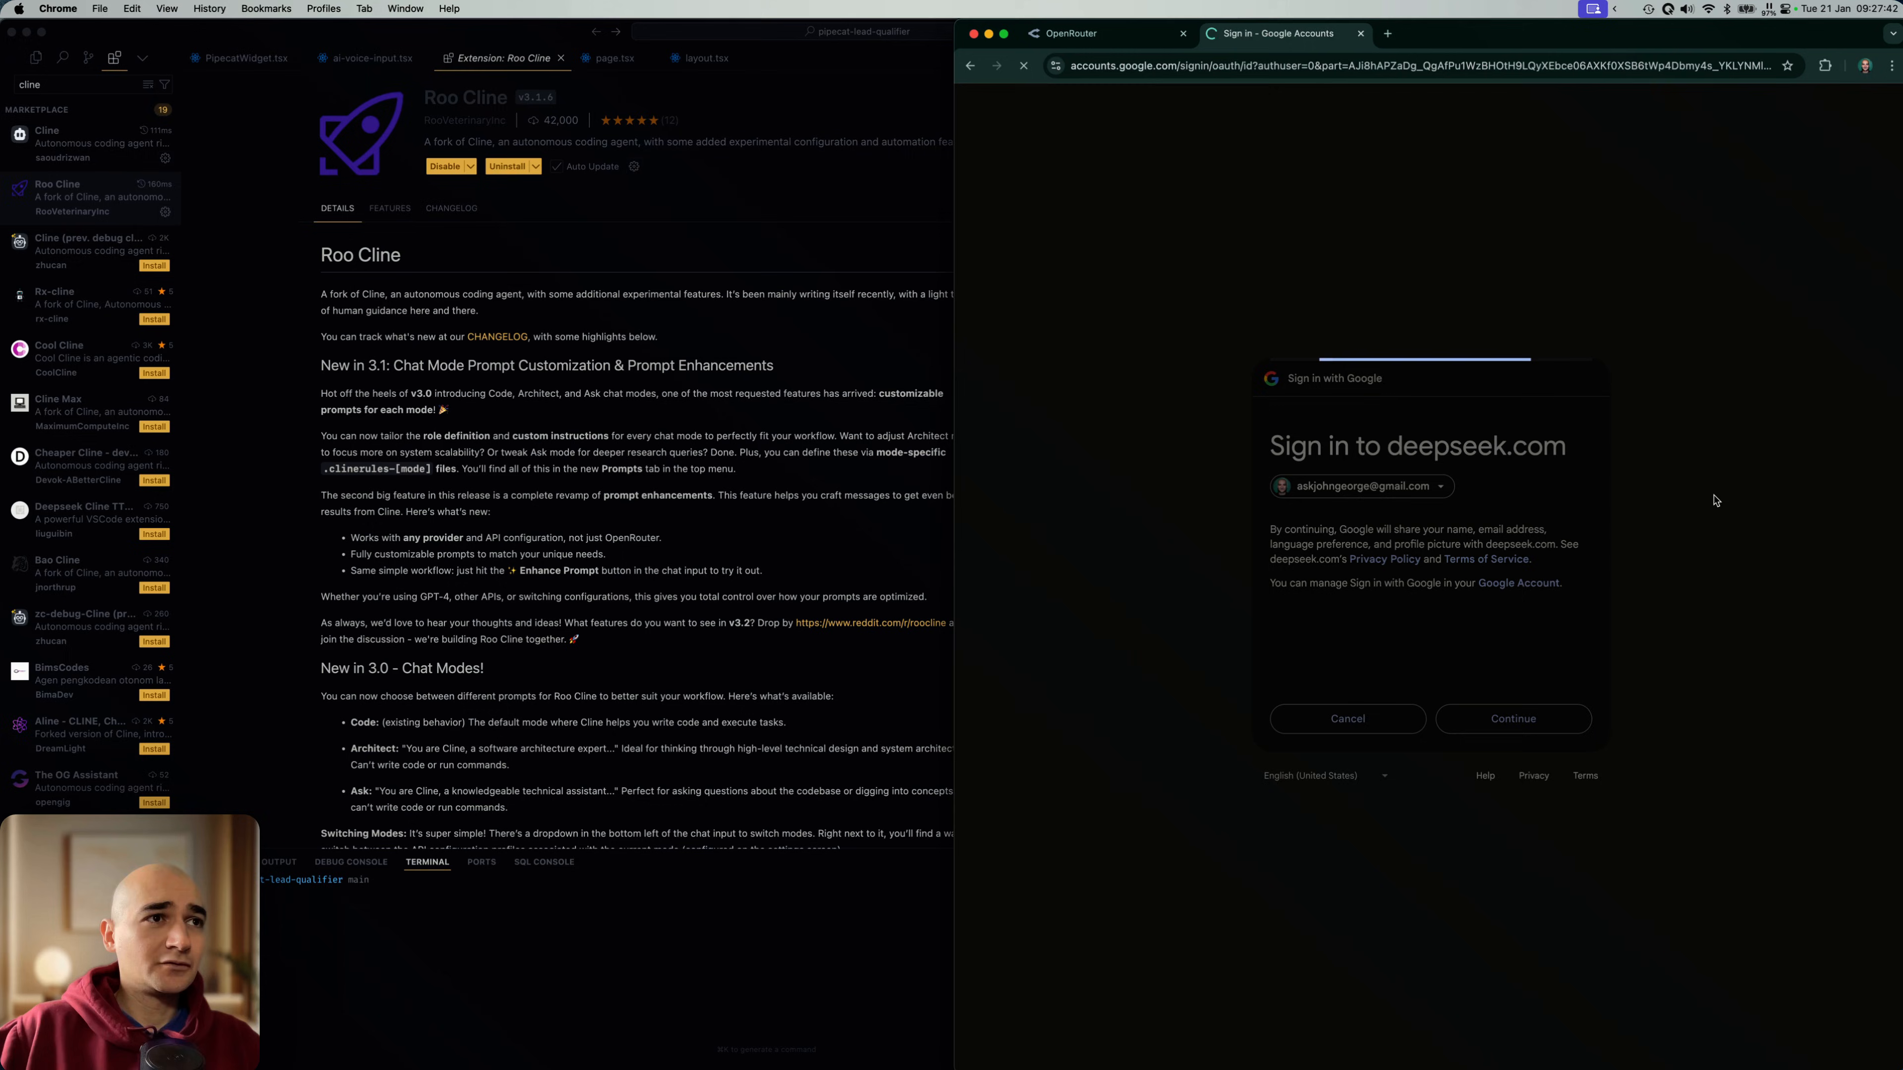
{"action": "left_click", "coordinate": [1512, 718]}
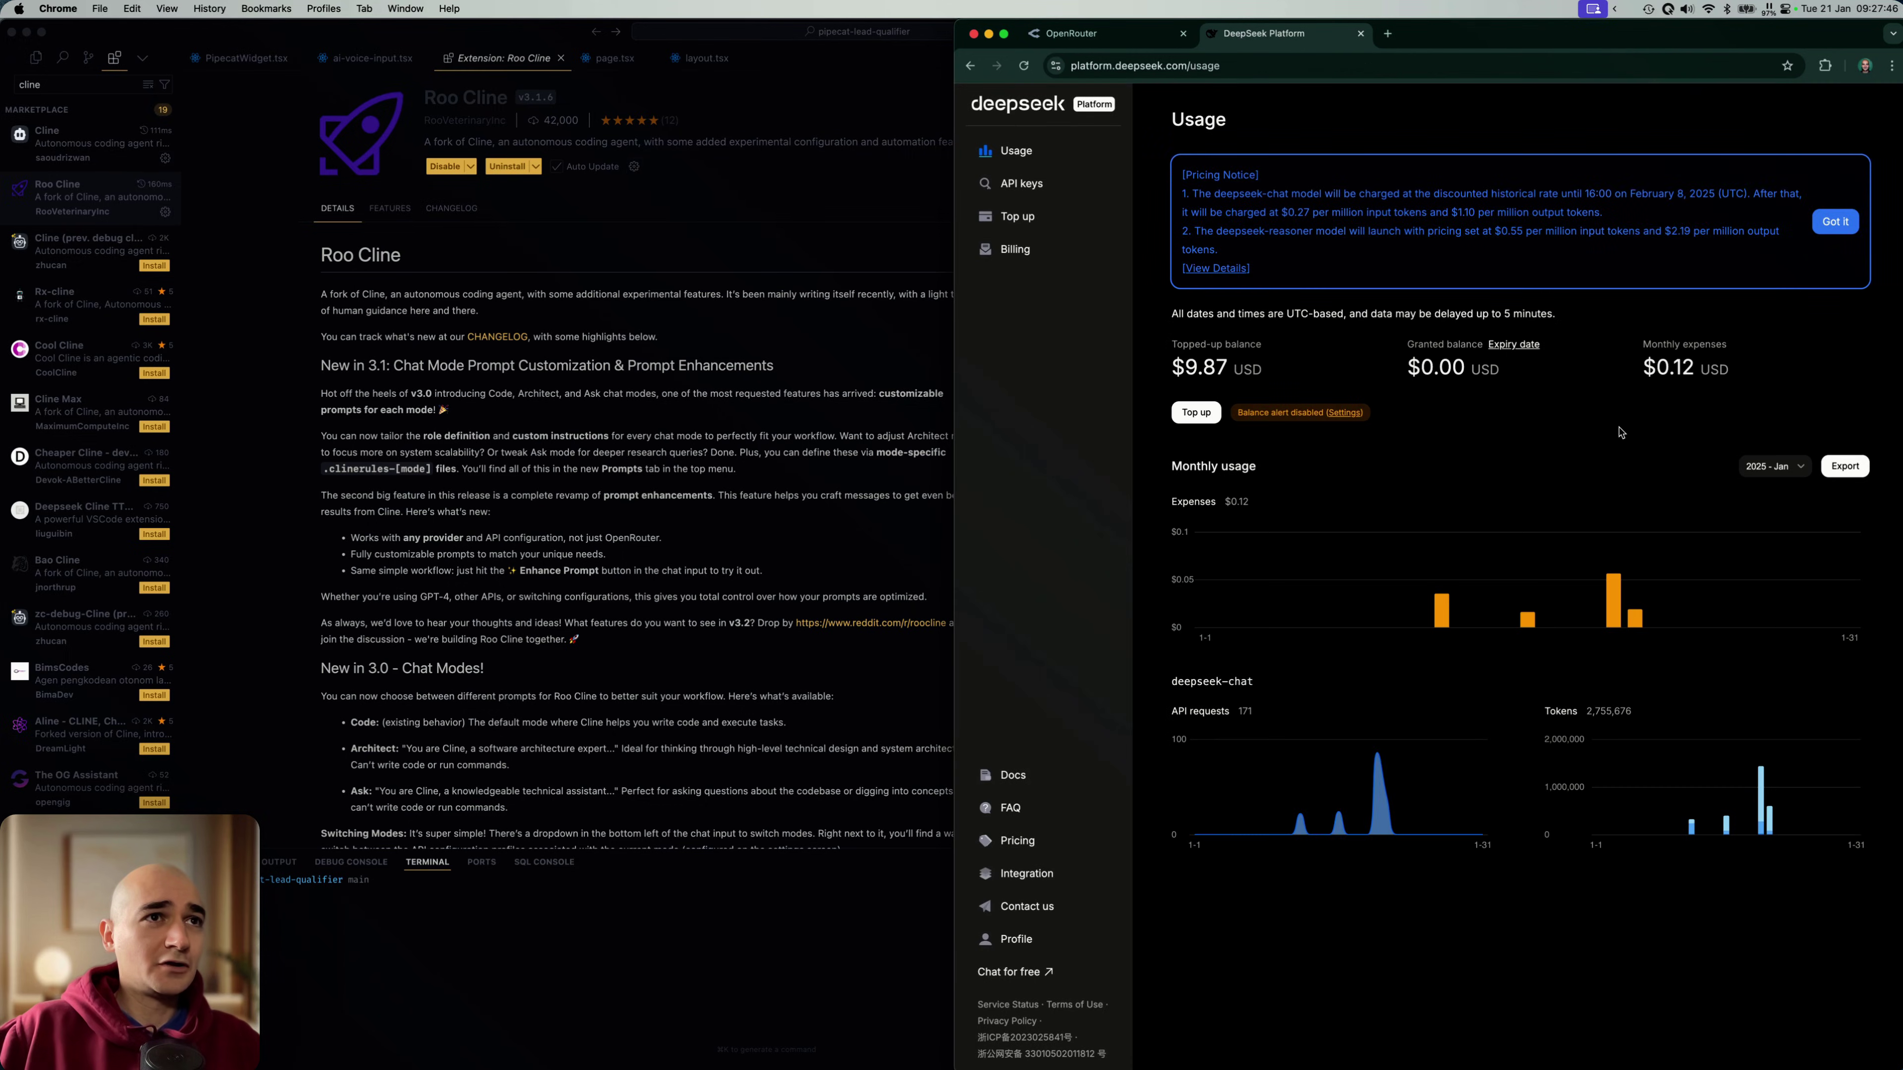
{"action": "mouse_move", "coordinate": [1022, 183]}
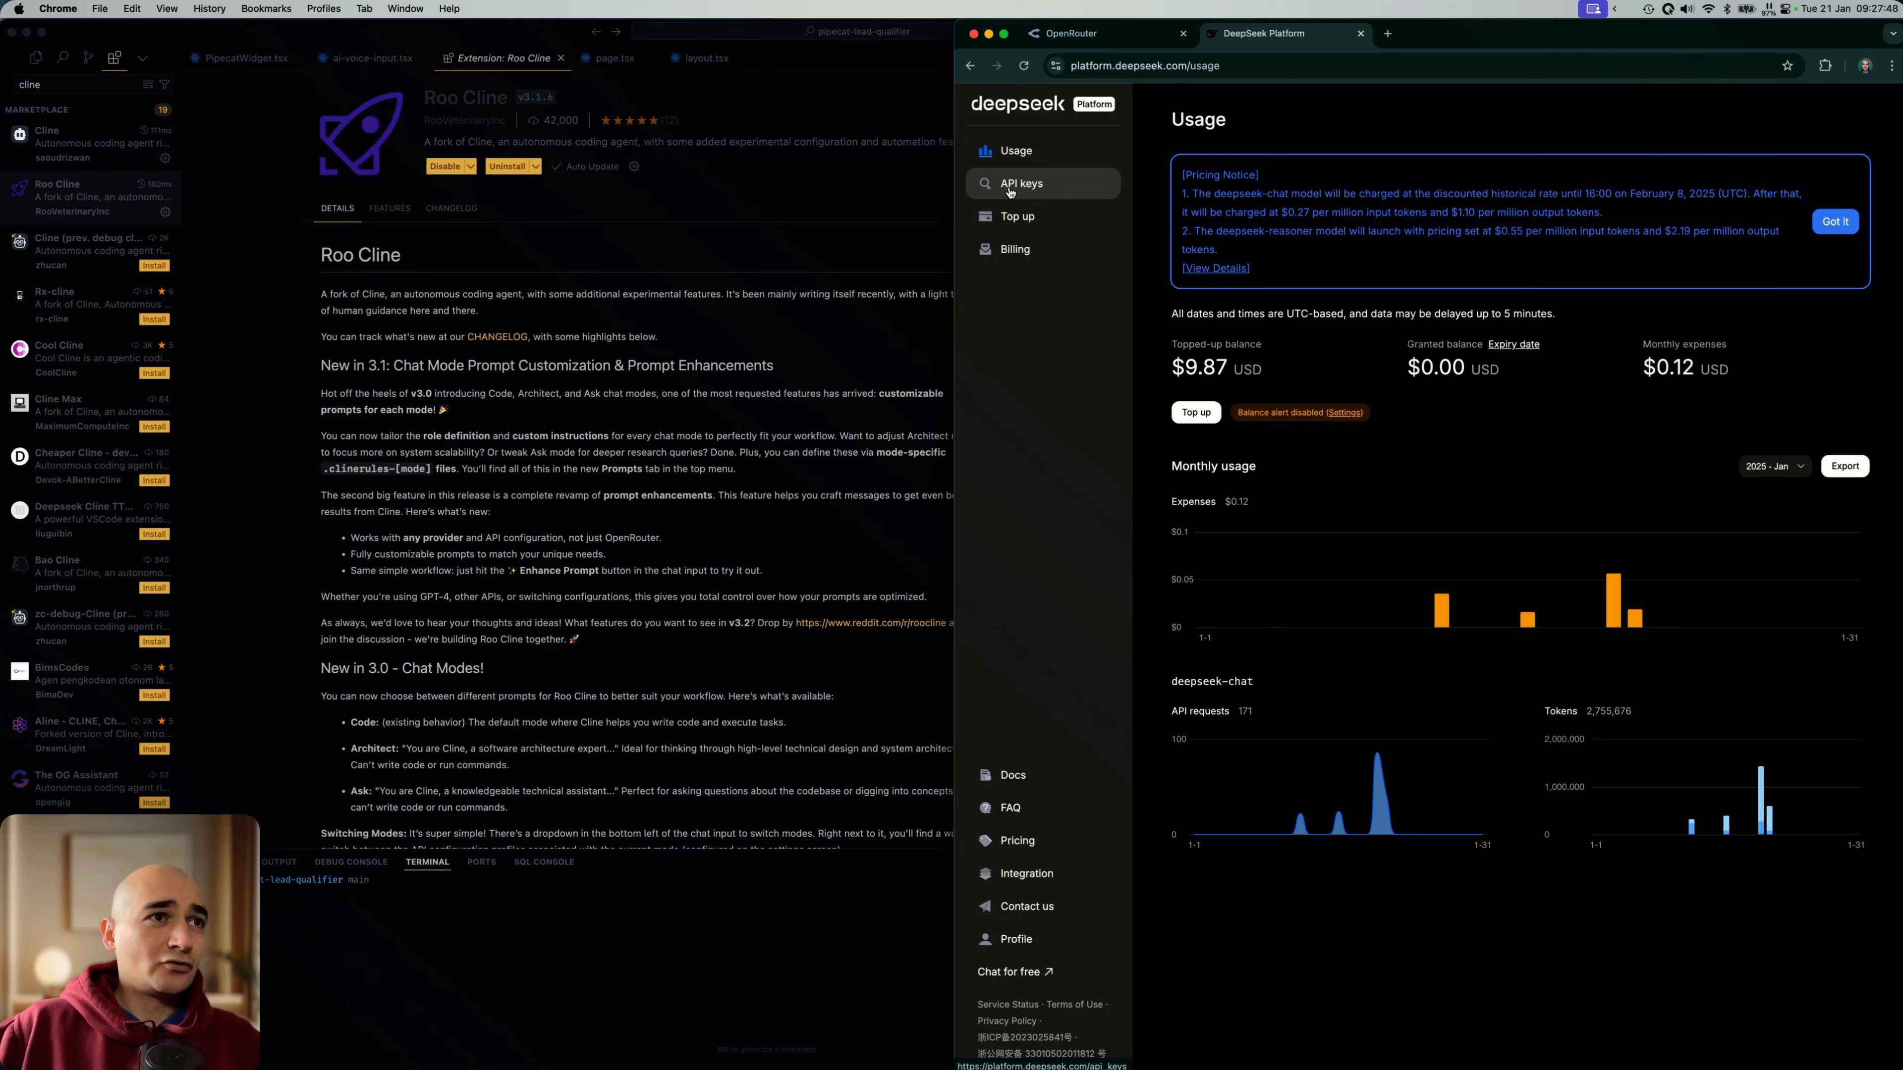
{"action": "mouse_move", "coordinate": [1298, 296]}
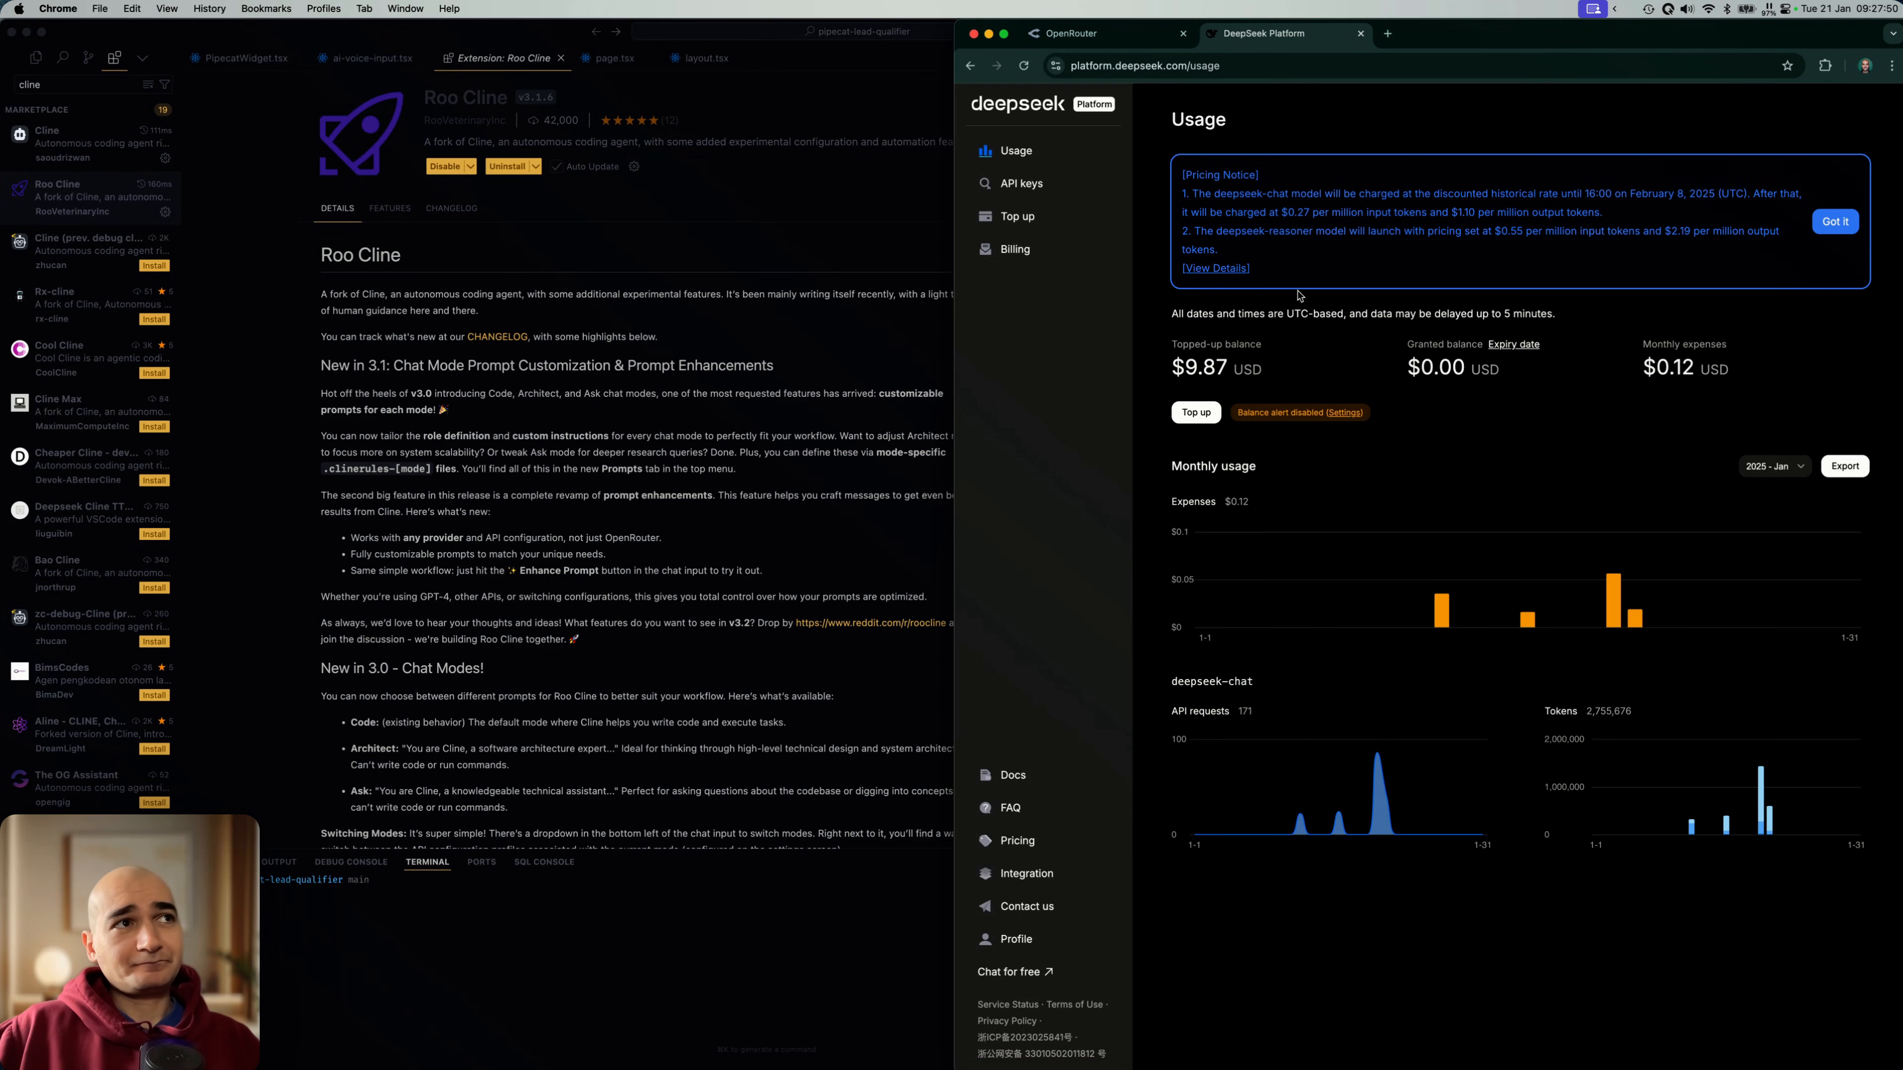
{"action": "mouse_move", "coordinate": [1017, 216]}
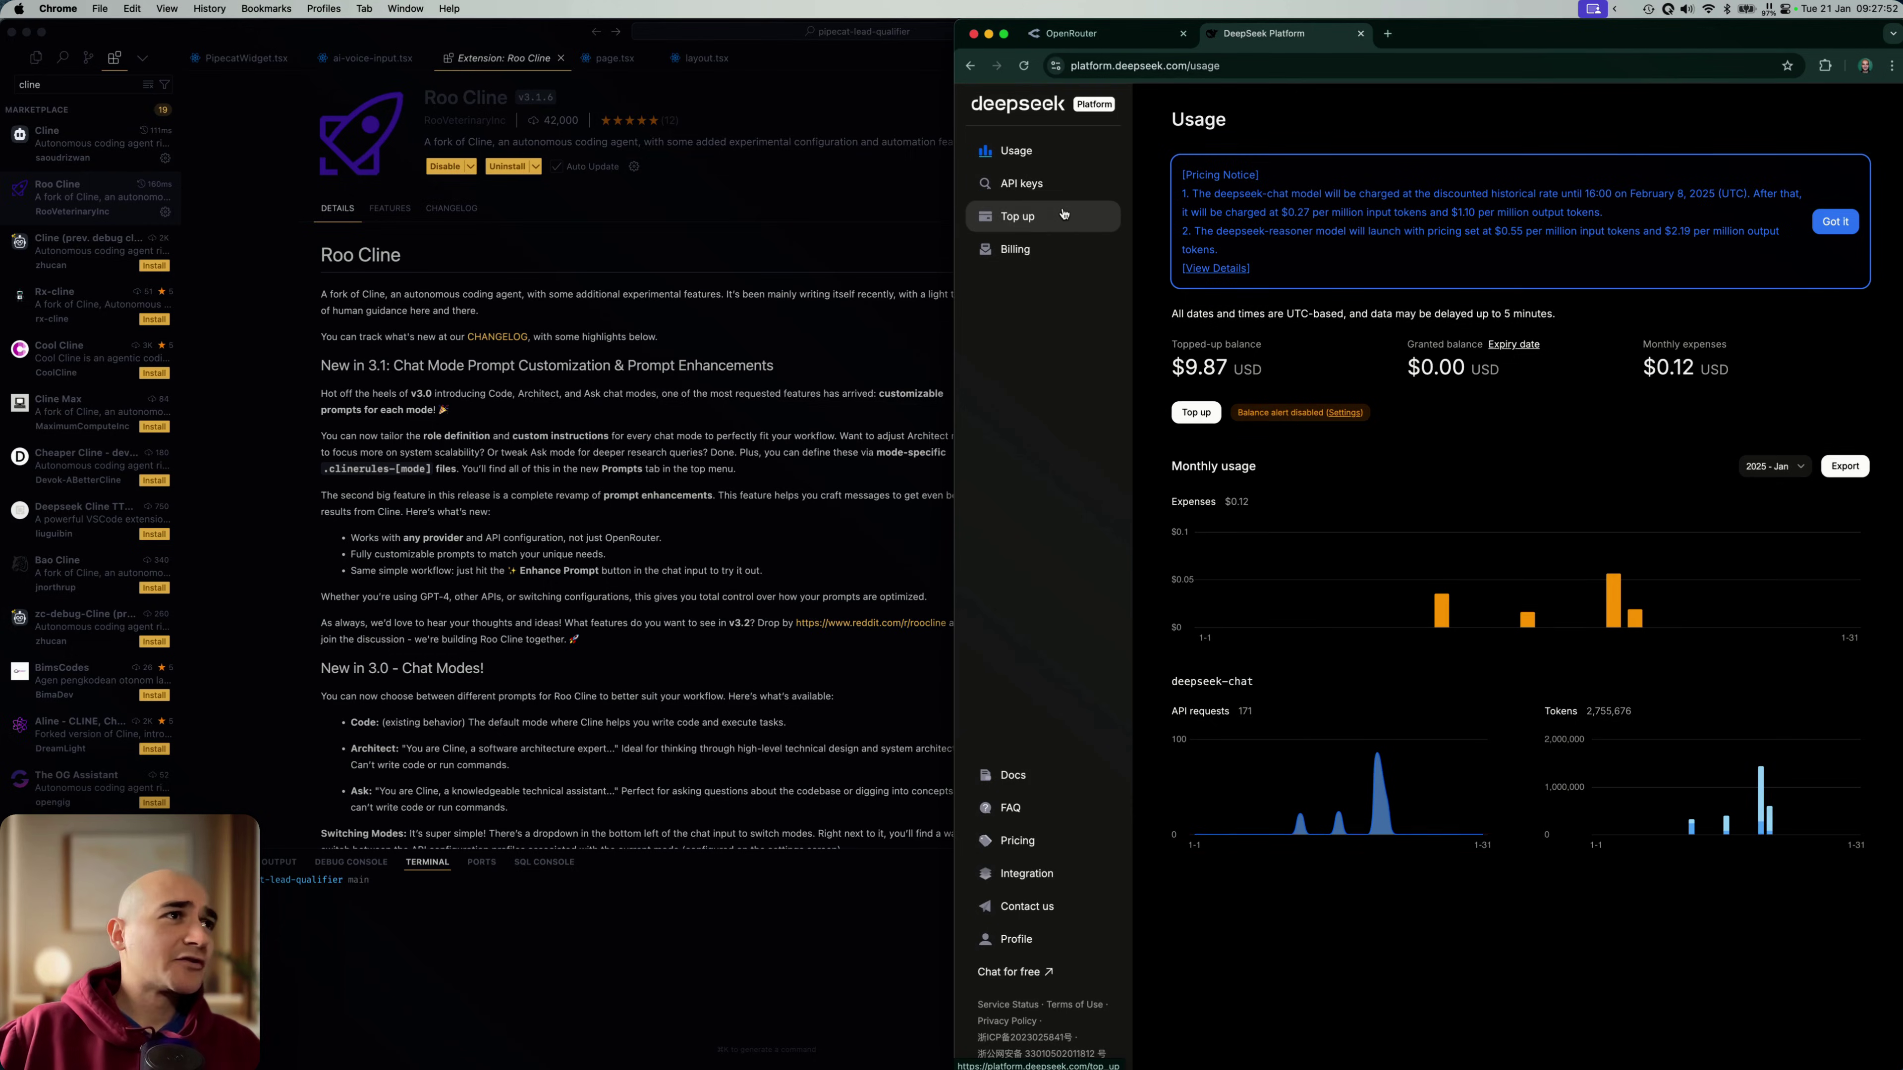
Step: Check the $9.87 balance on Top up, then list the three existing API keys
{"action": "left_click", "coordinate": [1016, 216]}
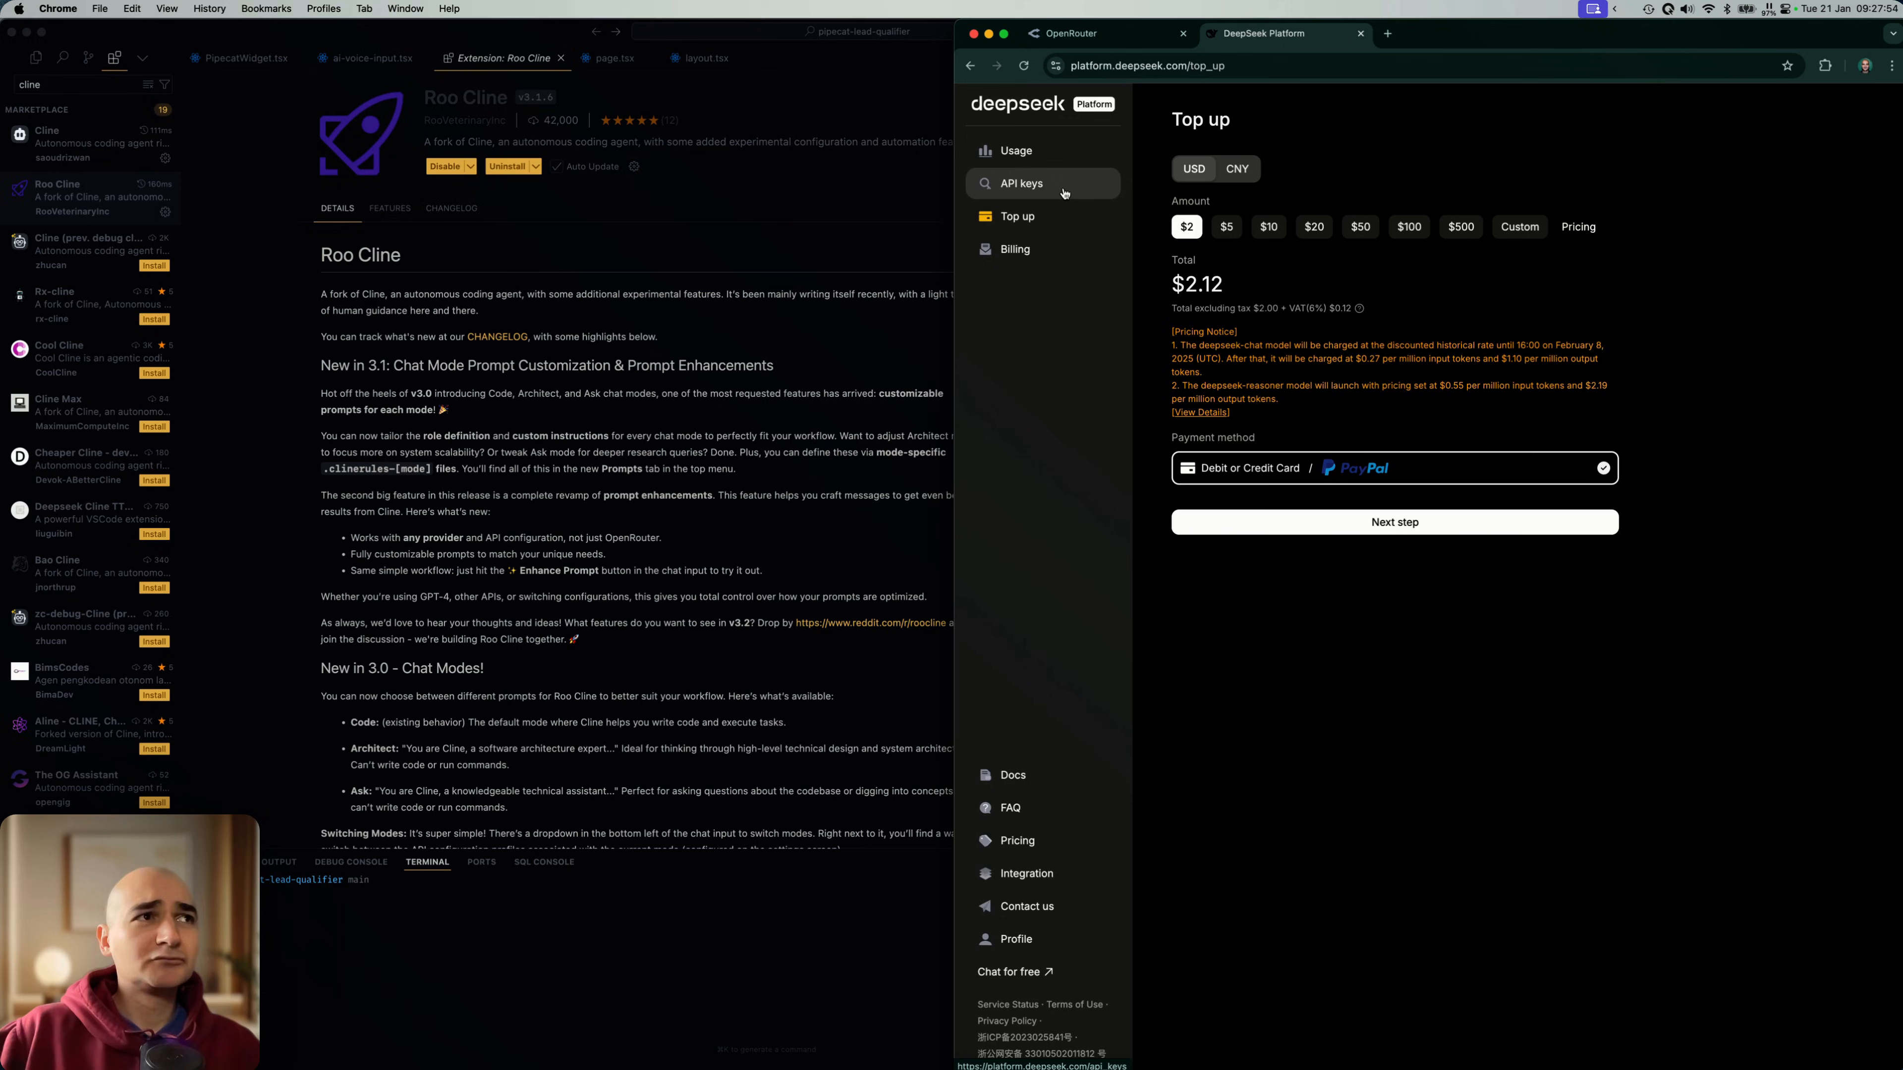
{"action": "left_click", "coordinate": [1020, 183]}
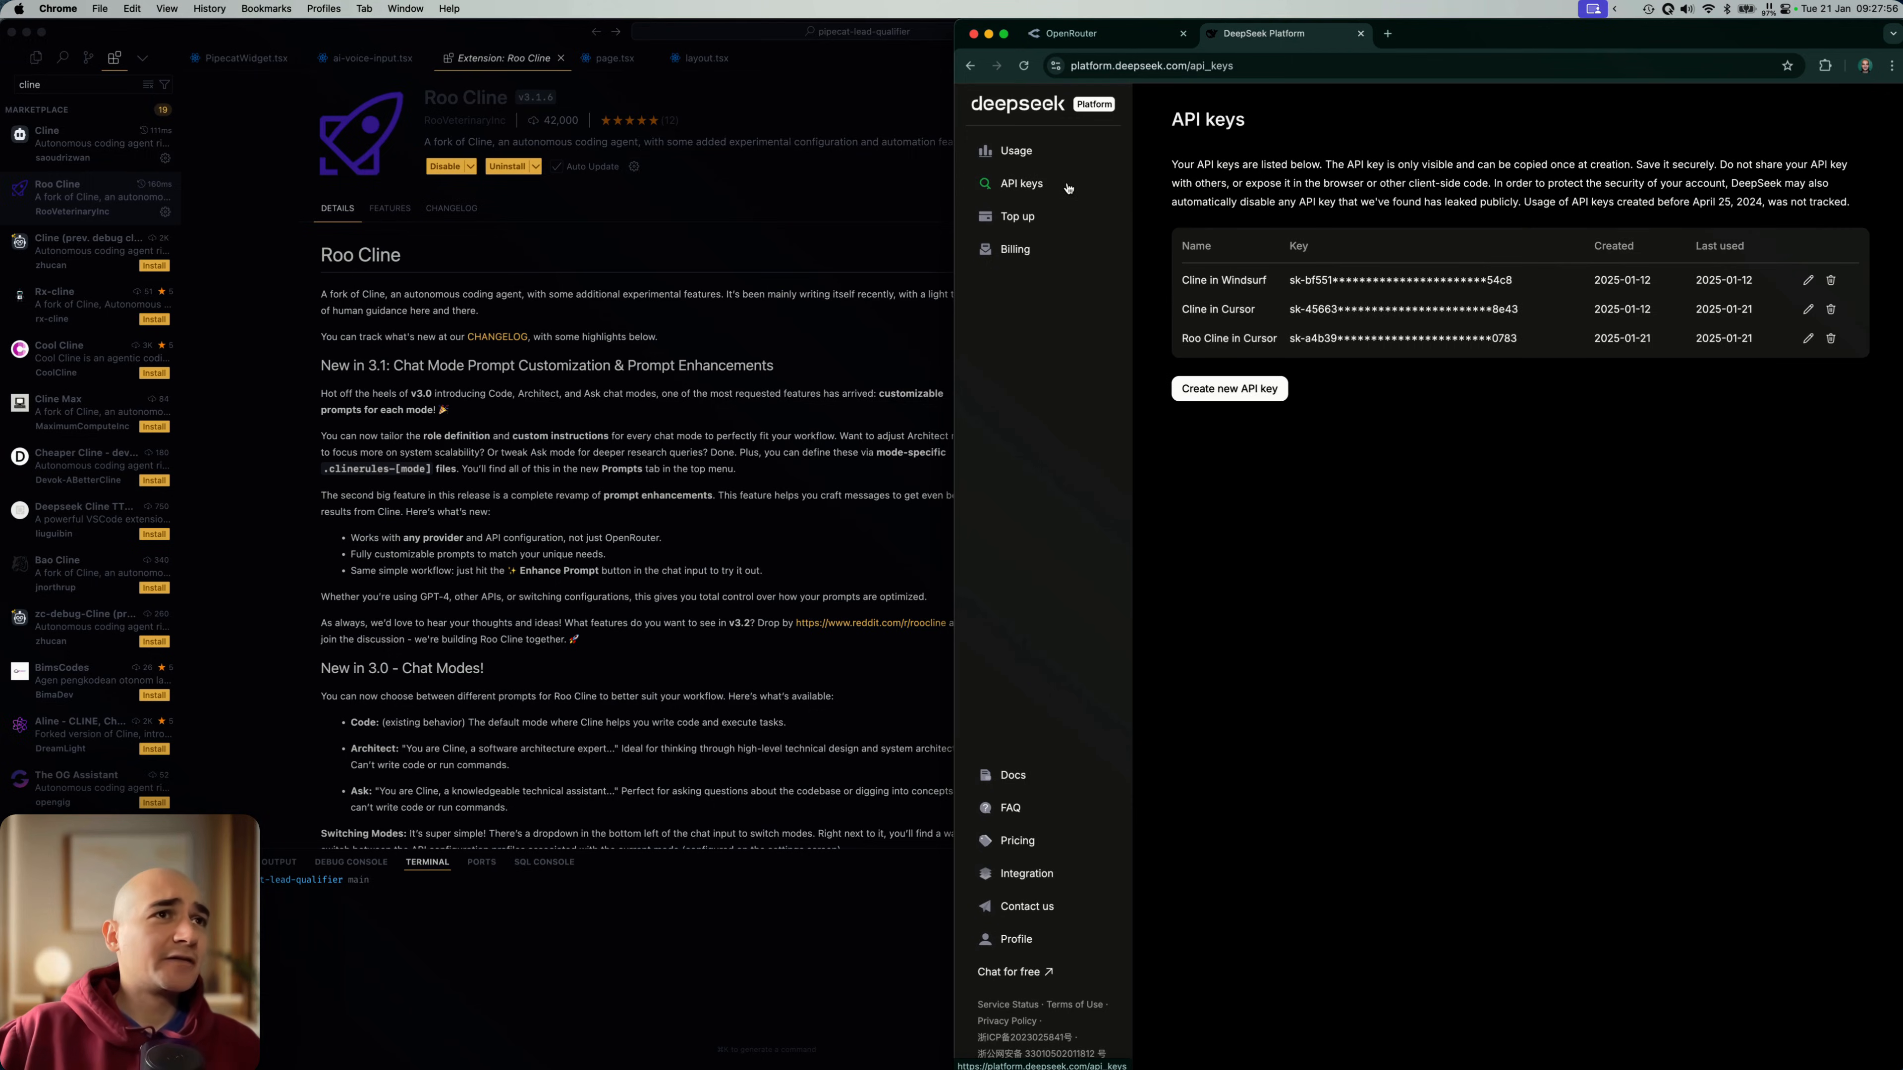
{"action": "mouse_move", "coordinate": [1180, 206]}
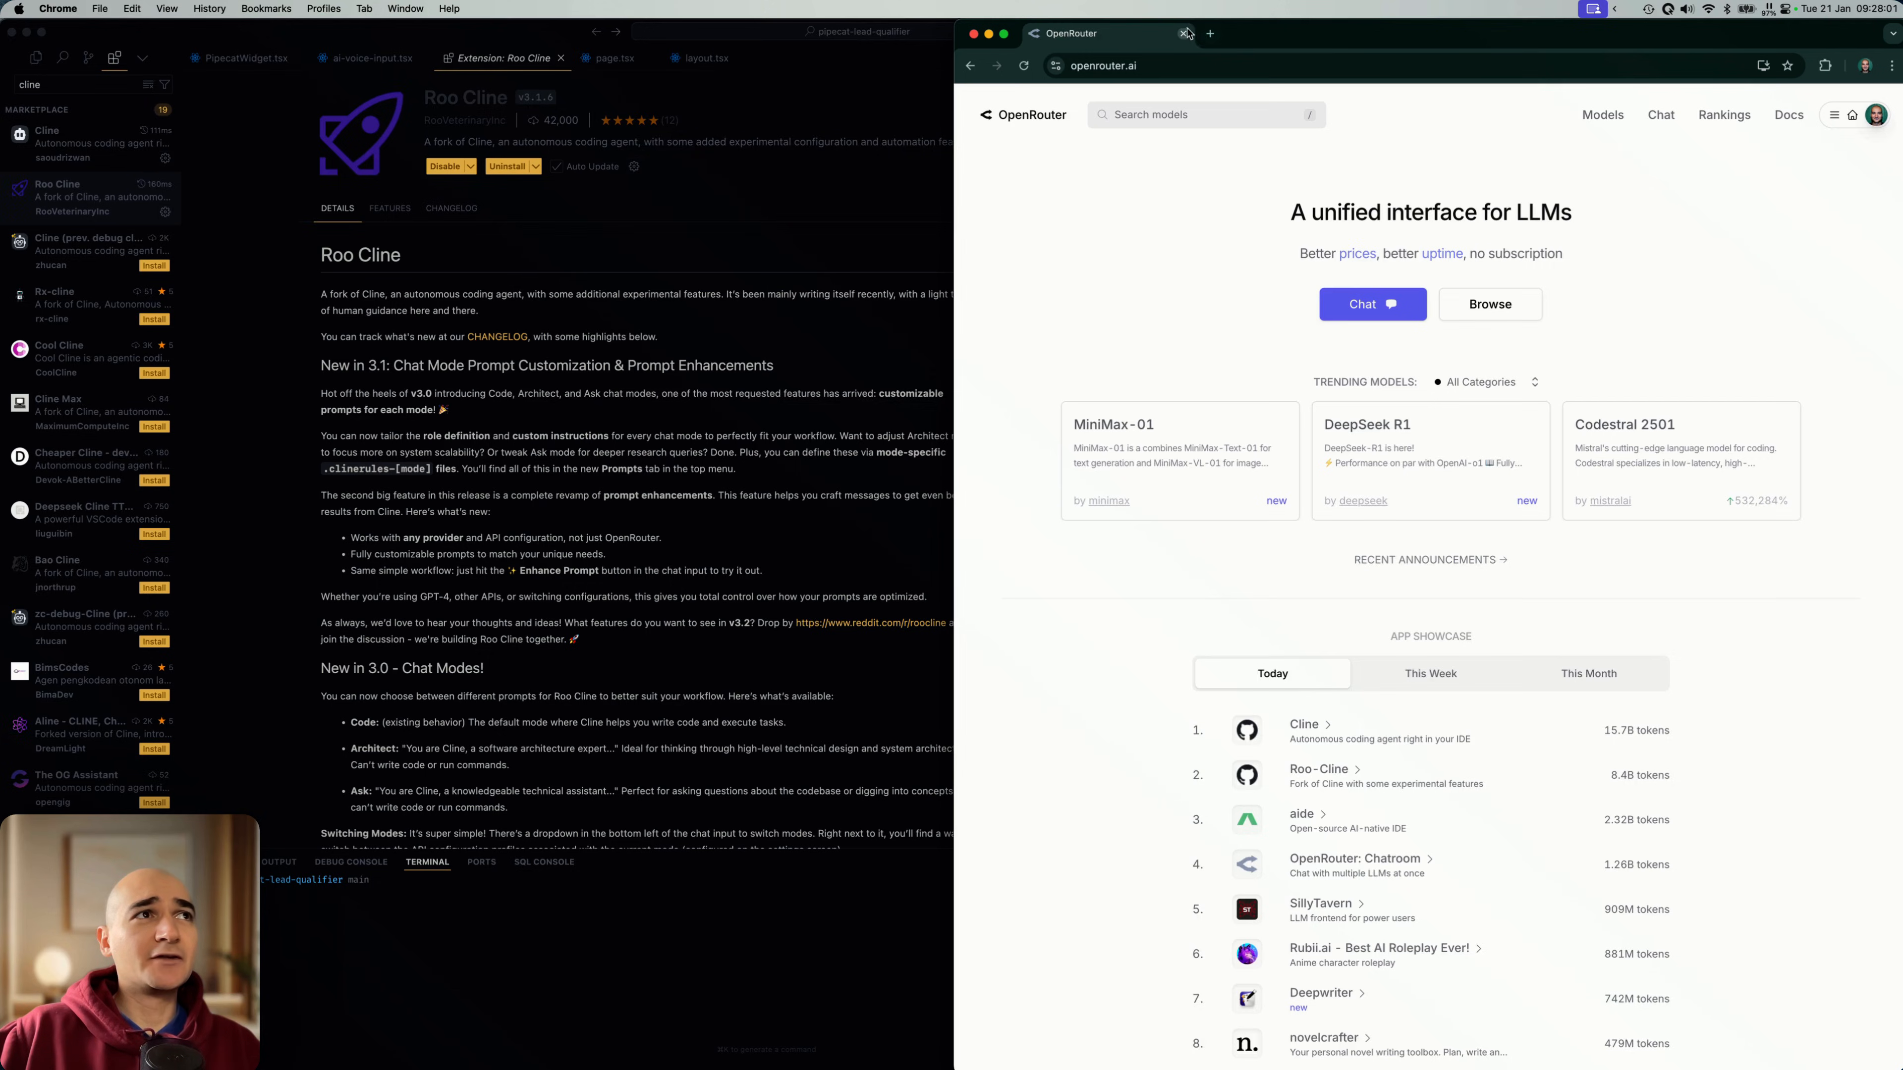
Step: Return to Cursor with Cline's DeepSeek key kept, then bring Windsurf forward
{"action": "left_click", "coordinate": [972, 32]}
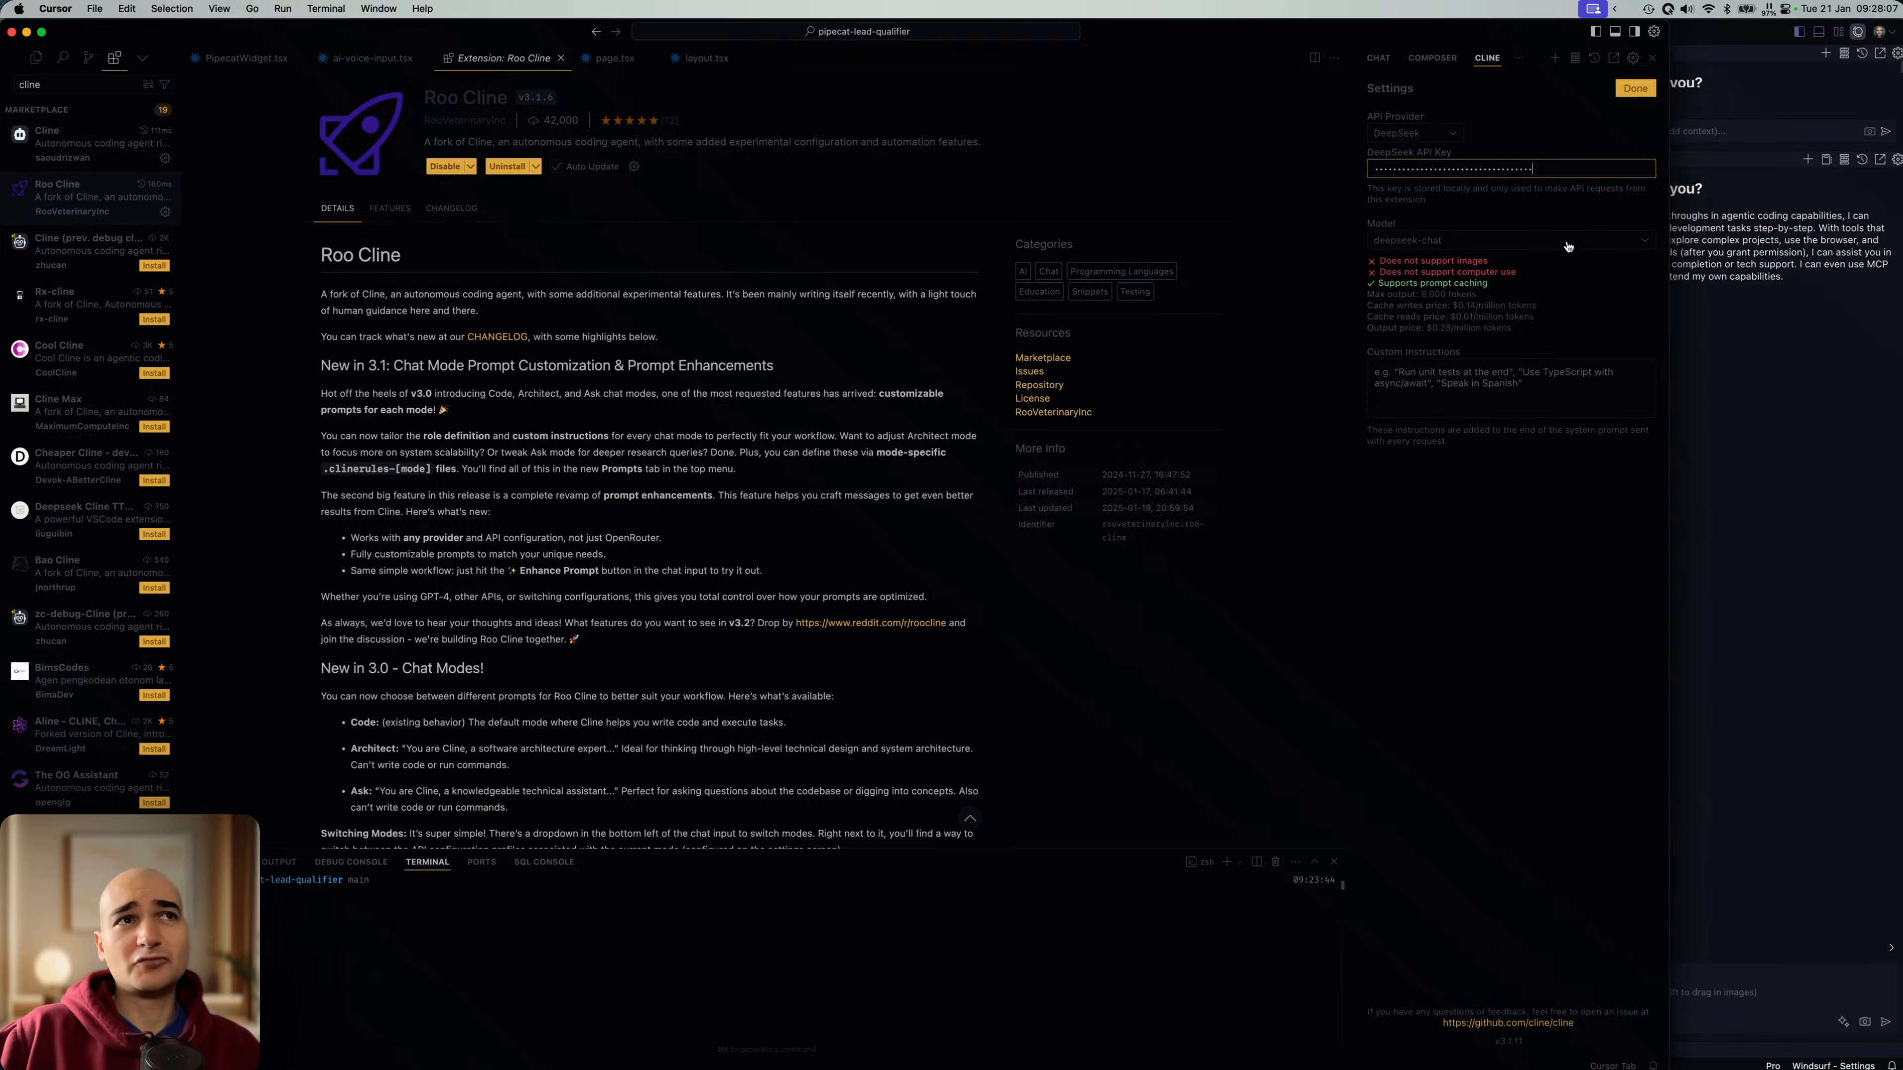
{"action": "left_click", "coordinate": [1633, 88]}
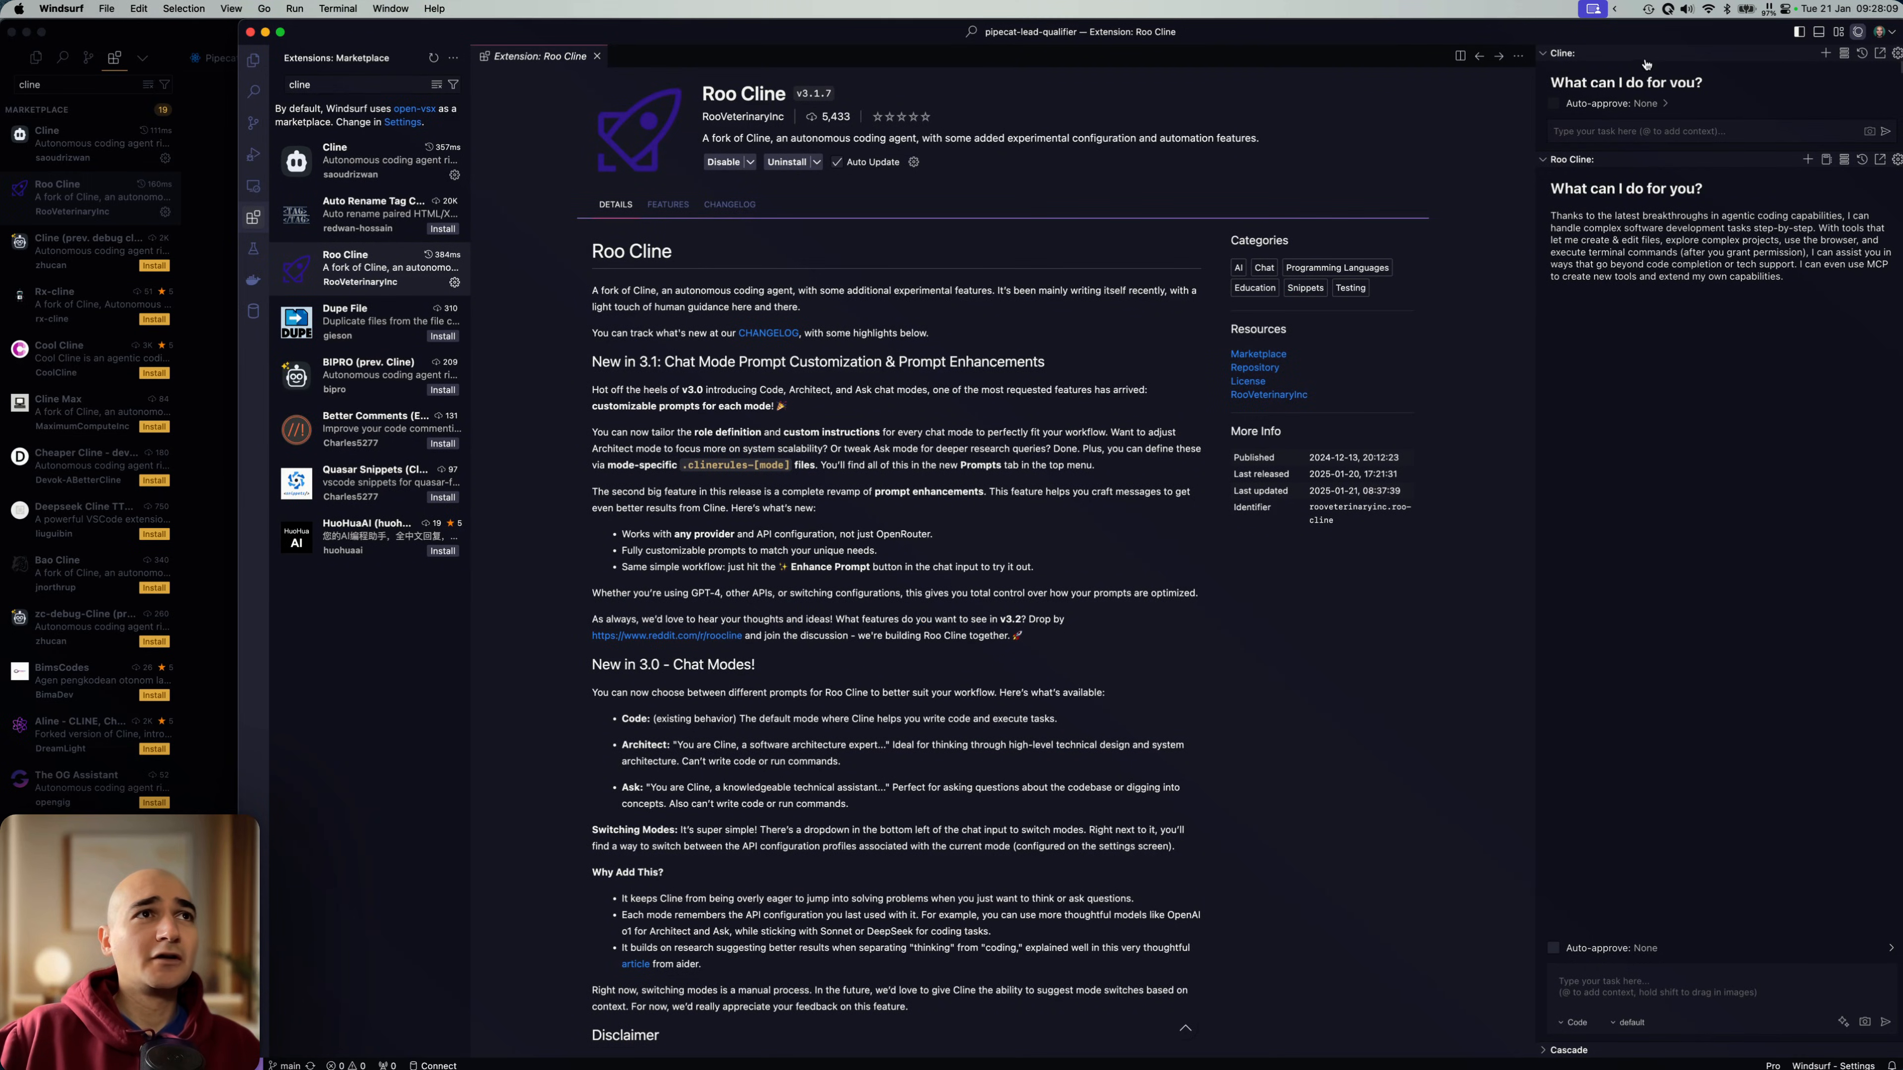
{"action": "mouse_move", "coordinate": [1694, 167]}
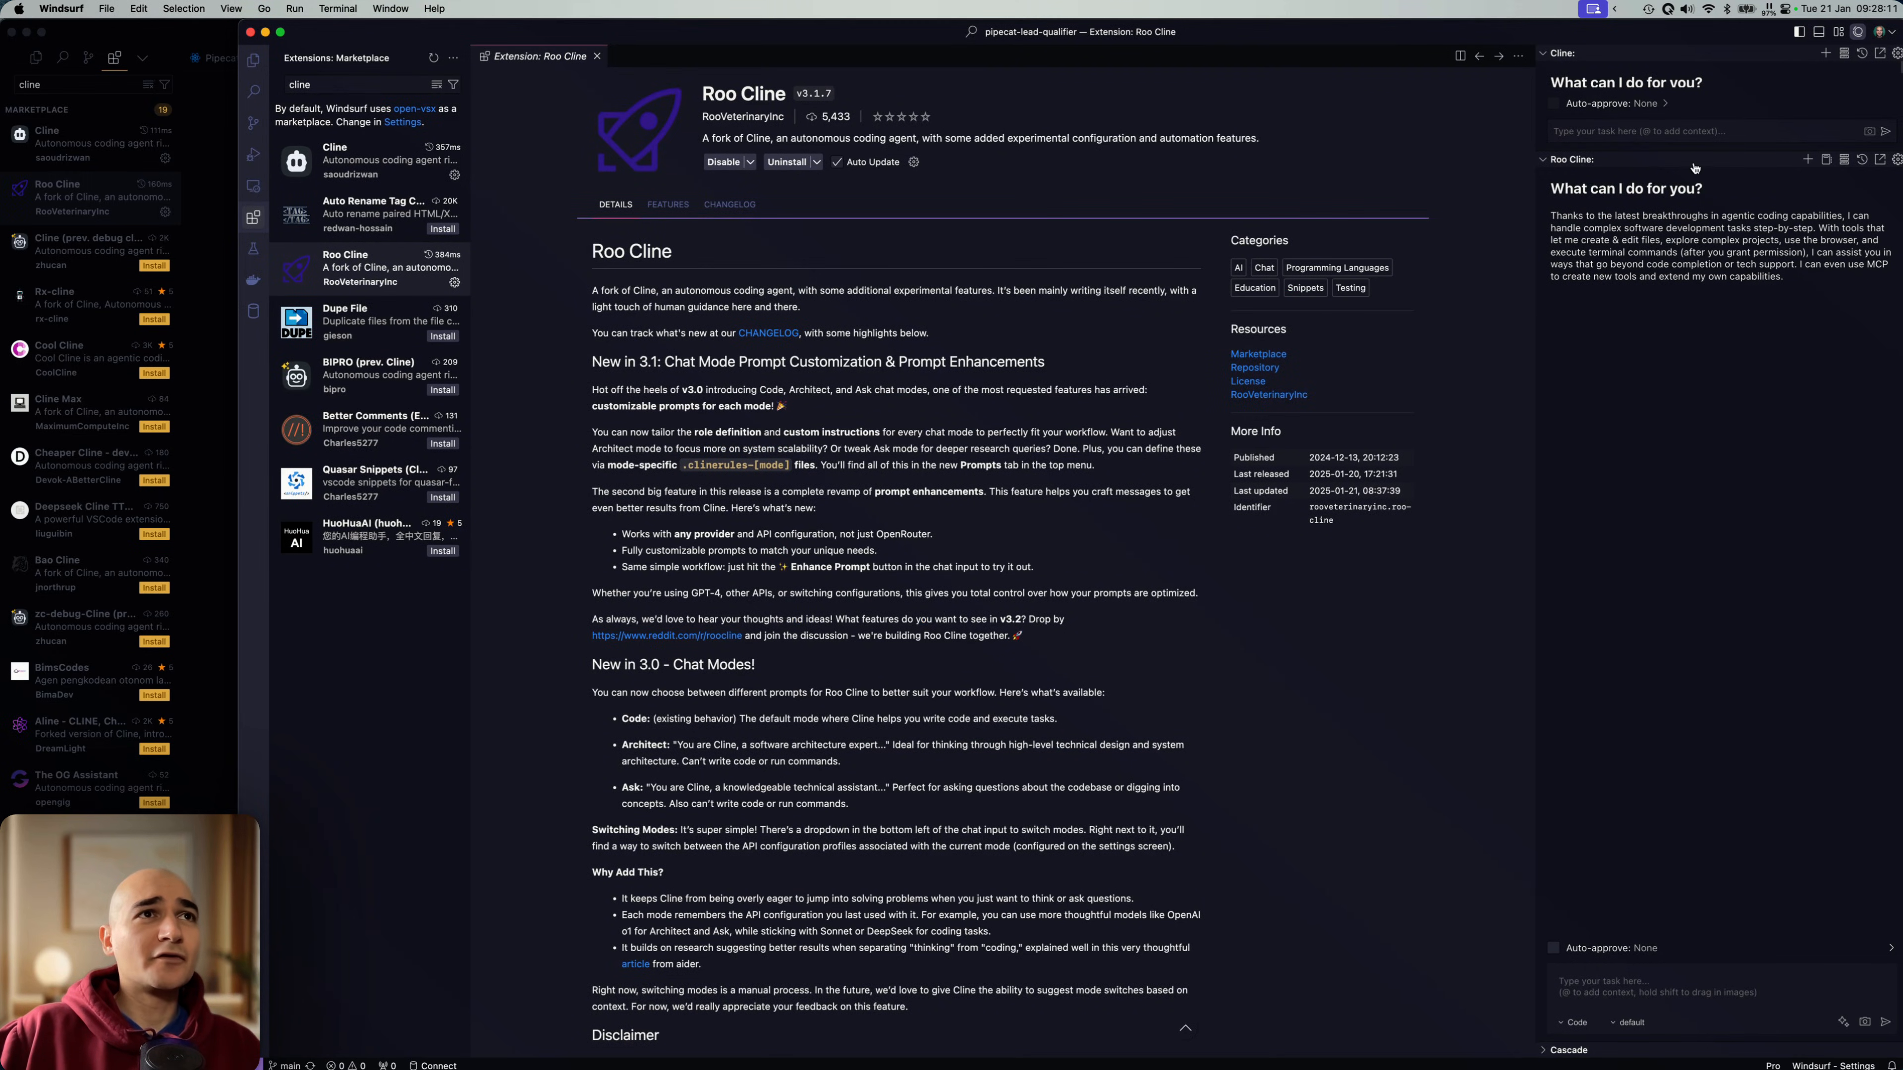